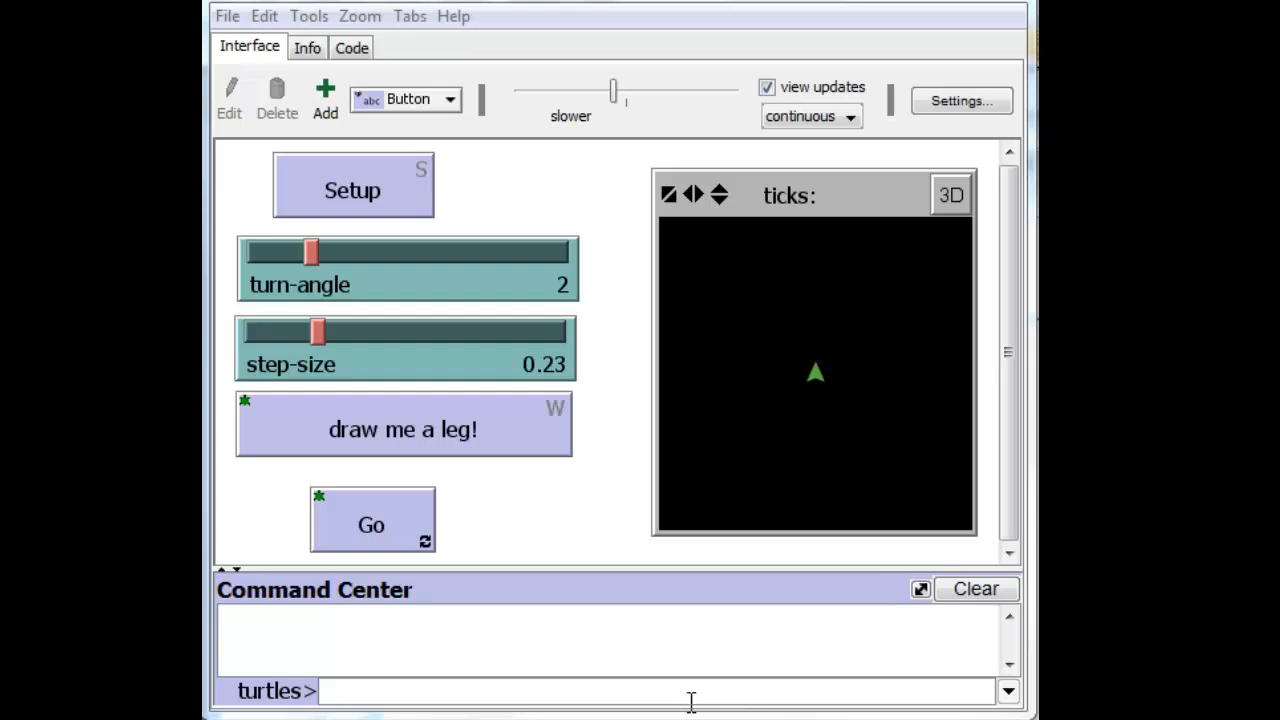
{"action": "mouse_move", "coordinate": [564, 208]}
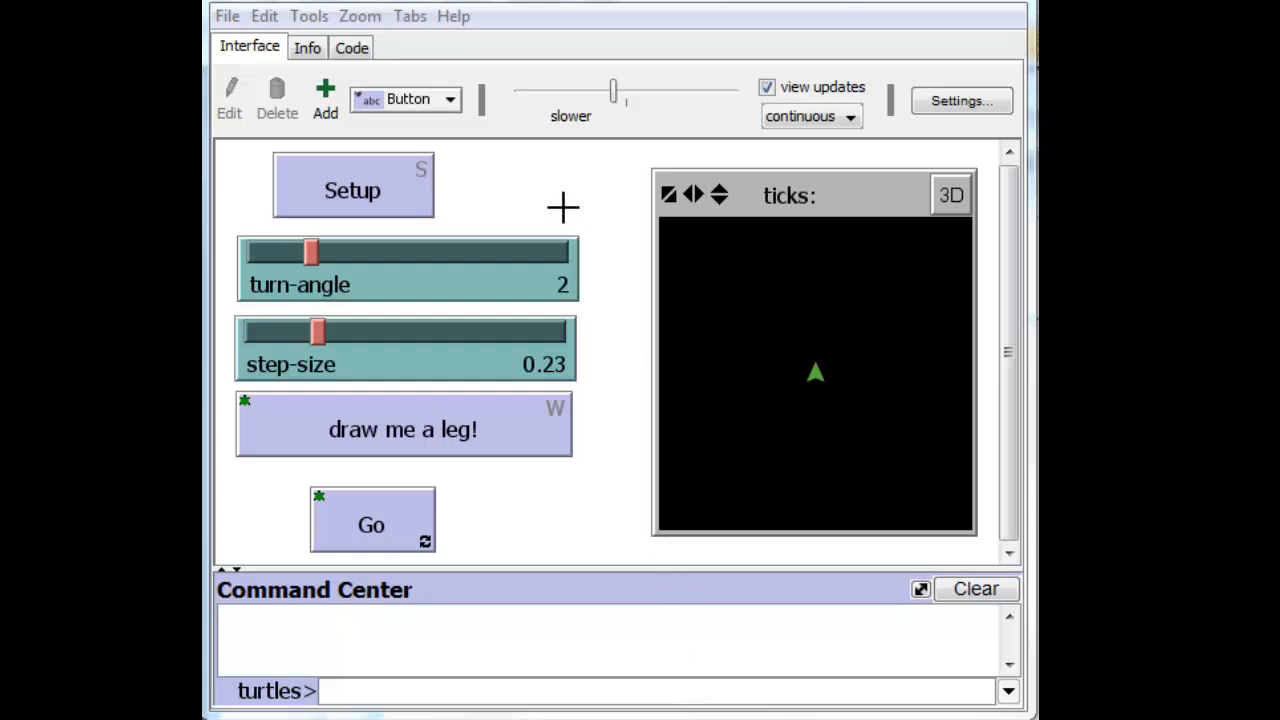
{"action": "mouse_move", "coordinate": [556, 516]}
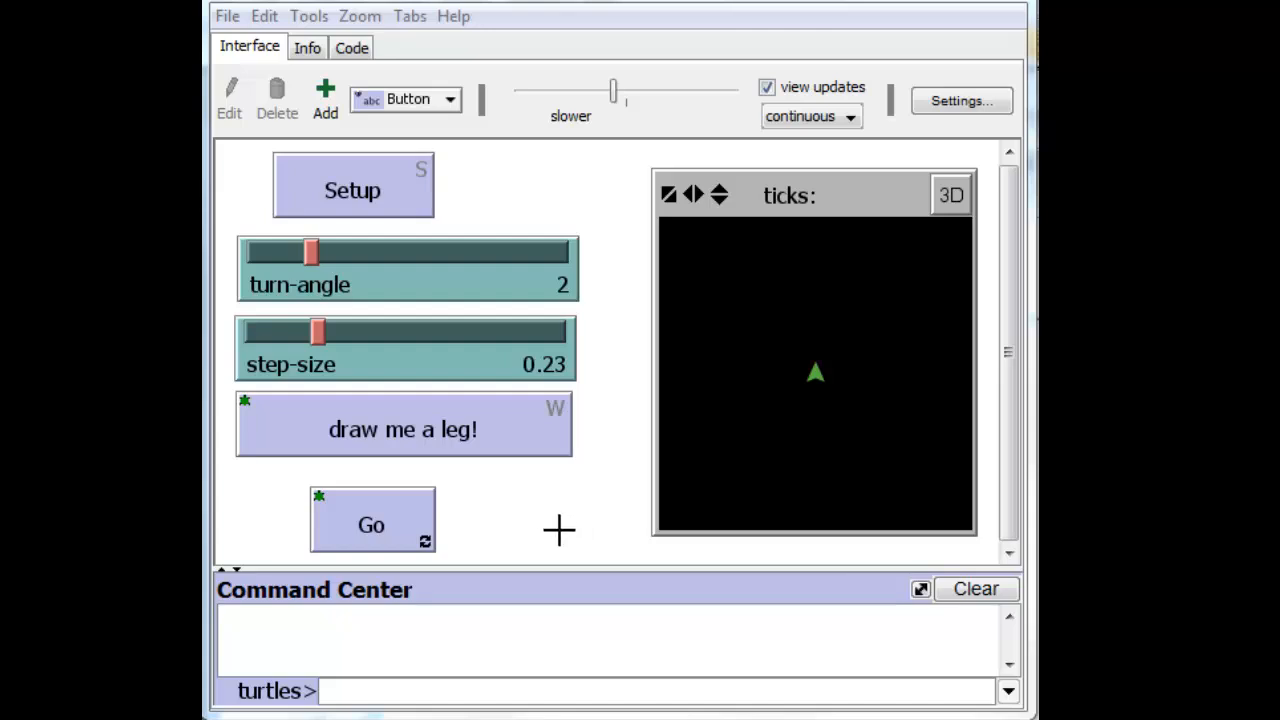
{"action": "mouse_move", "coordinate": [436, 430]}
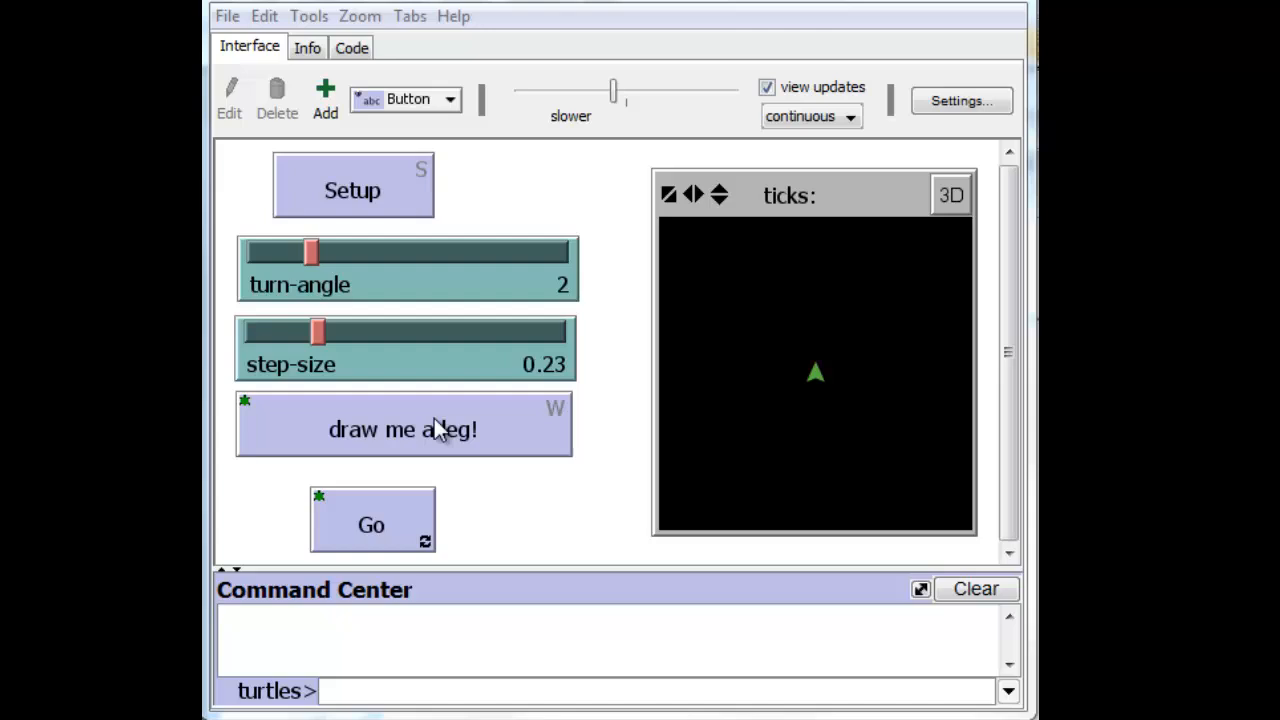
Delete the 'draw me a leg!' button and place Setup and Go side by side below the sliders.
{"action": "right_click", "coordinate": [440, 428]}
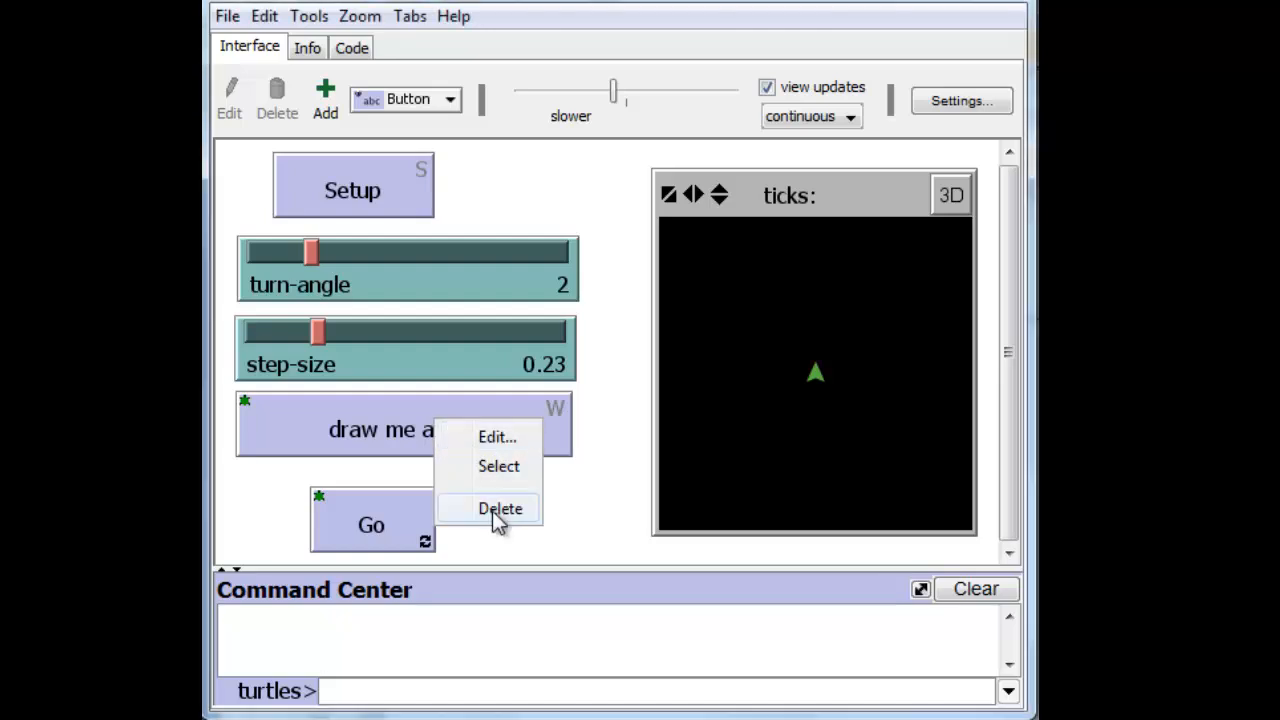
{"action": "left_click", "coordinate": [500, 508]}
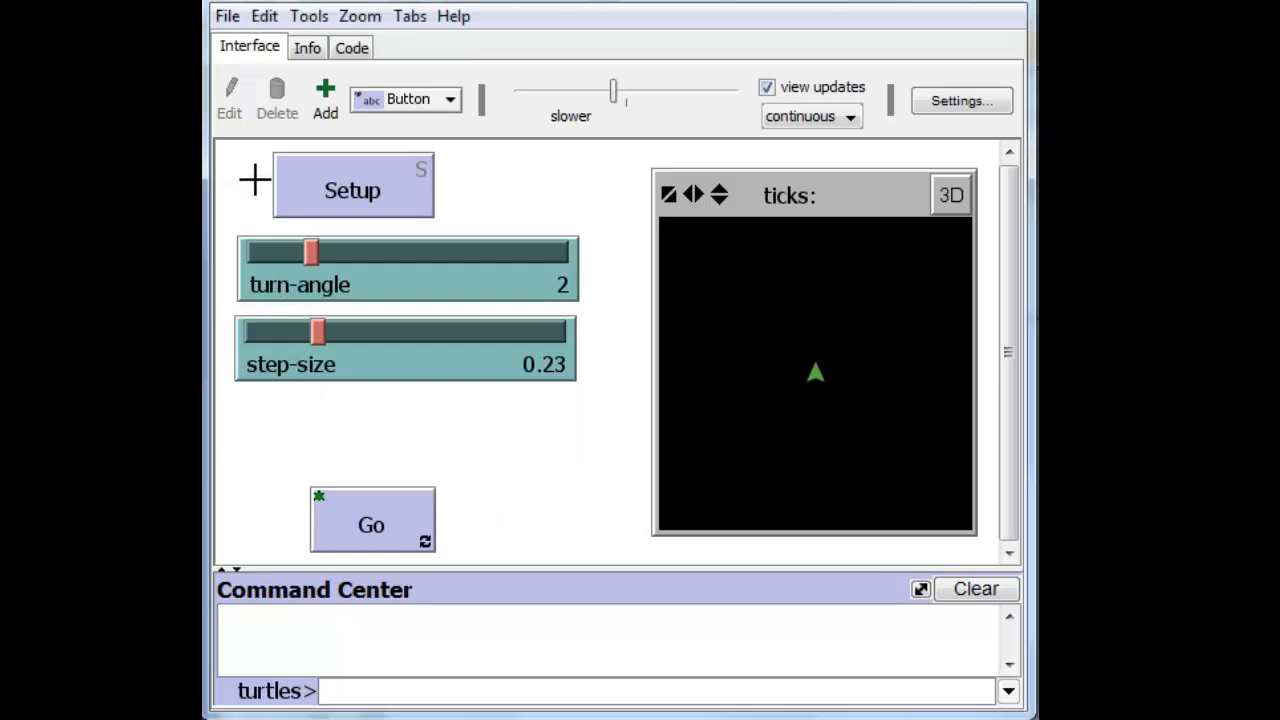
{"action": "left_click_drag", "start_coordinate": [352, 188], "coordinate": [300, 456]}
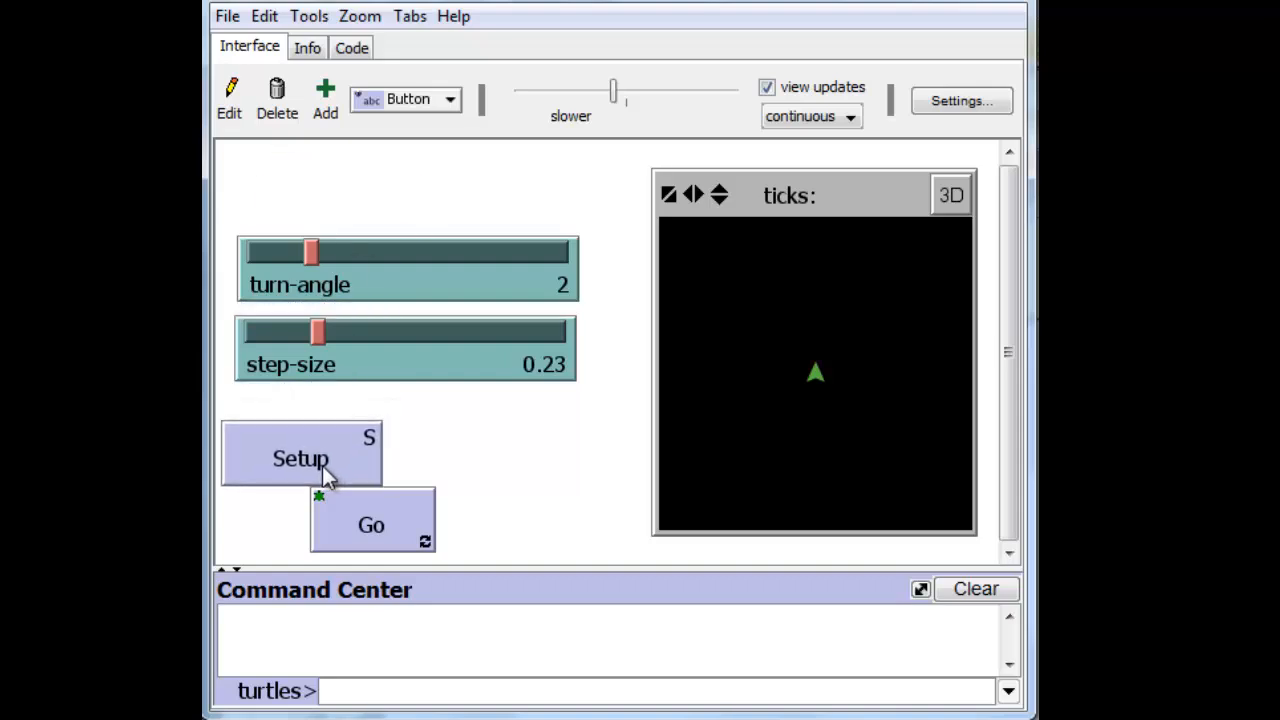
{"action": "left_click_drag", "start_coordinate": [372, 524], "coordinate": [464, 468]}
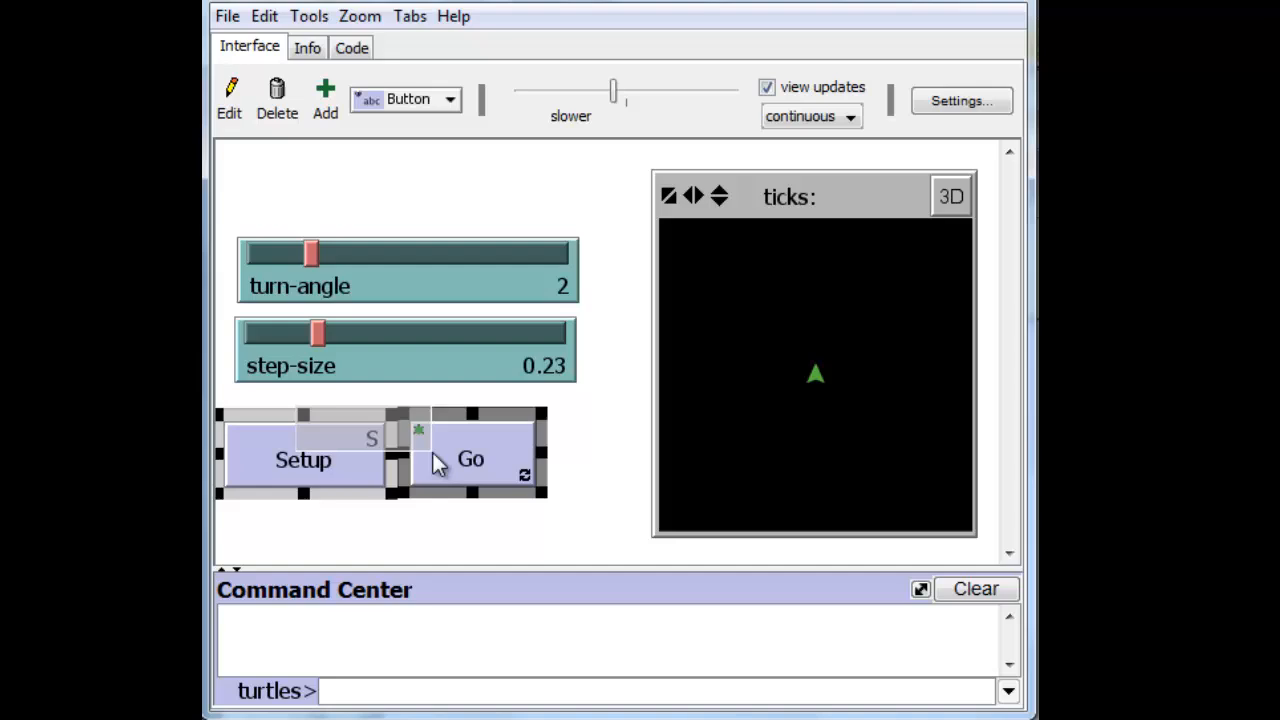
{"action": "left_click_drag", "start_coordinate": [384, 456], "coordinate": [408, 516]}
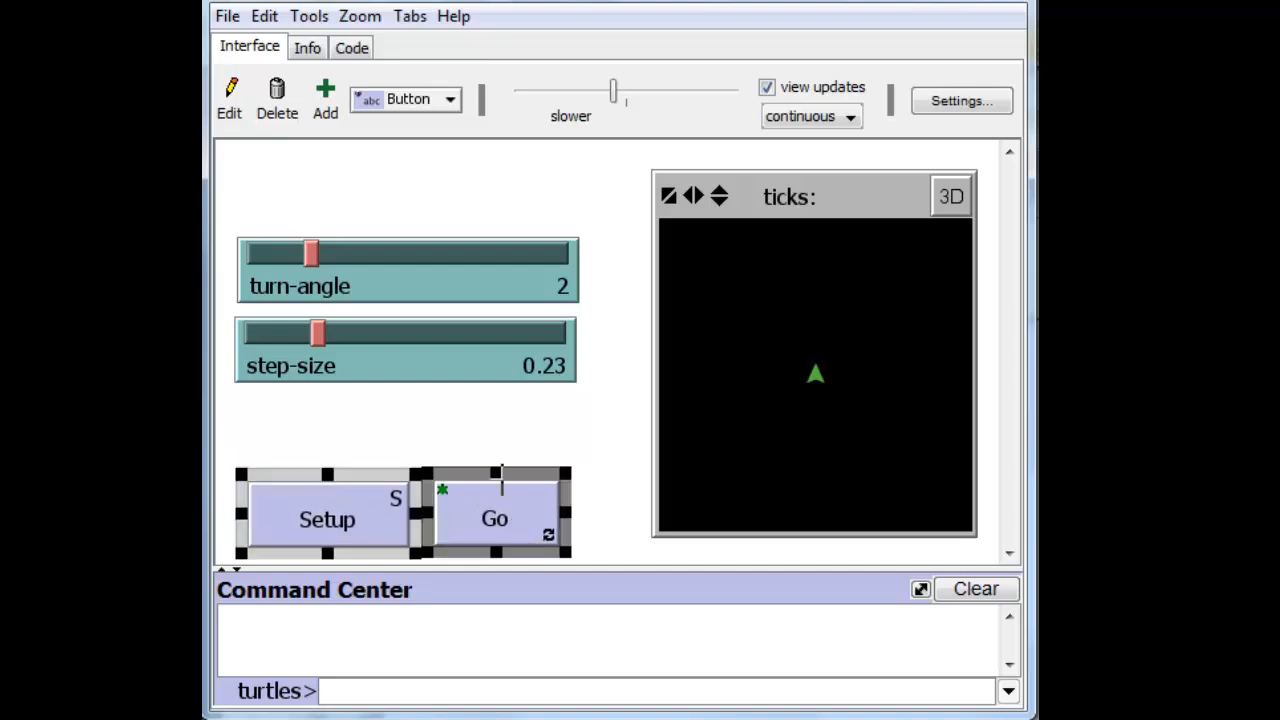
{"action": "mouse_move", "coordinate": [312, 200]}
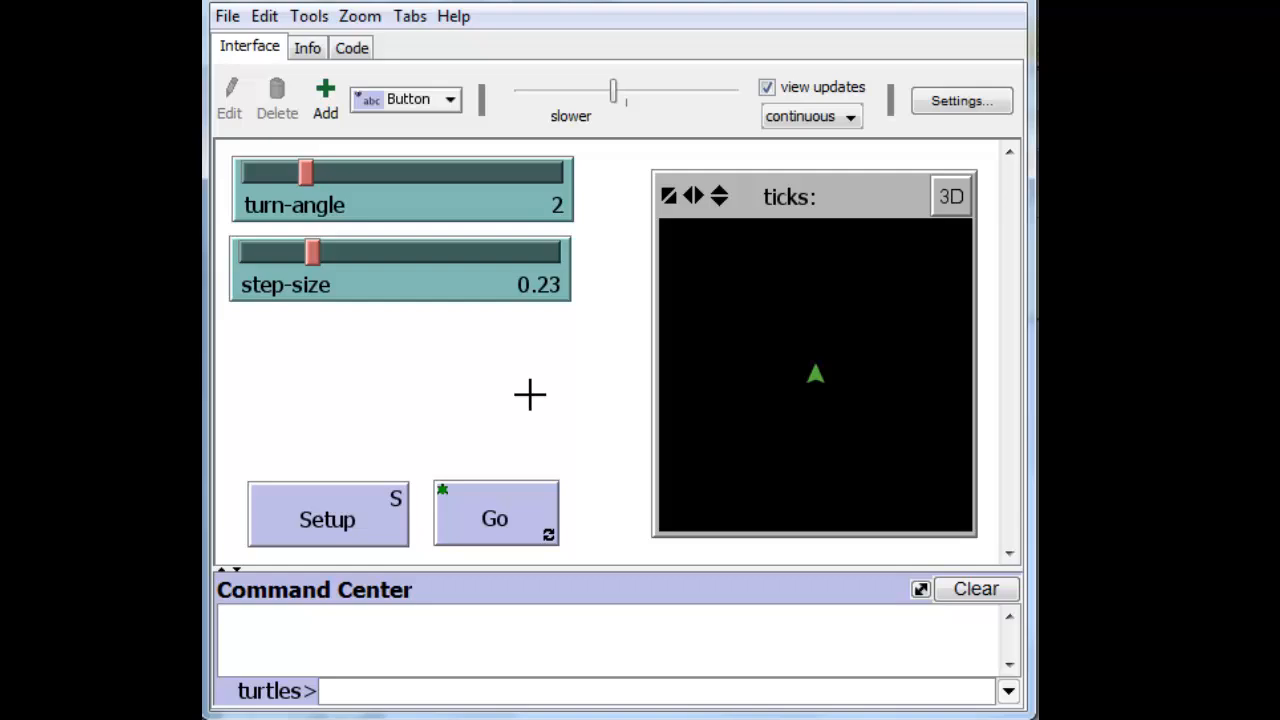
{"action": "mouse_move", "coordinate": [432, 110]}
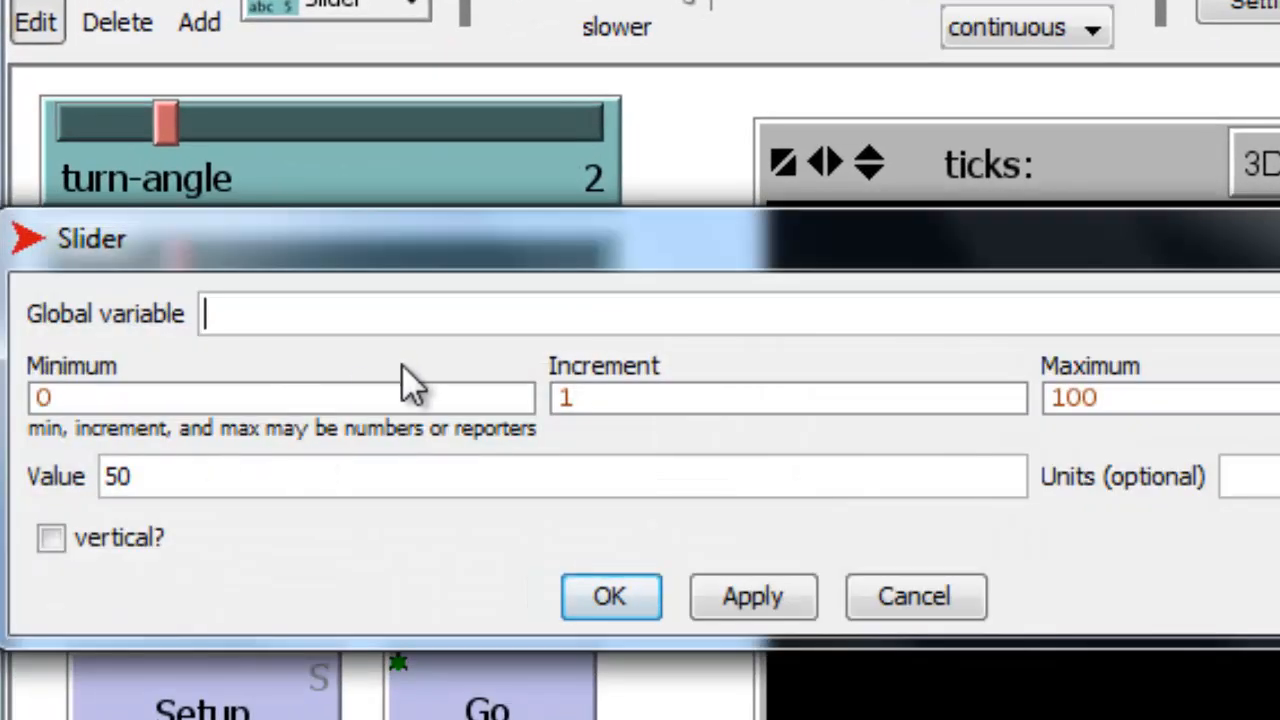
Create a wait-time slider with minimum 0.01, maximum 0.1, increment 0.01 and value 0.05.
{"action": "type", "text": "wait-t"}
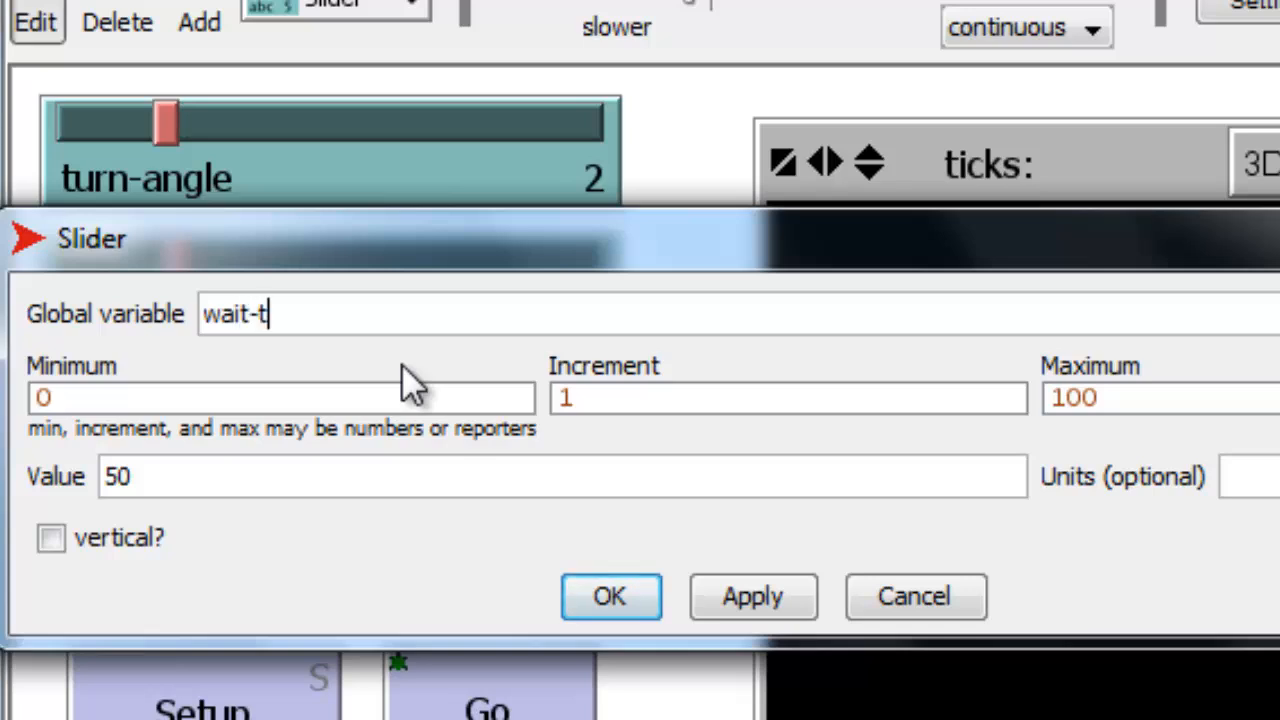
{"action": "type", "text": "ime"}
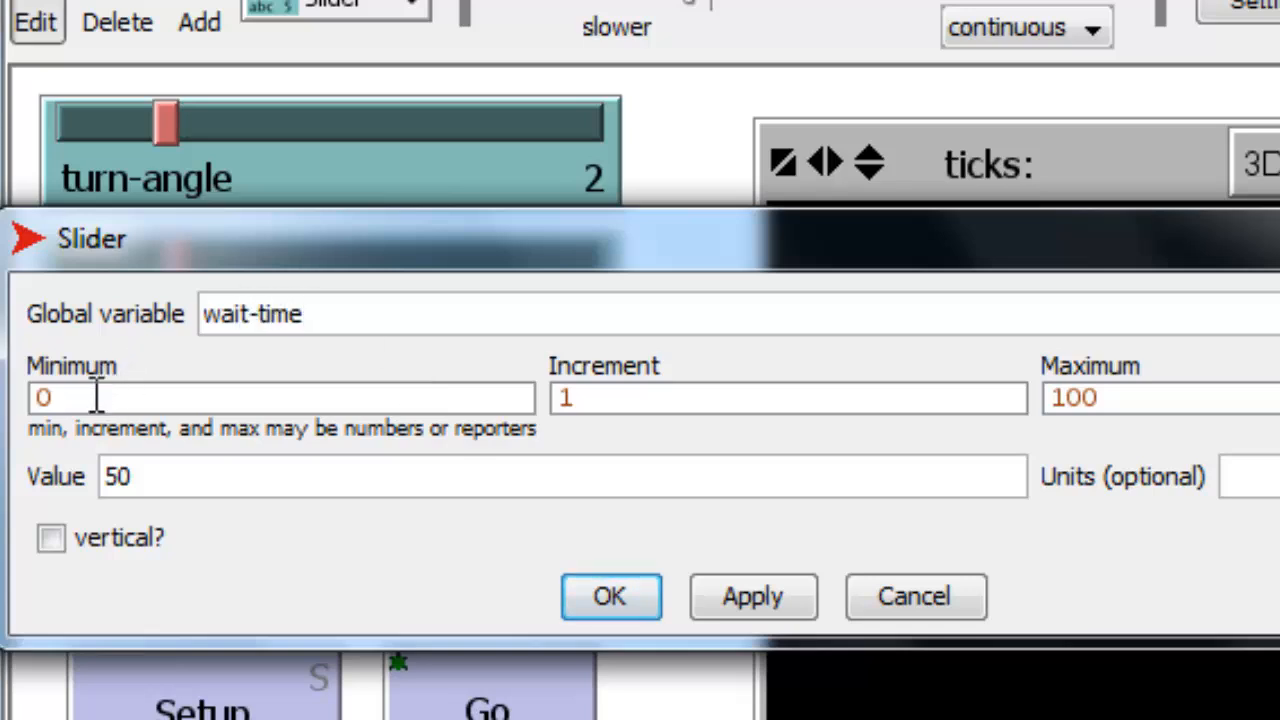
{"action": "mouse_move", "coordinate": [150, 444]}
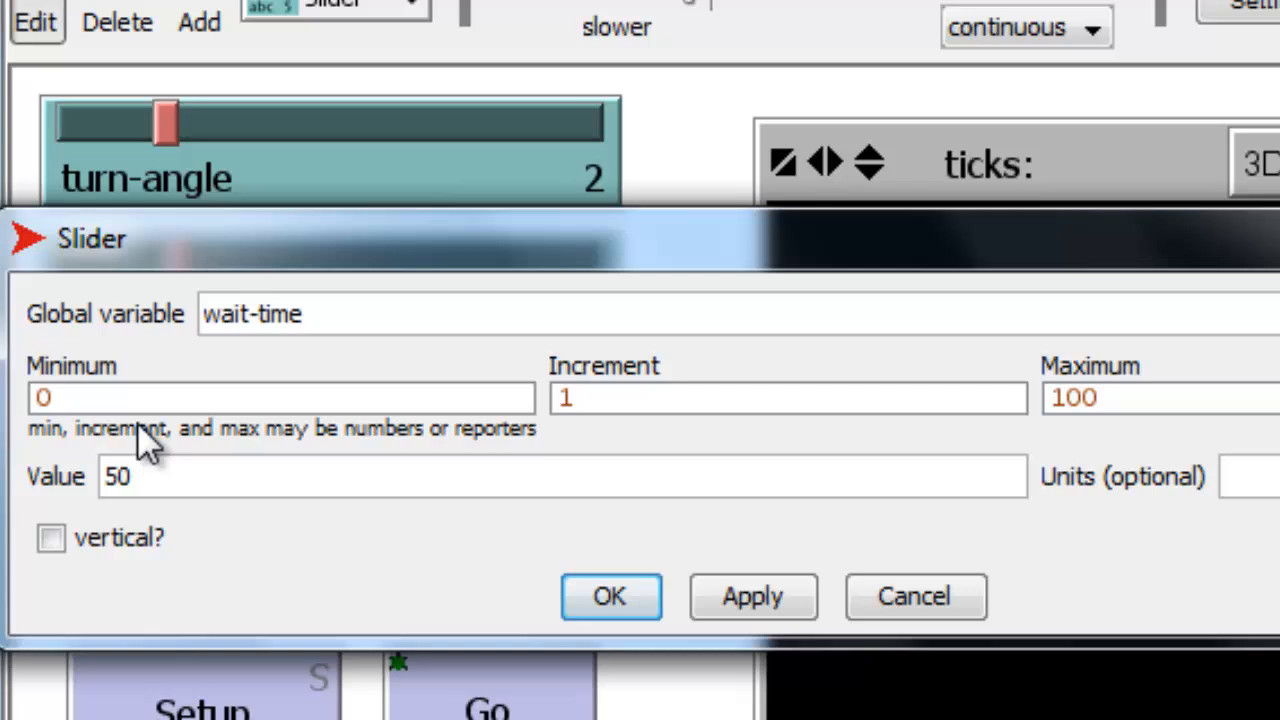
{"action": "type", "text": ".01"}
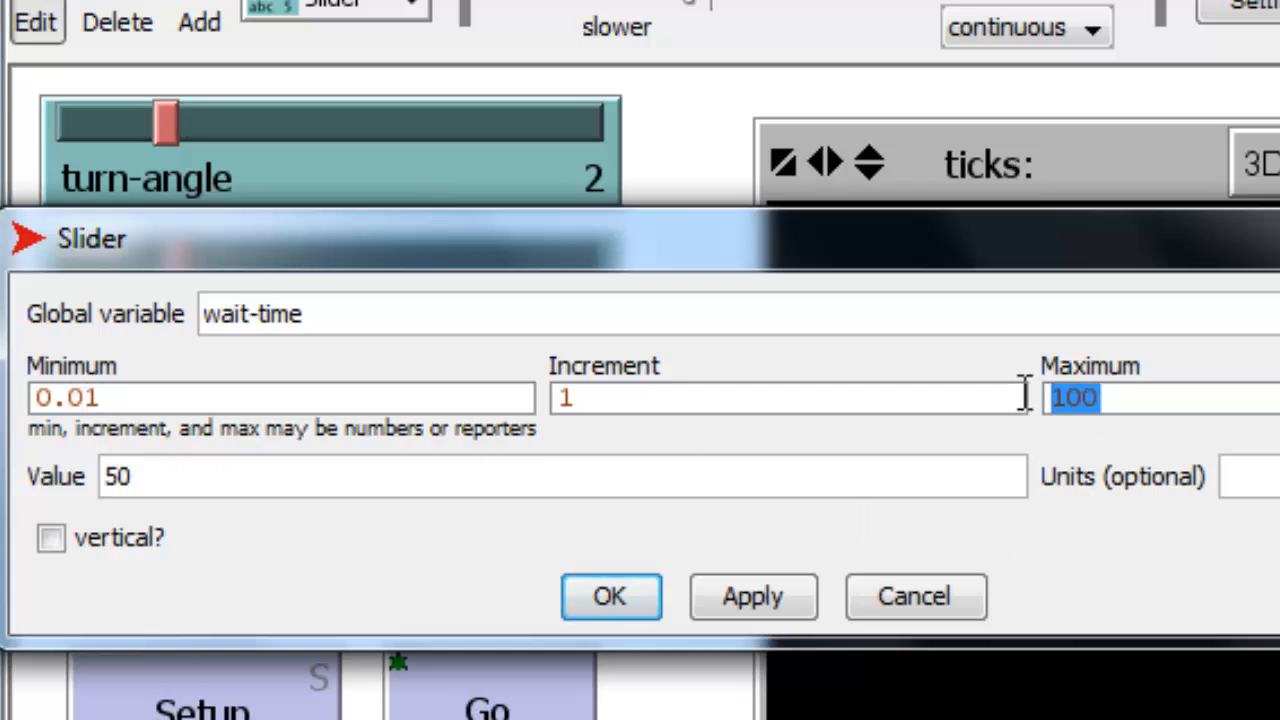
{"action": "type", "text": ".1"}
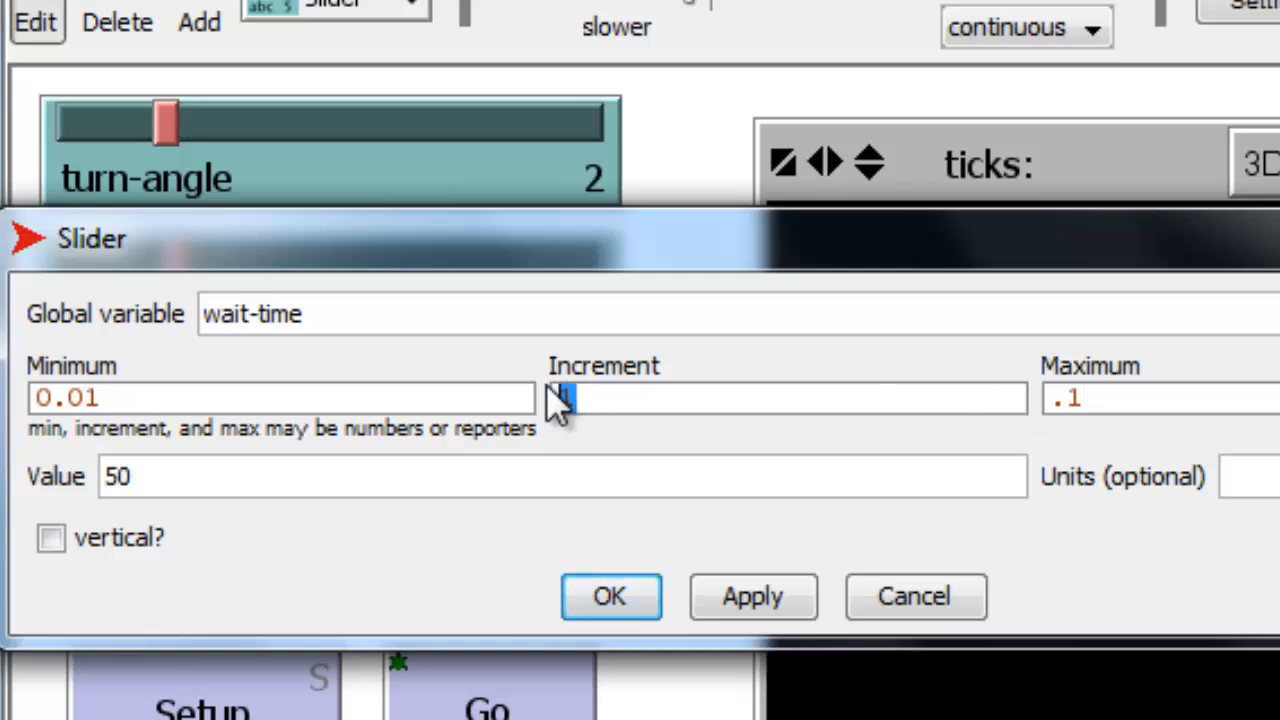
{"action": "type", "text": "01"}
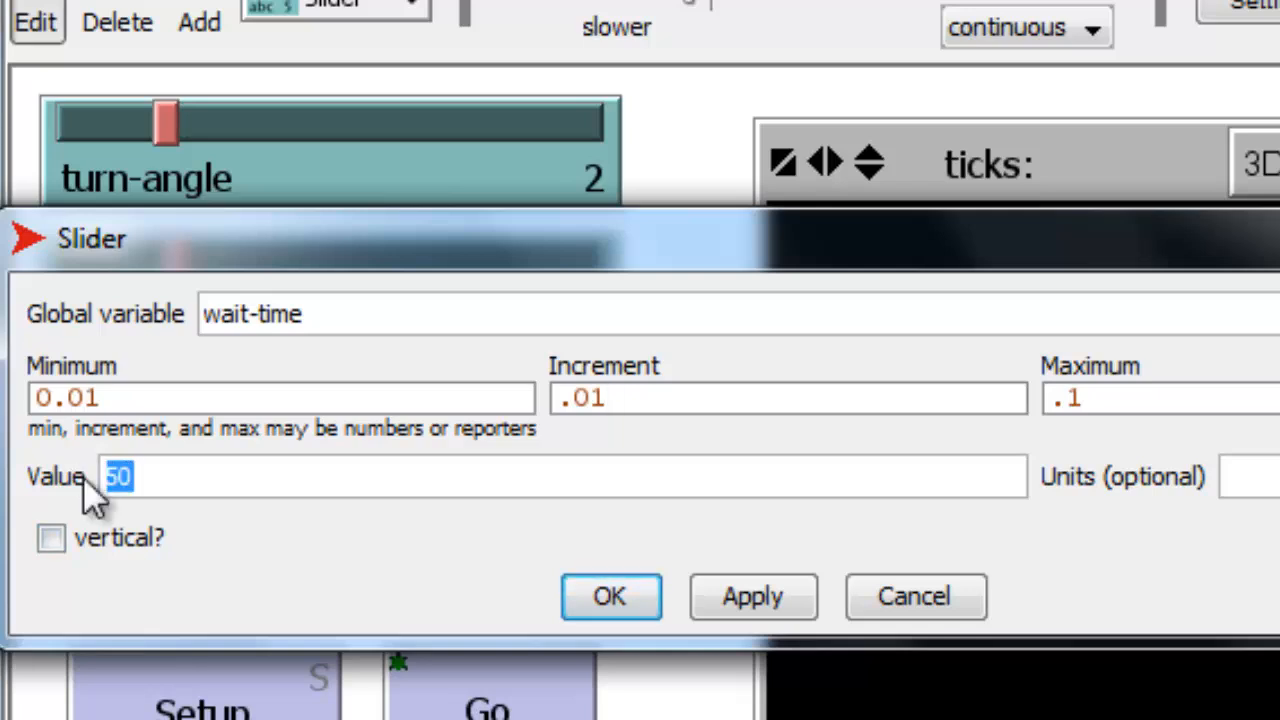
{"action": "type", "text": "."}
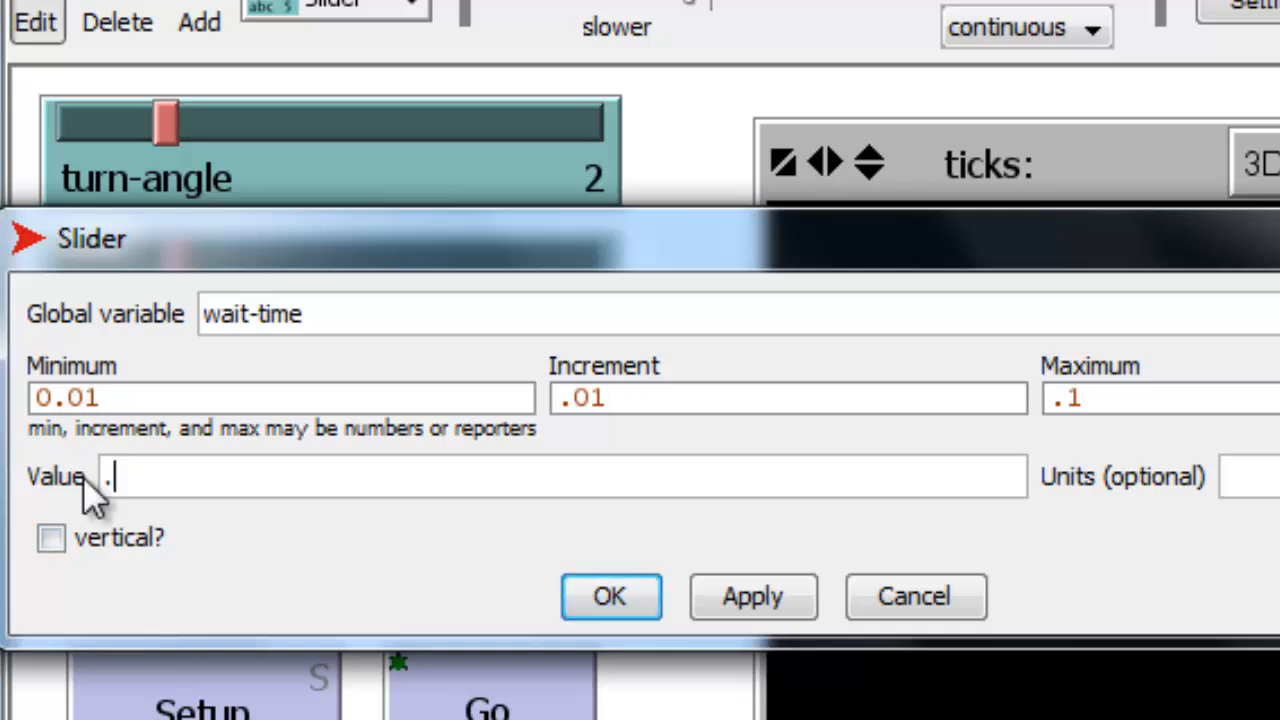
{"action": "type", "text": "05"}
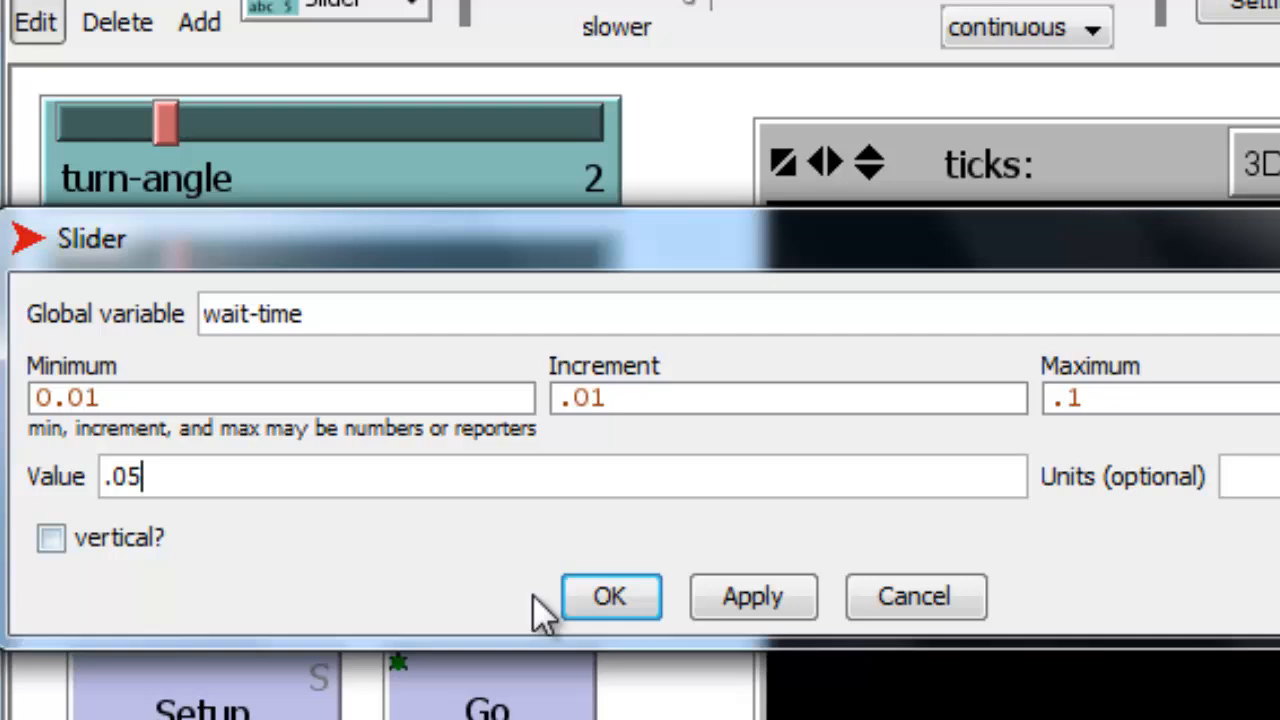
{"action": "left_click", "coordinate": [610, 596]}
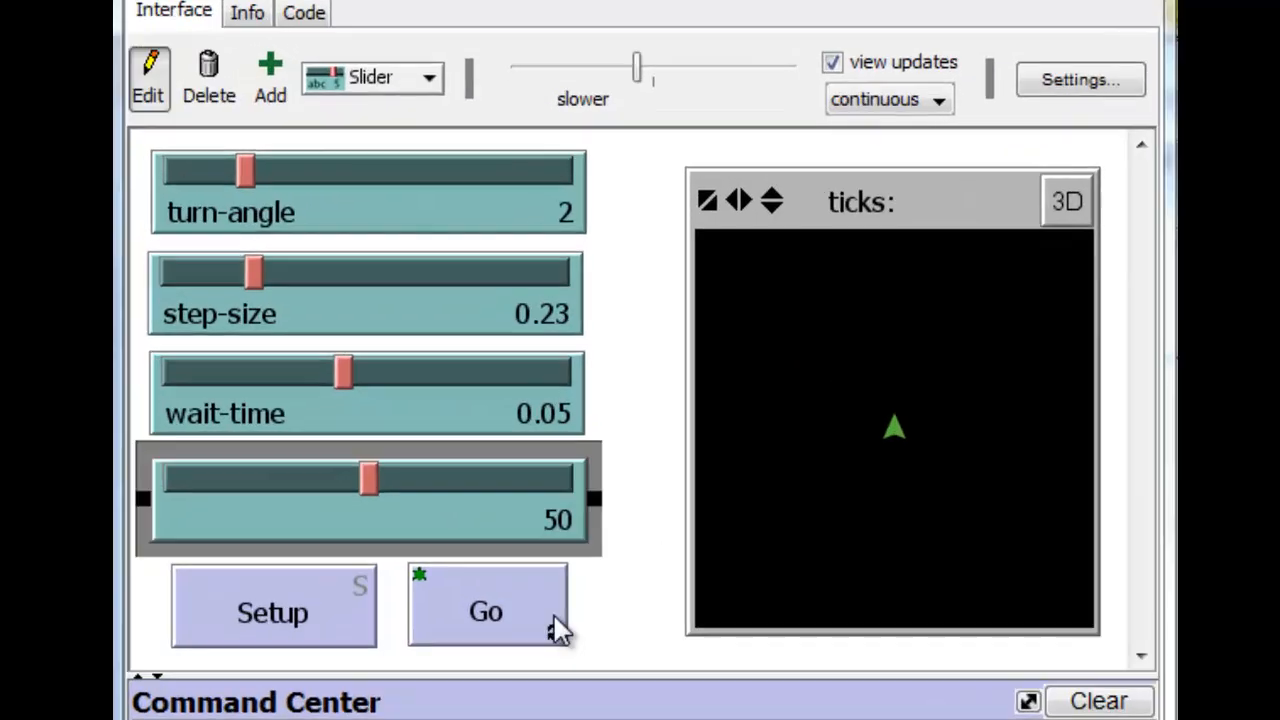
Create a number-of-turtles slider with minimum 1, maximum 20 and value 5.
{"action": "double_click", "coordinate": [368, 498]}
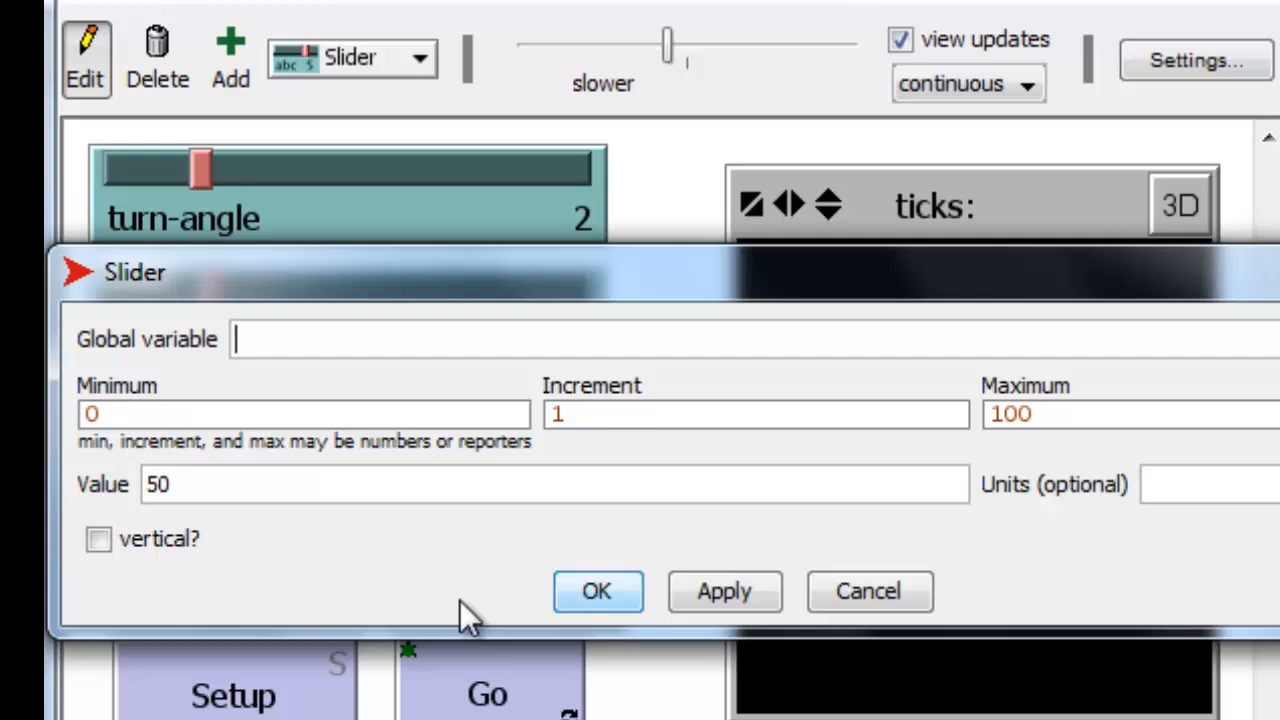
{"action": "type", "text": "number-o"}
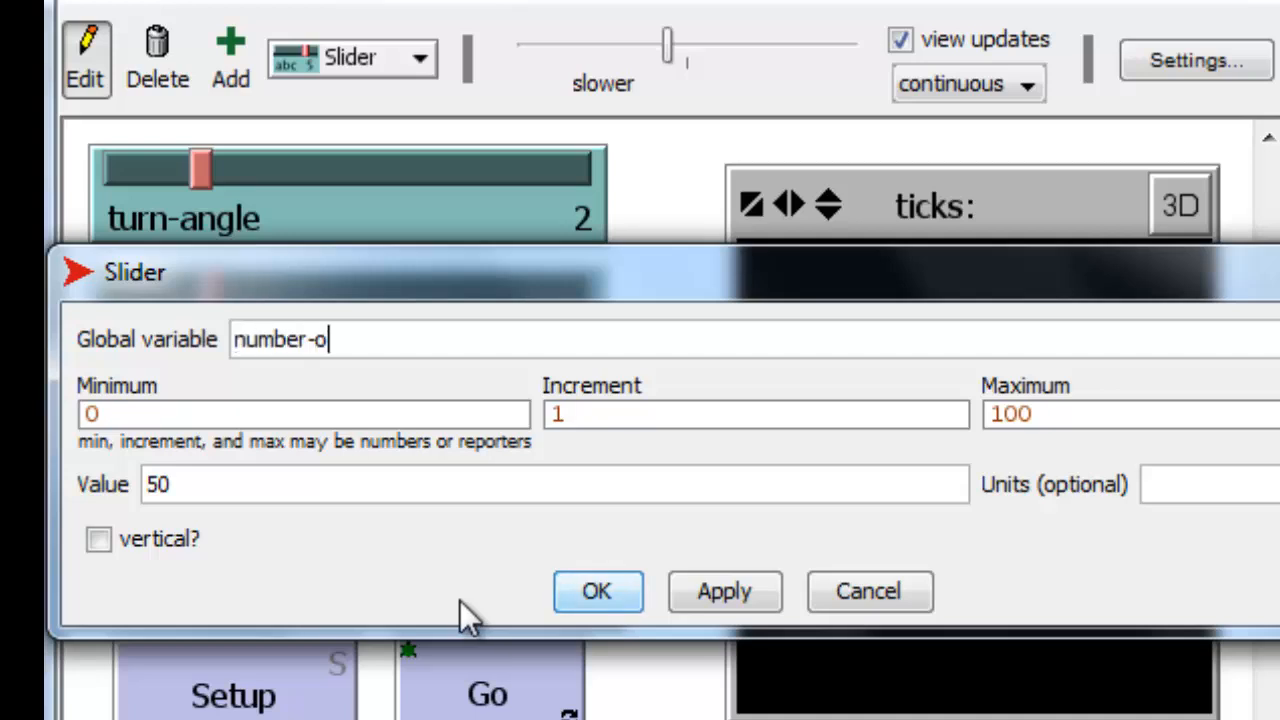
{"action": "type", "text": "f-turtle"}
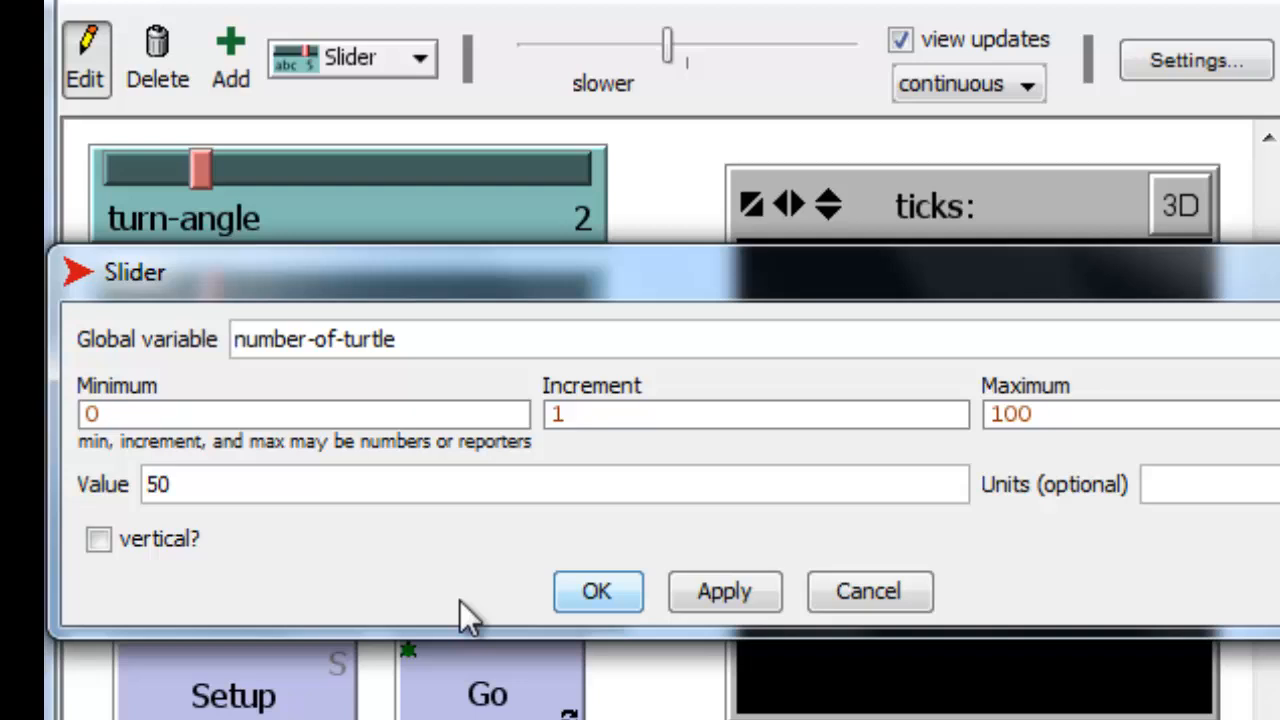
{"action": "type", "text": "s"}
{"action": "type", "text": "1"}
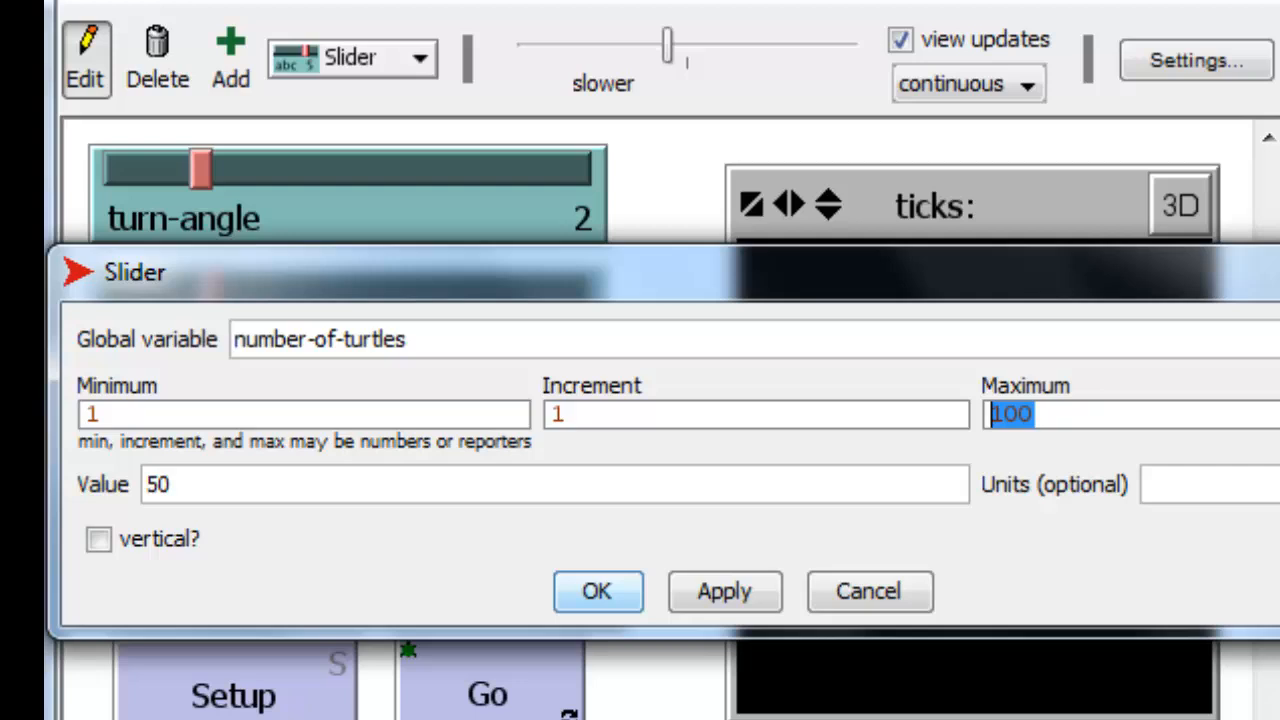
{"action": "type", "text": "20"}
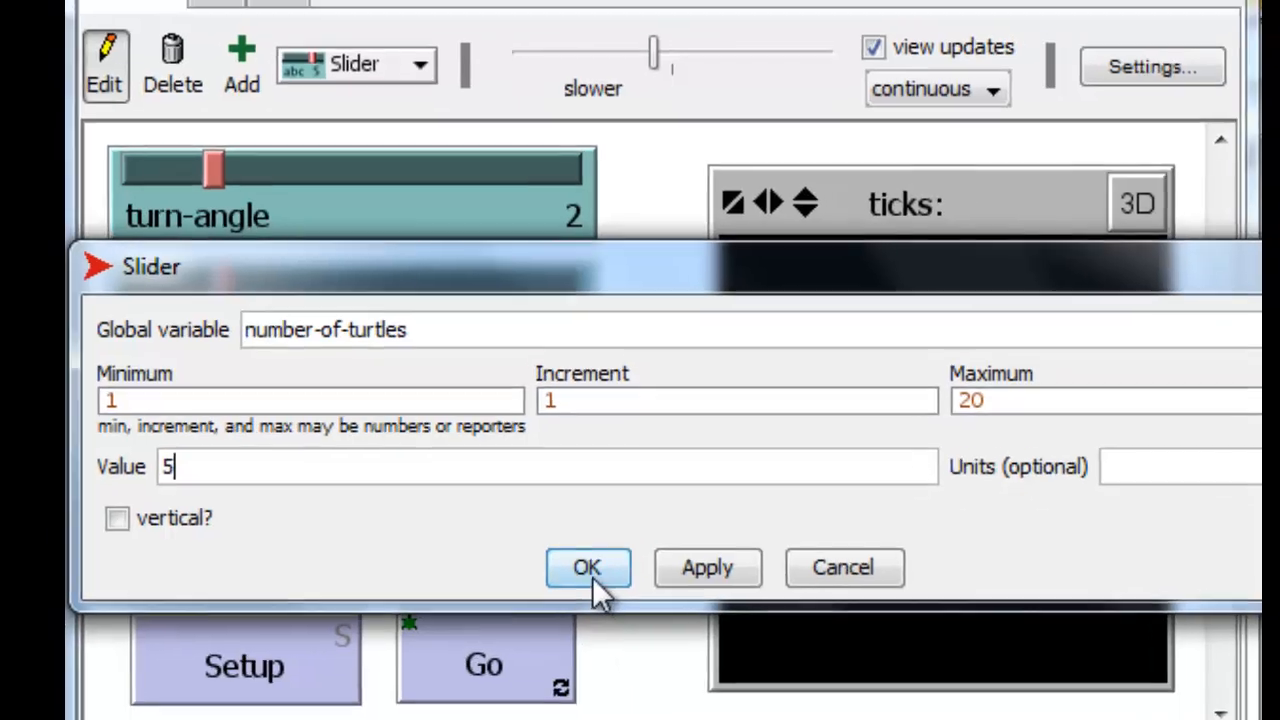
{"action": "left_click", "coordinate": [588, 568]}
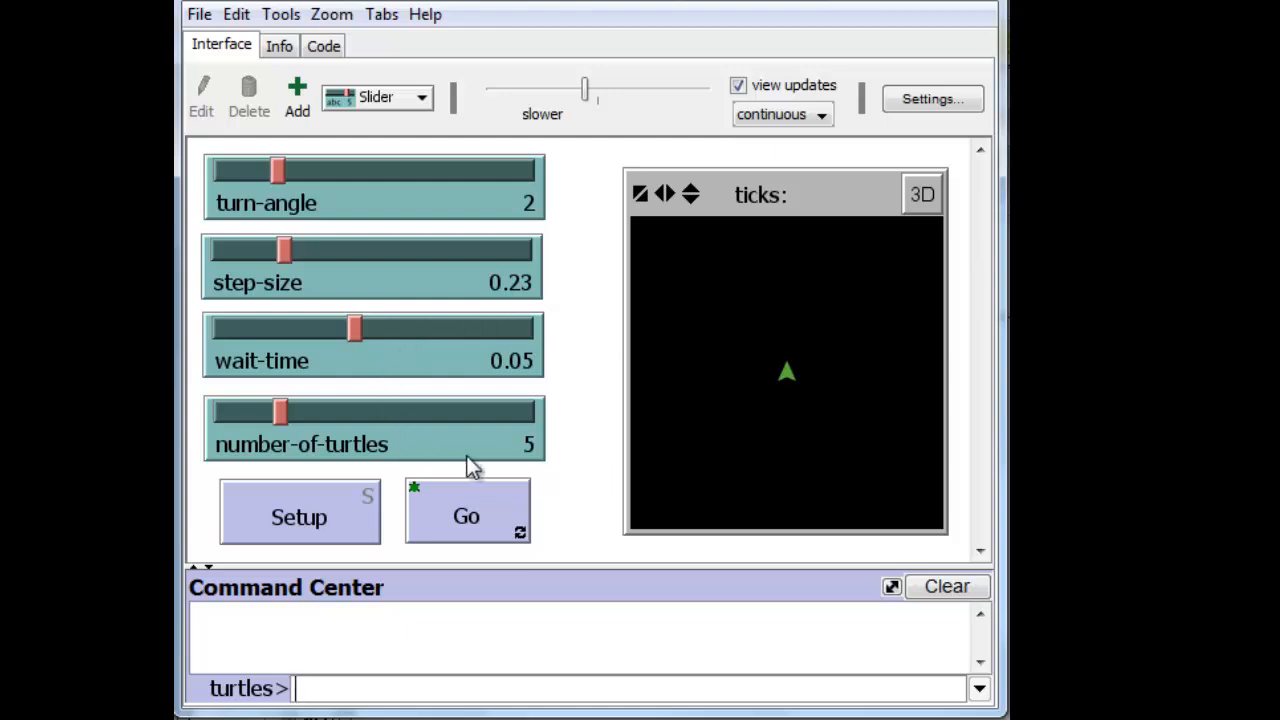
{"action": "mouse_move", "coordinate": [518, 384]}
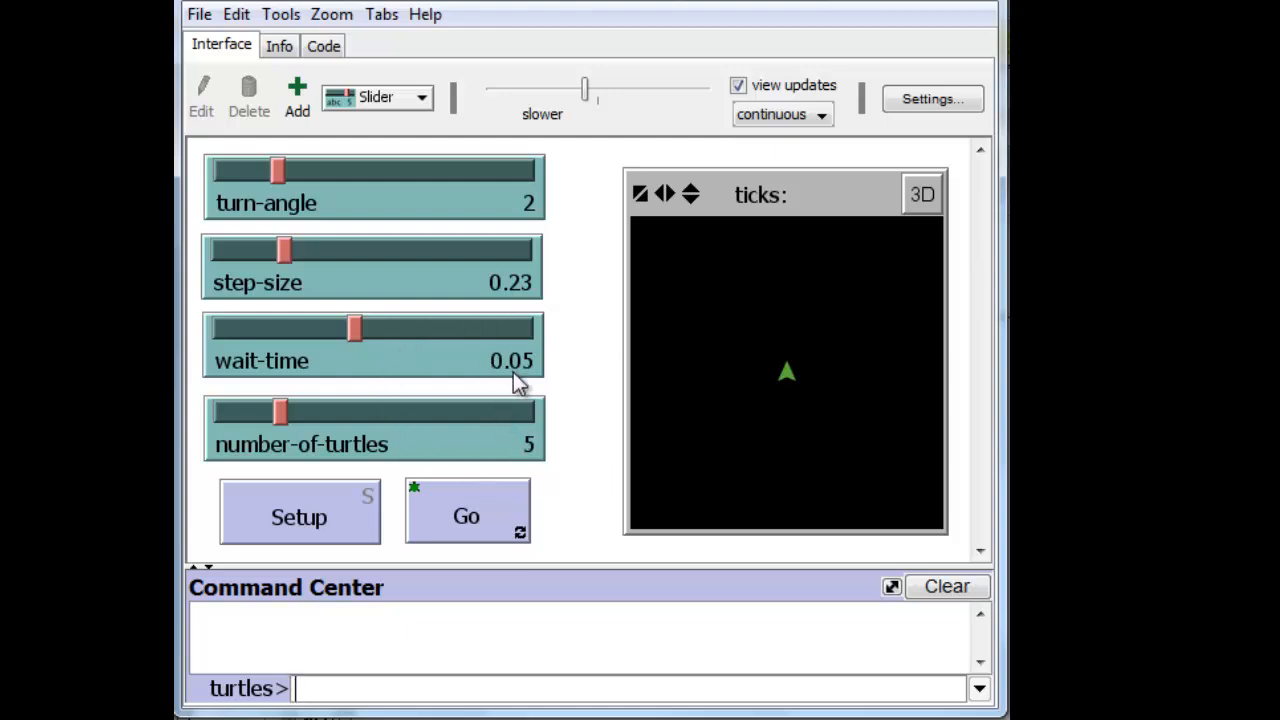
{"action": "mouse_move", "coordinate": [606, 488]}
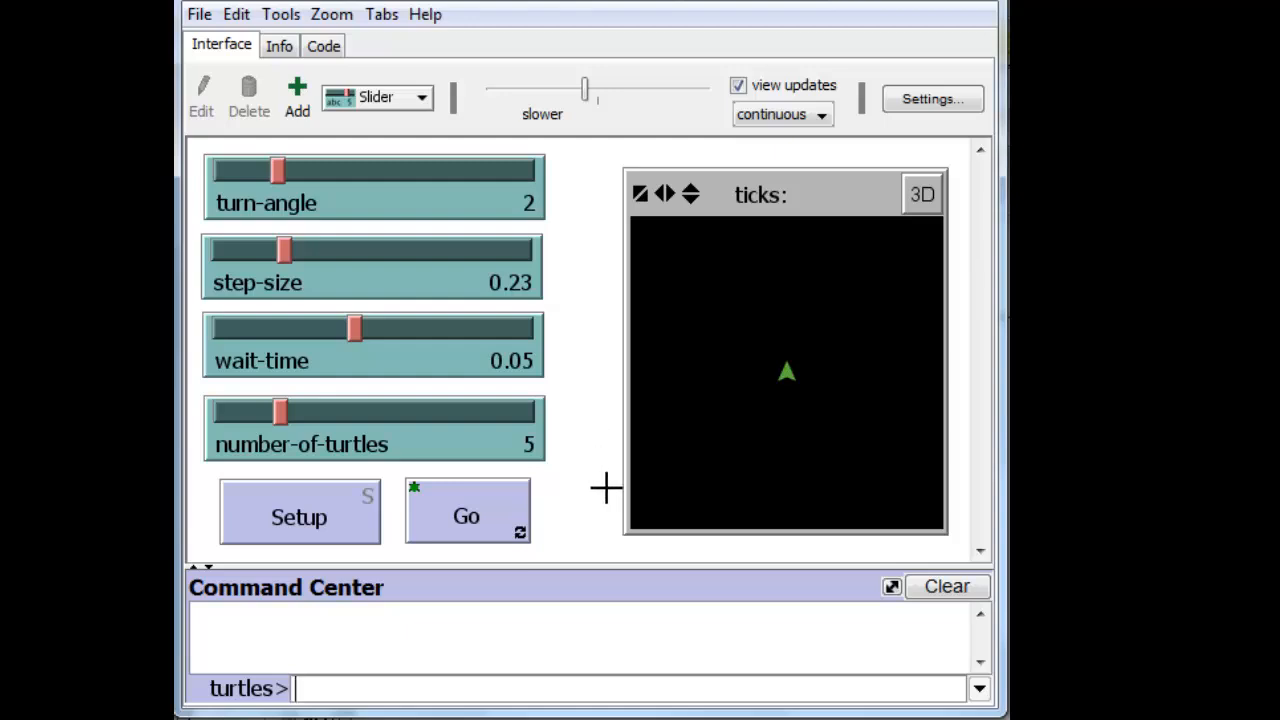
{"action": "mouse_move", "coordinate": [552, 524]}
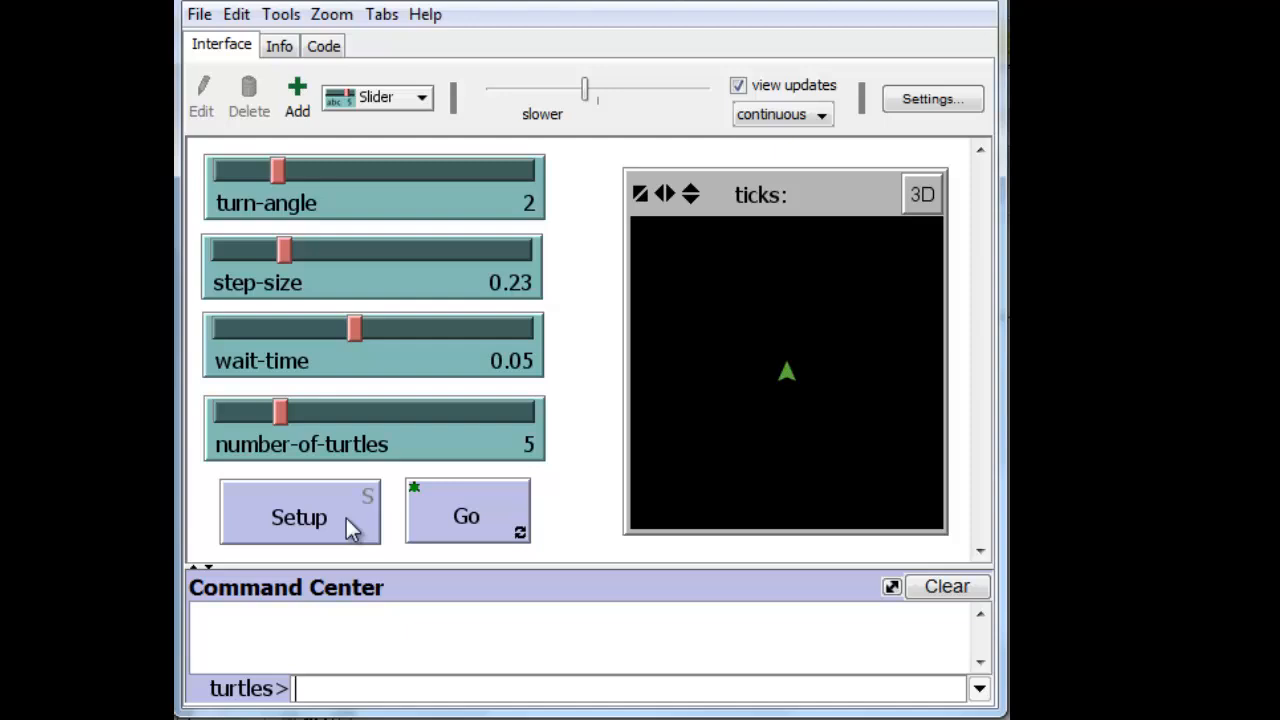
{"action": "mouse_move", "coordinate": [358, 528]}
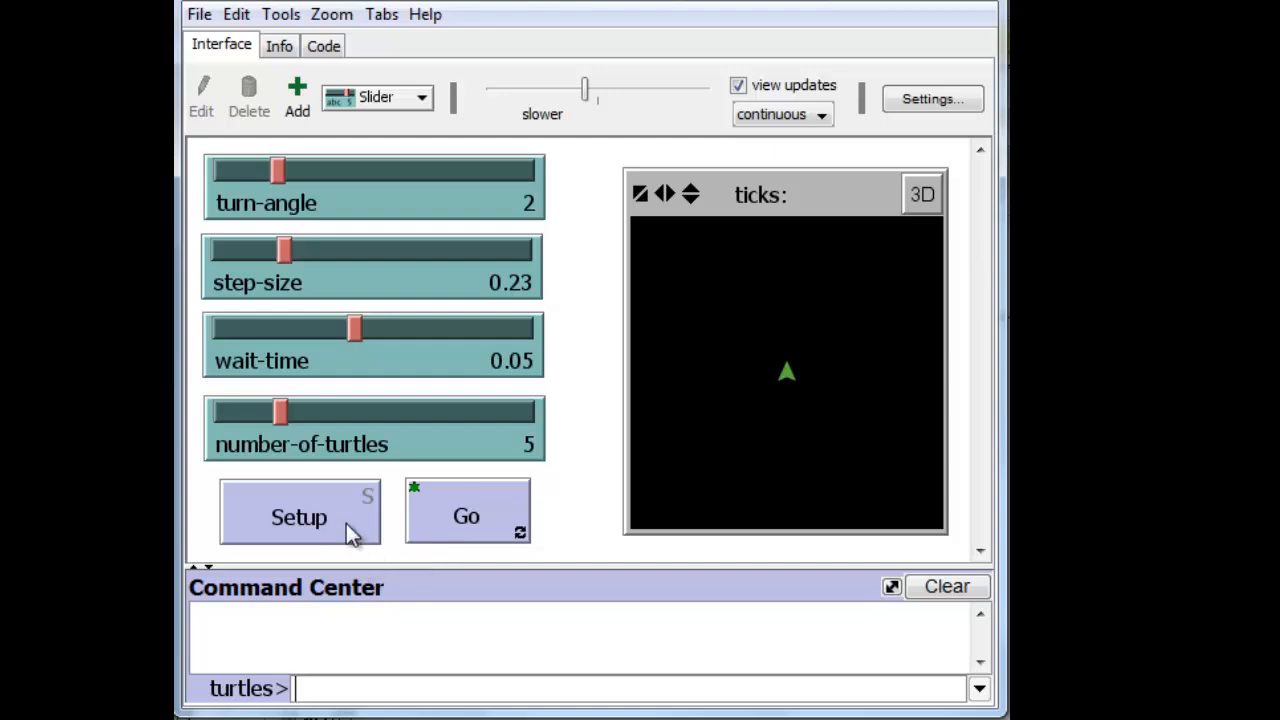
{"action": "right_click", "coordinate": [300, 516]}
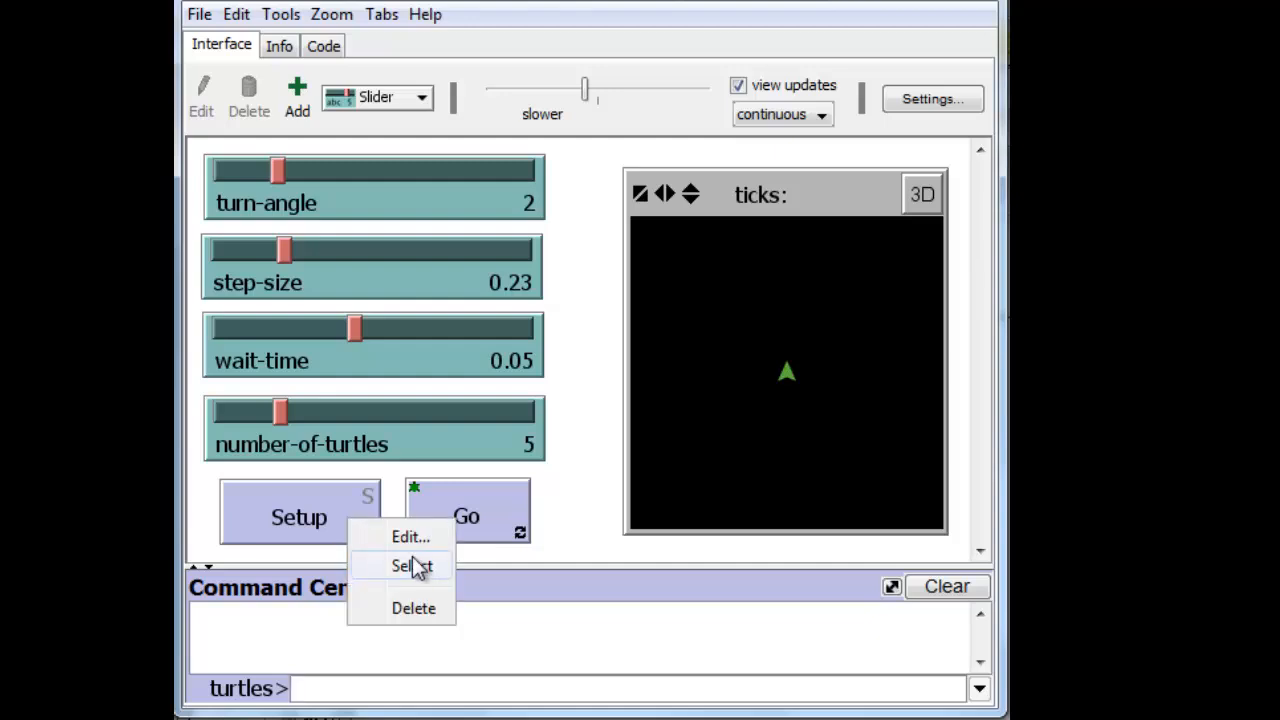
{"action": "left_click", "coordinate": [410, 536]}
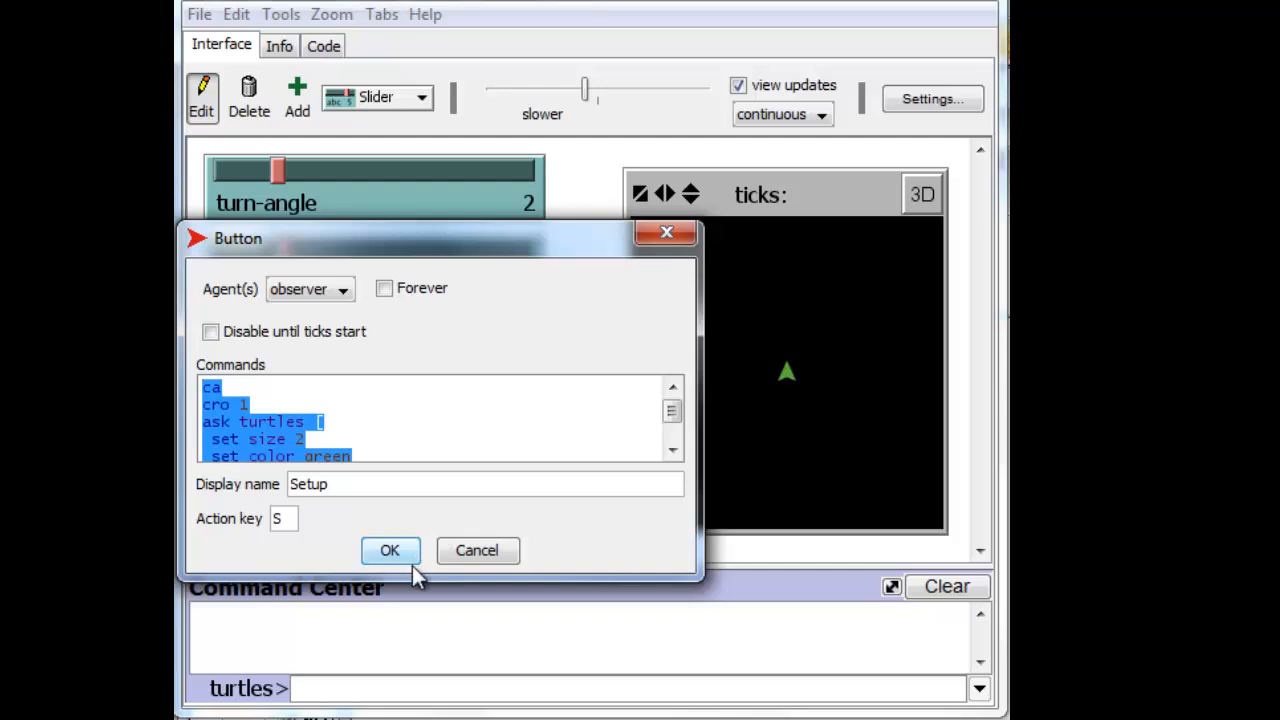
{"action": "left_click", "coordinate": [390, 550]}
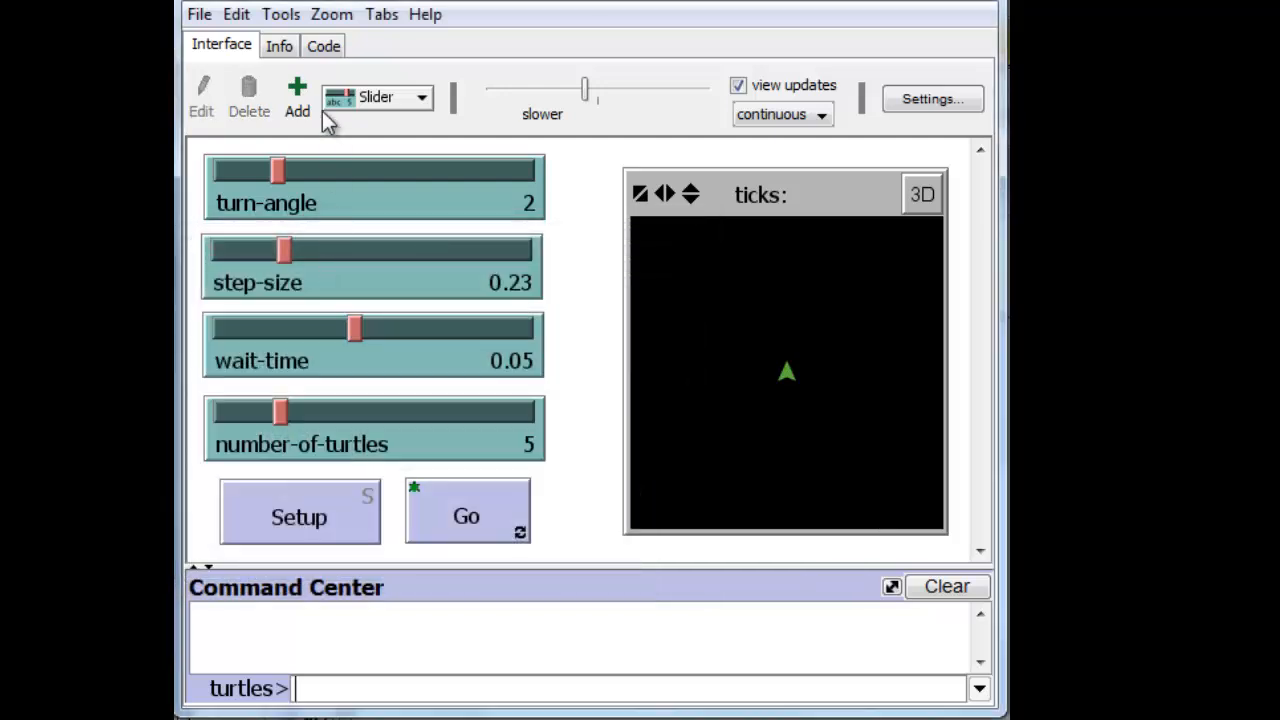
In the code, write a 'to setup ... end' procedure holding the Setup button's commands below draw-a-leg.
{"action": "left_click", "coordinate": [324, 44]}
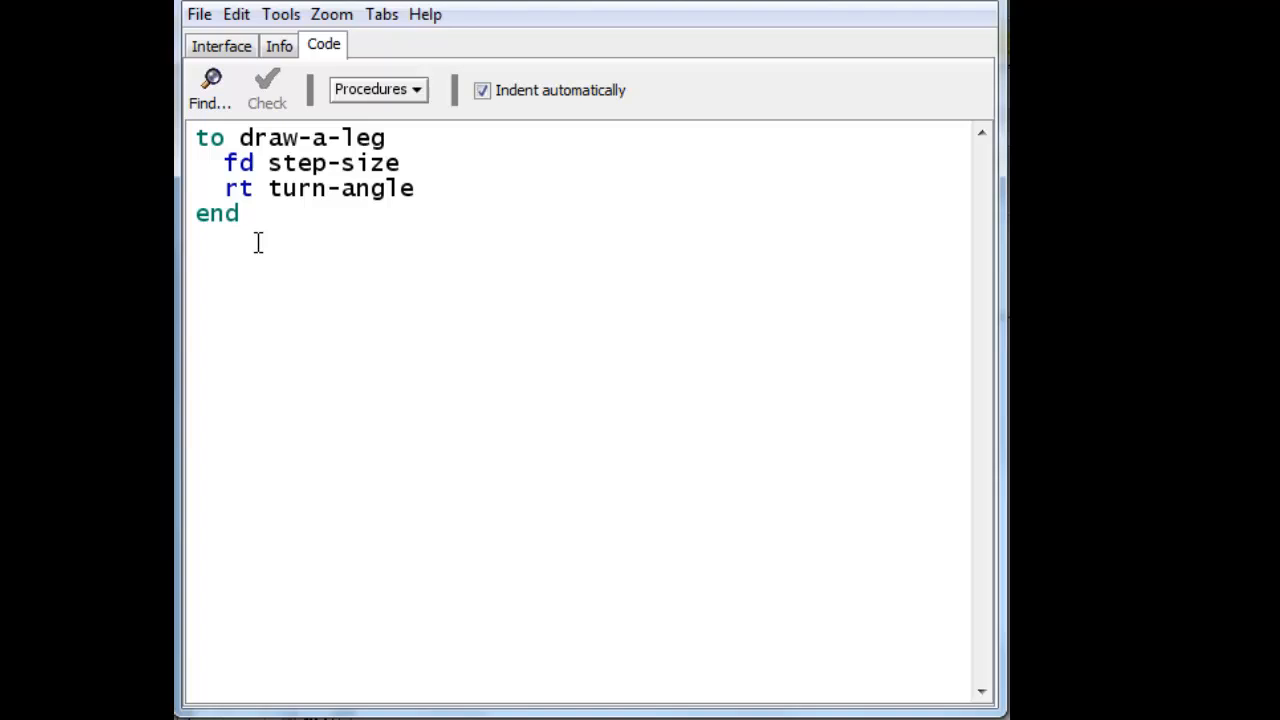
{"action": "type", "text": "to s"}
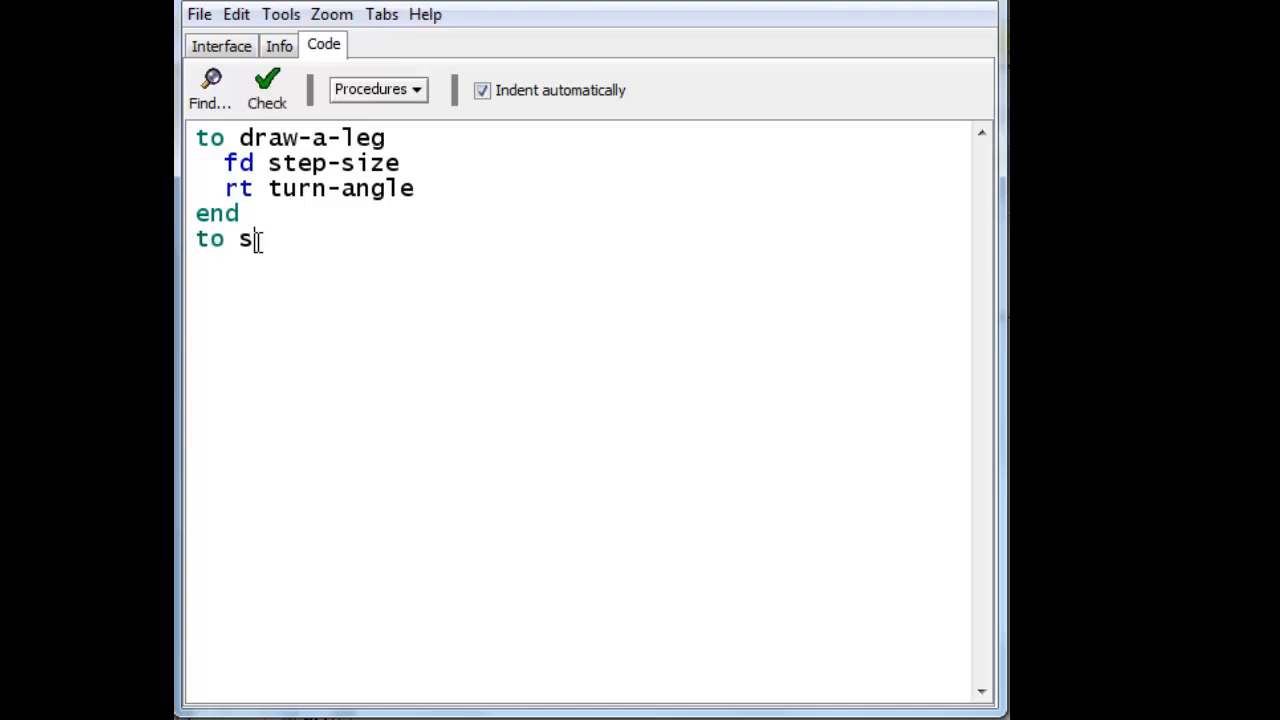
{"action": "type", "text": "etup"}
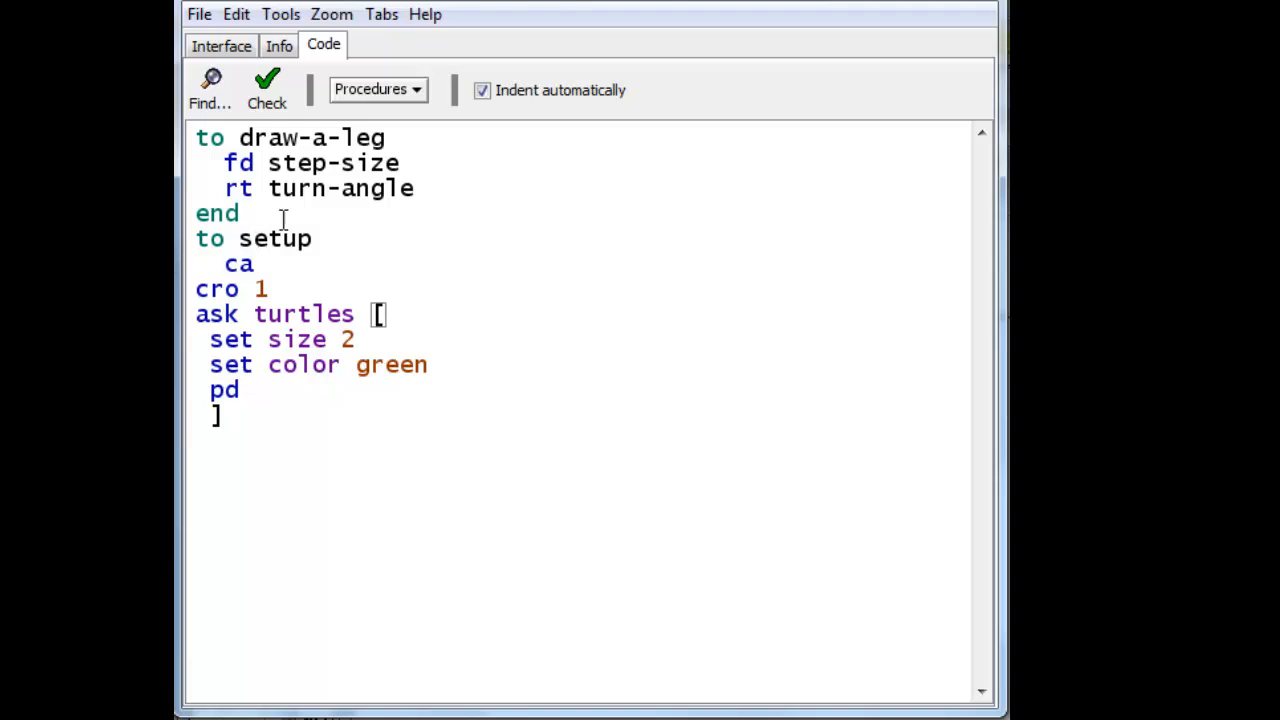
{"action": "key", "text": "Return"}
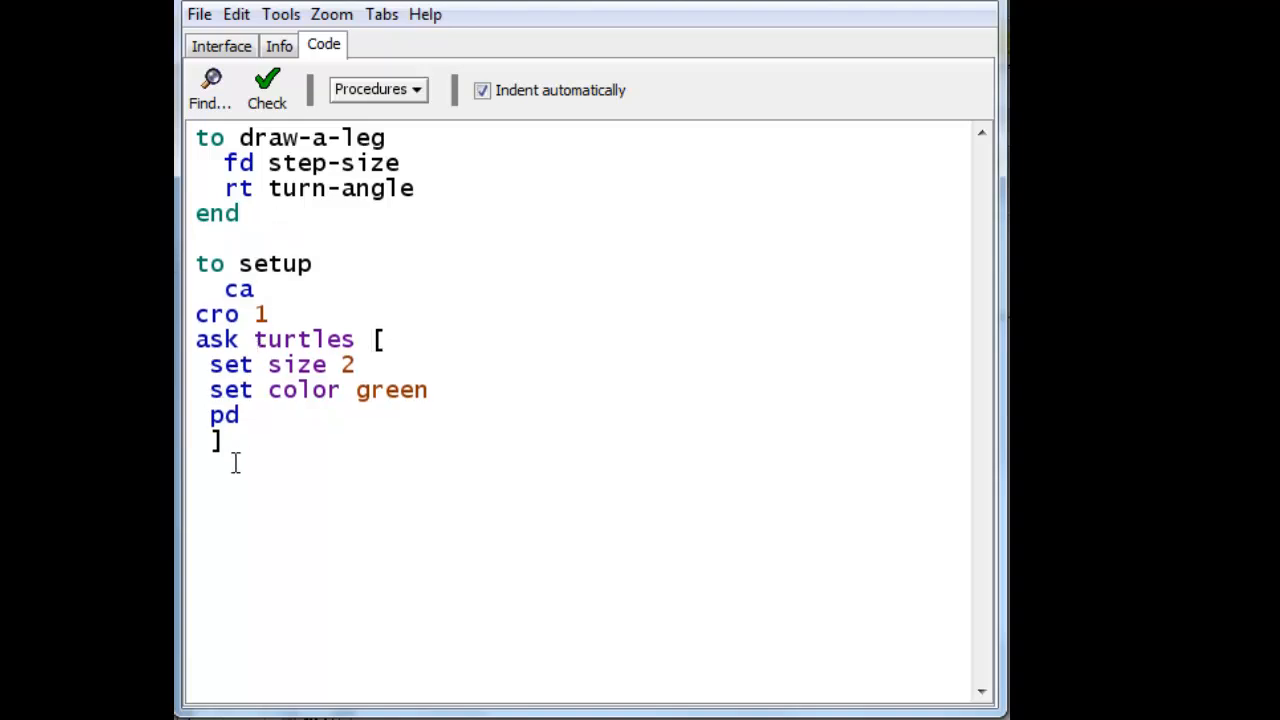
{"action": "type", "text": "end"}
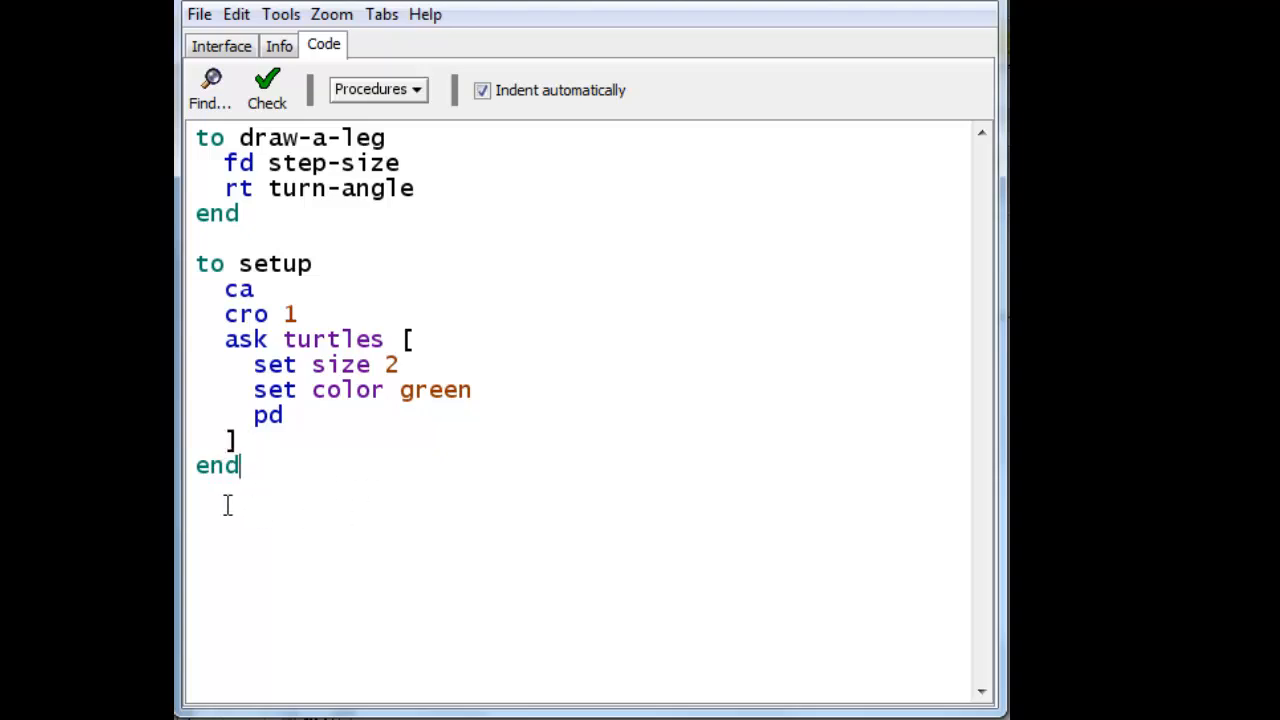
{"action": "mouse_move", "coordinate": [344, 488]}
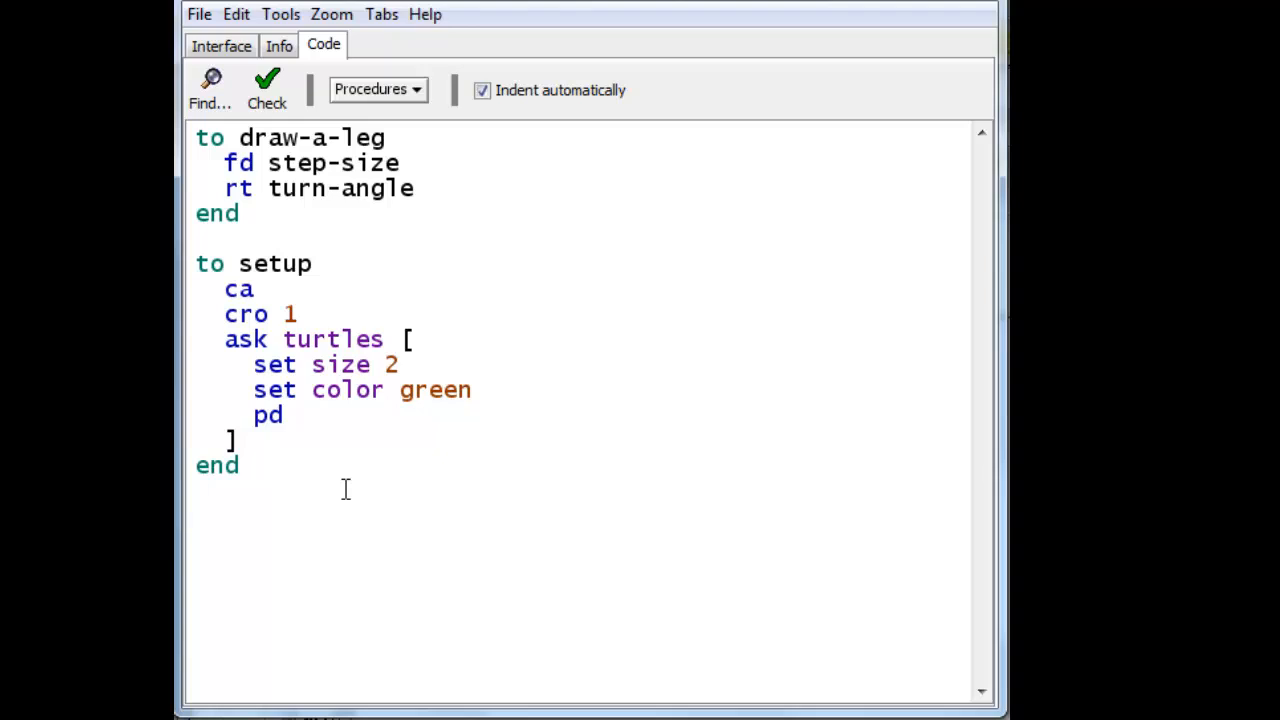
{"action": "mouse_move", "coordinate": [322, 452]}
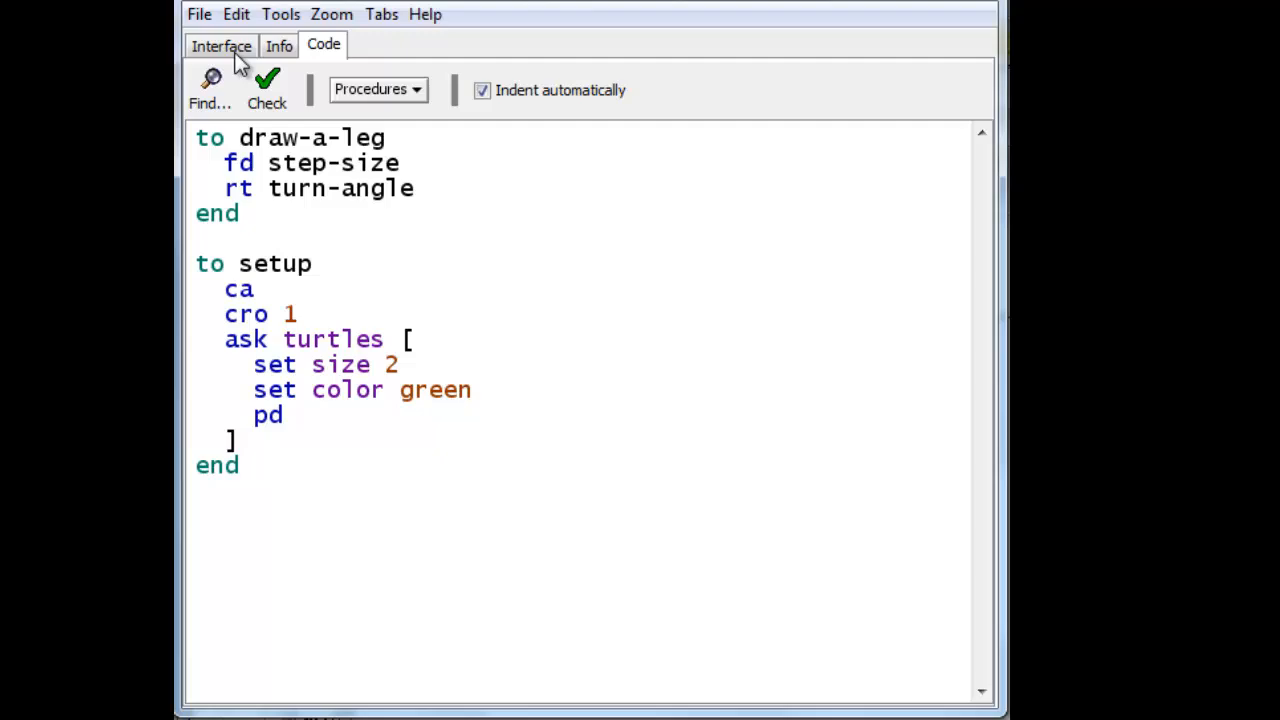
Replace the Setup button's commands with a single call to 'Setup'.
{"action": "left_click", "coordinate": [220, 44]}
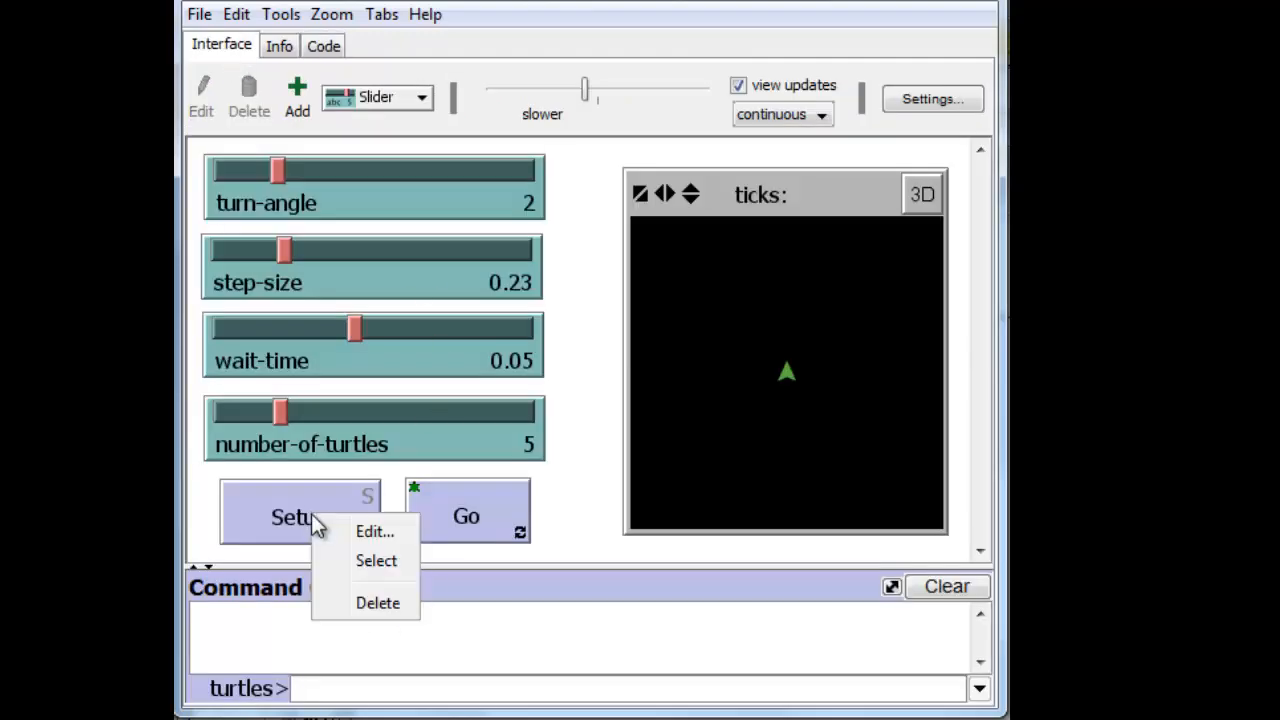
{"action": "left_click", "coordinate": [374, 532]}
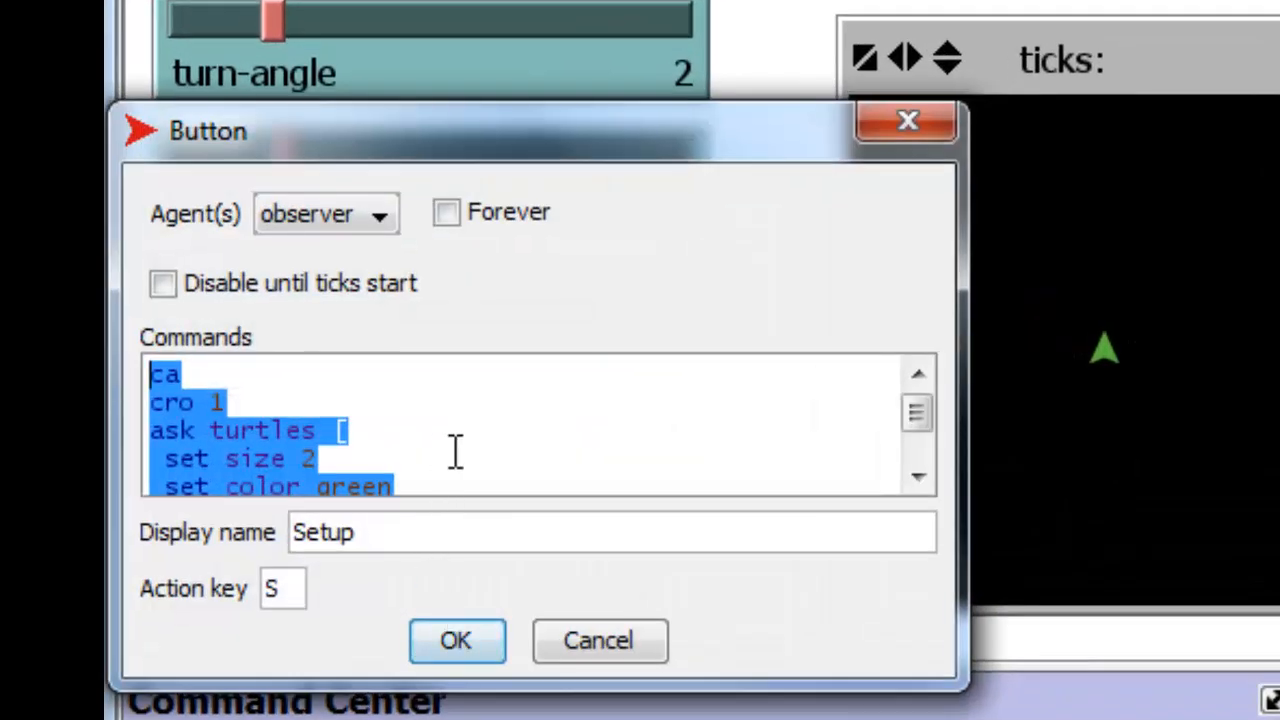
{"action": "type", "text": "Setup"}
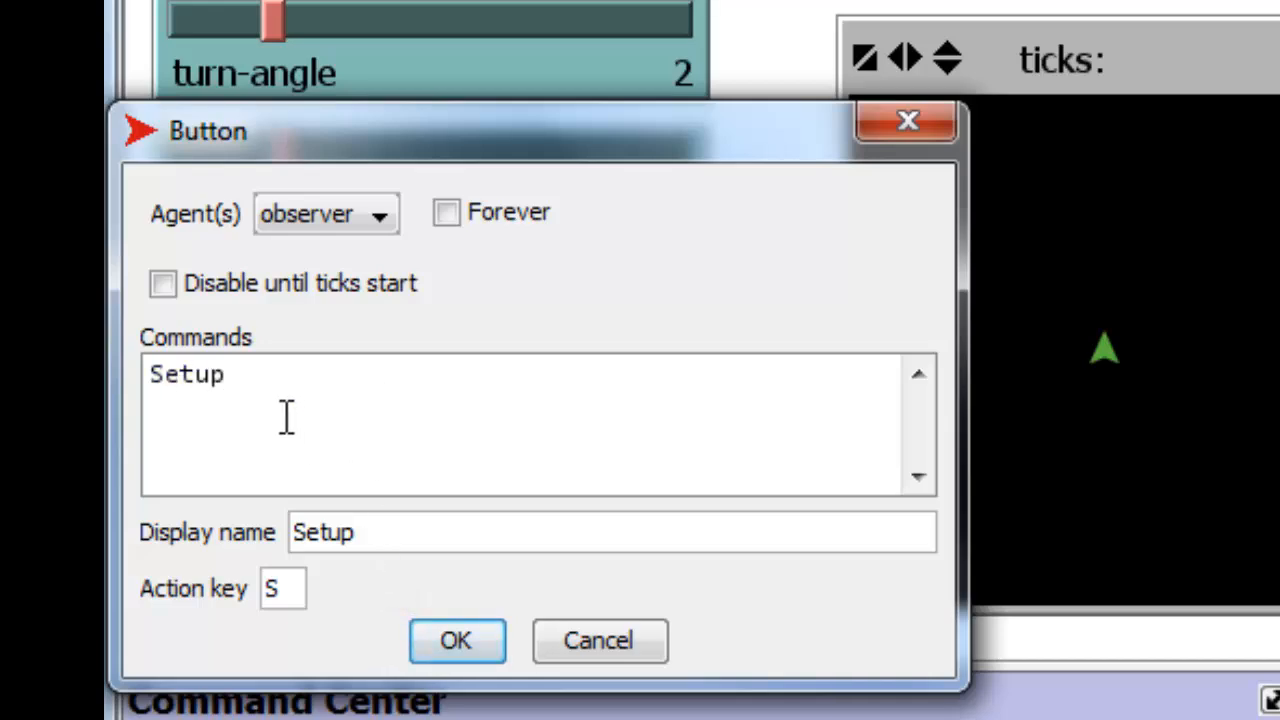
{"action": "left_click", "coordinate": [456, 640]}
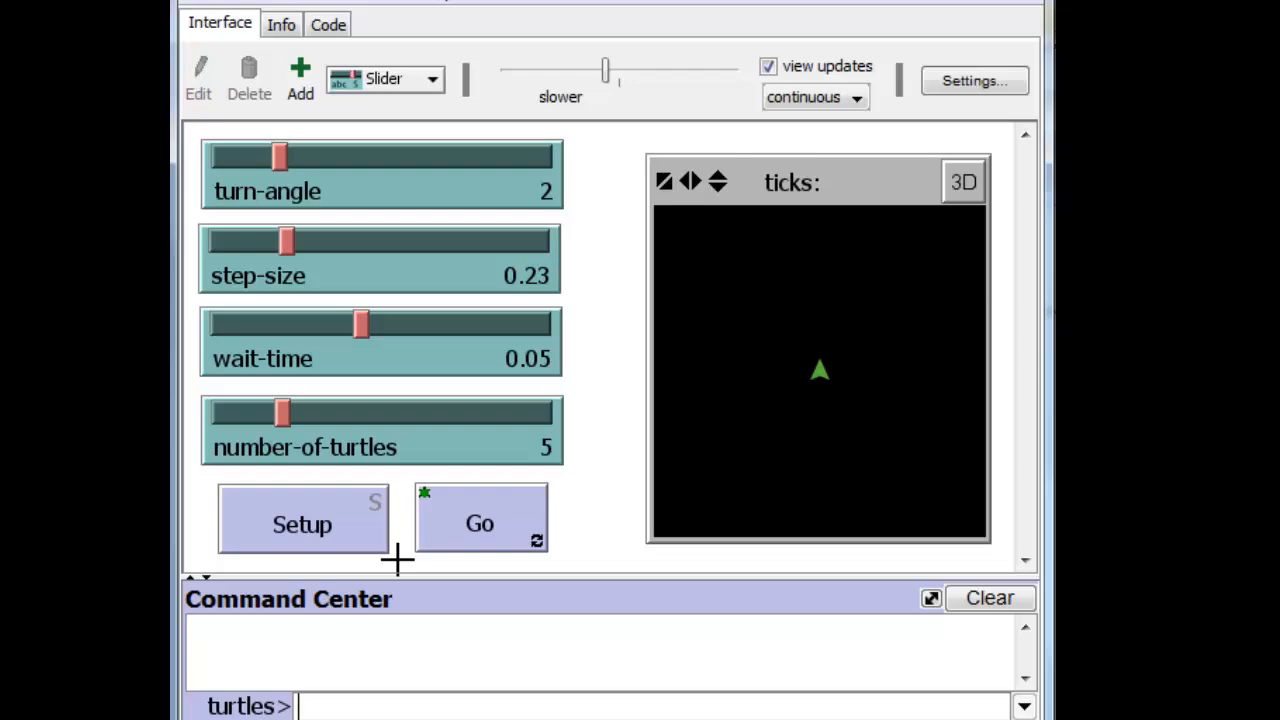
Remove 'wait .05' from the Go button so it only runs draw-a-leg.
{"action": "double_click", "coordinate": [480, 520]}
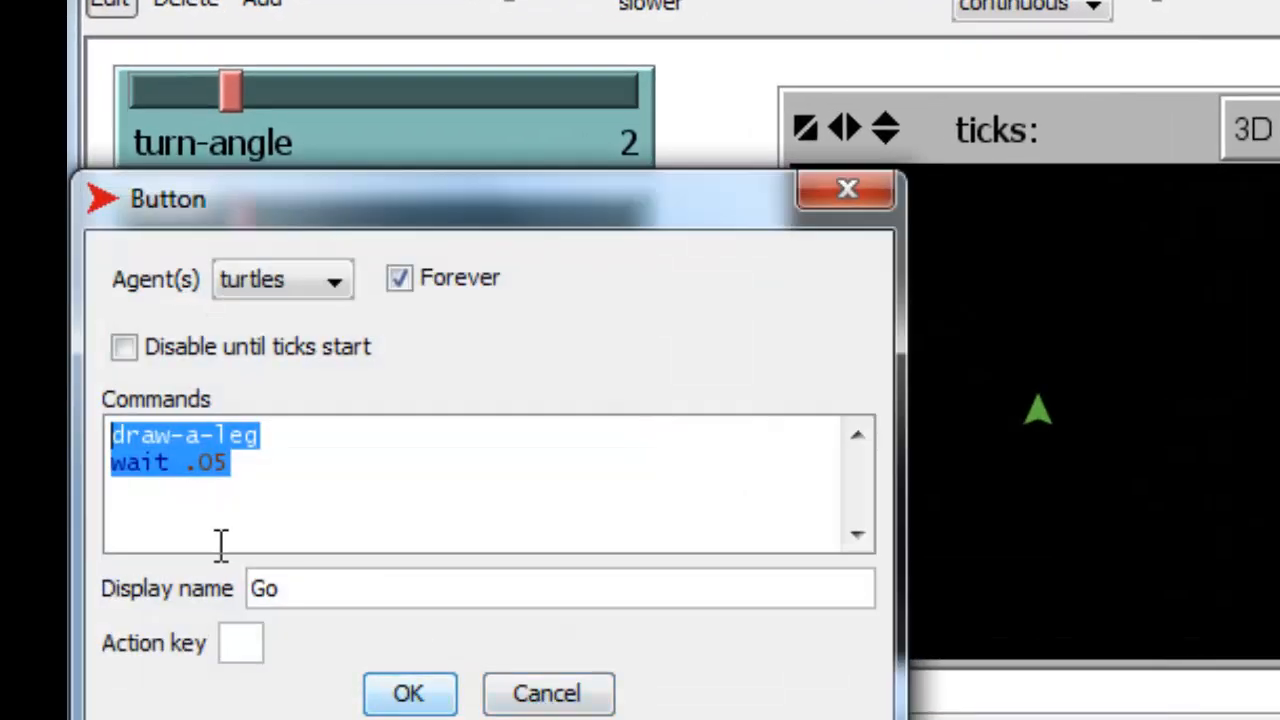
{"action": "mouse_move", "coordinate": [248, 512]}
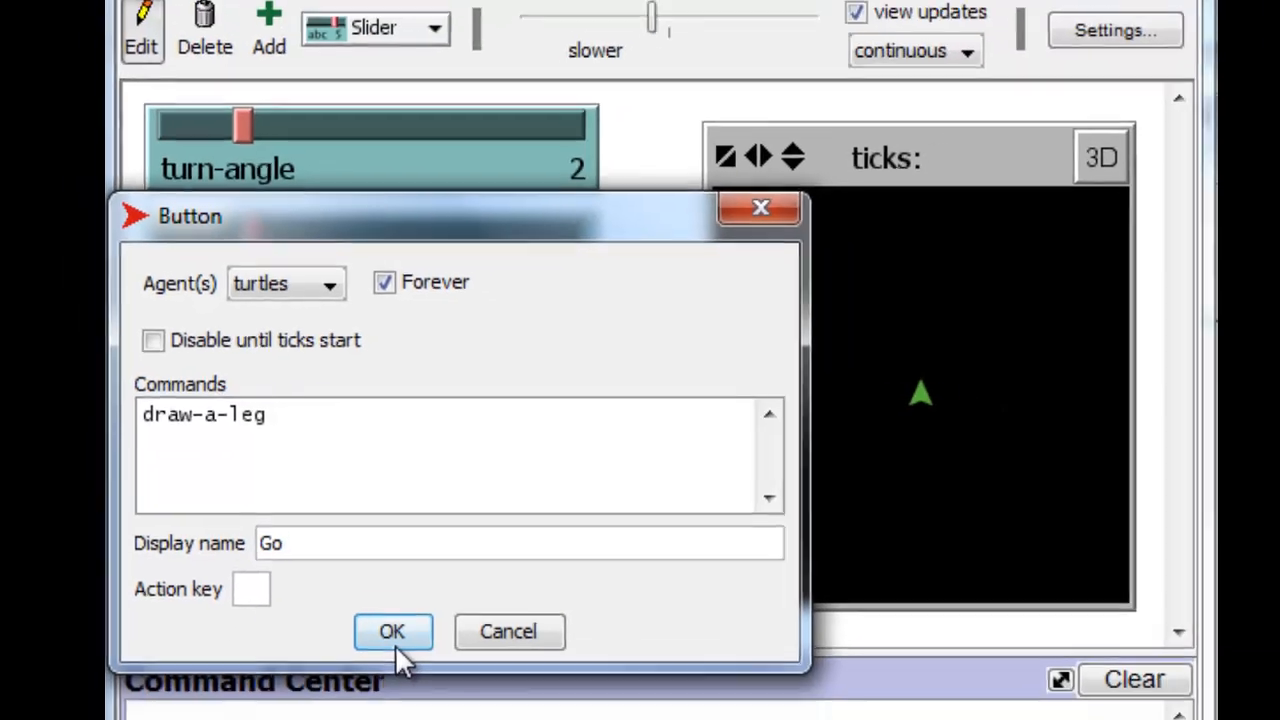
{"action": "left_click", "coordinate": [392, 632]}
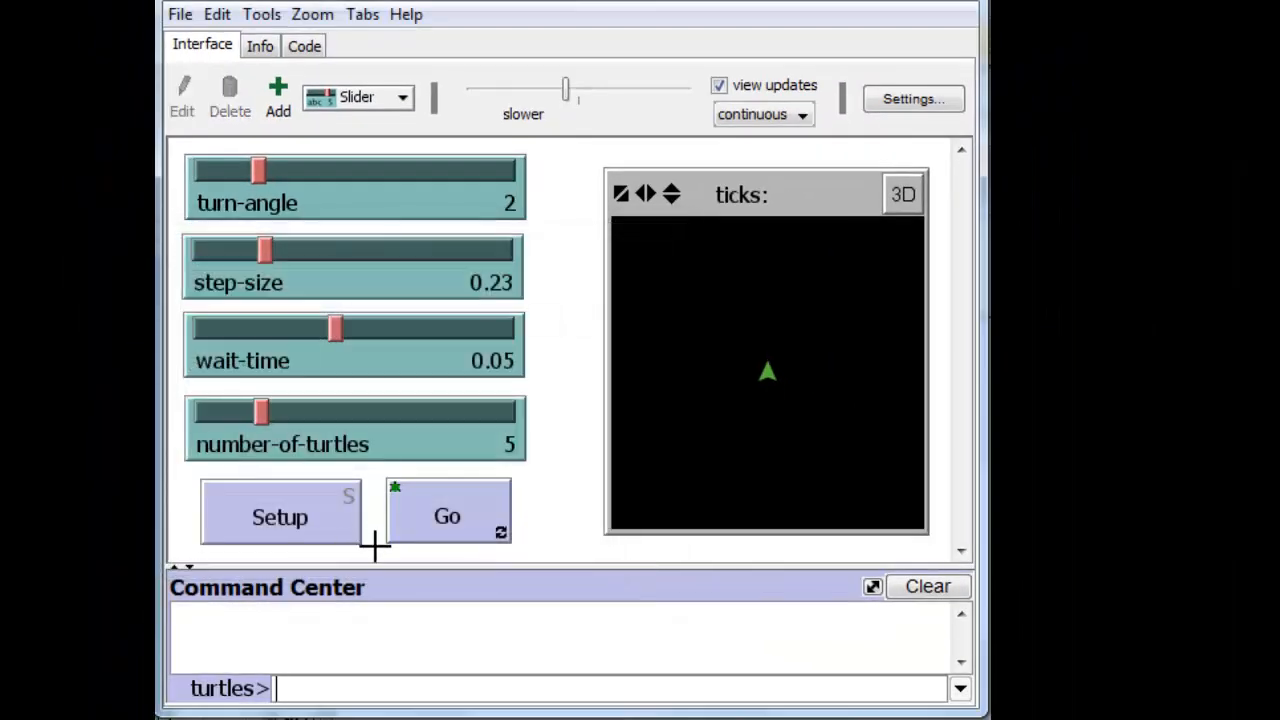
{"action": "mouse_move", "coordinate": [384, 360]}
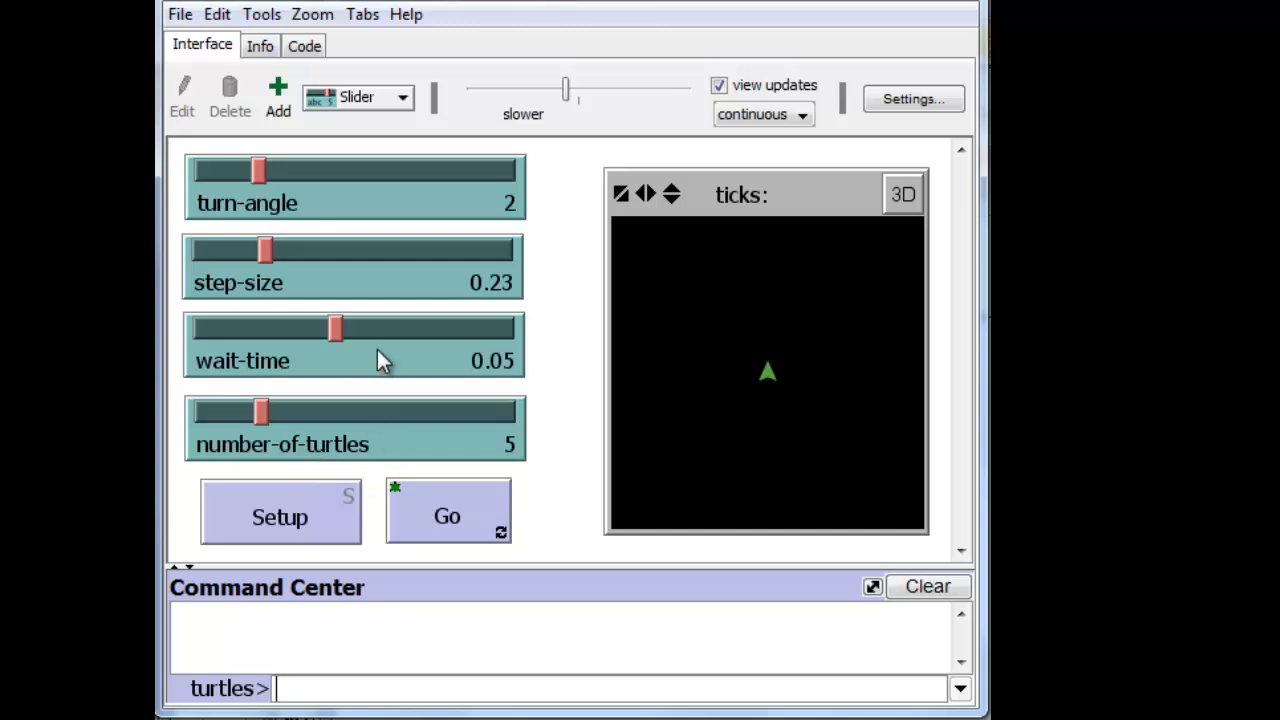
{"action": "mouse_move", "coordinate": [364, 452]}
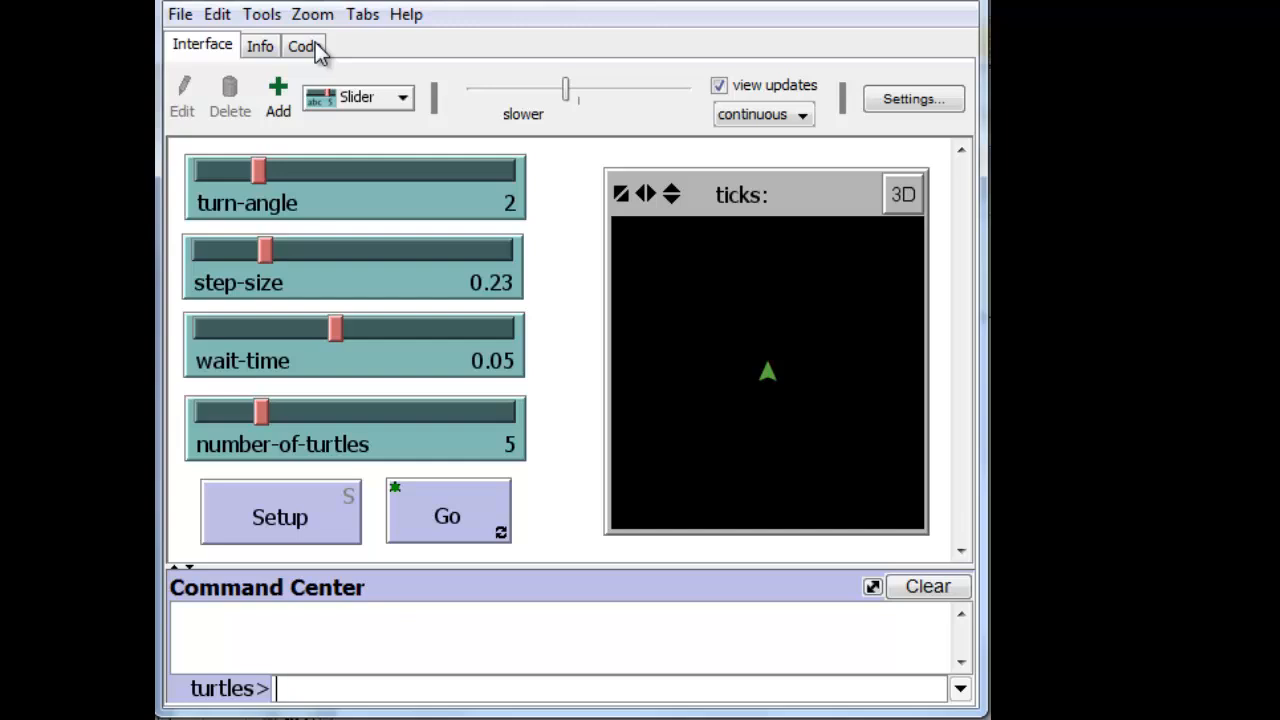
Make draw-a-leg wait for wait-time and setup create number-of-turtles turtles, then return to the interface.
{"action": "left_click", "coordinate": [304, 44]}
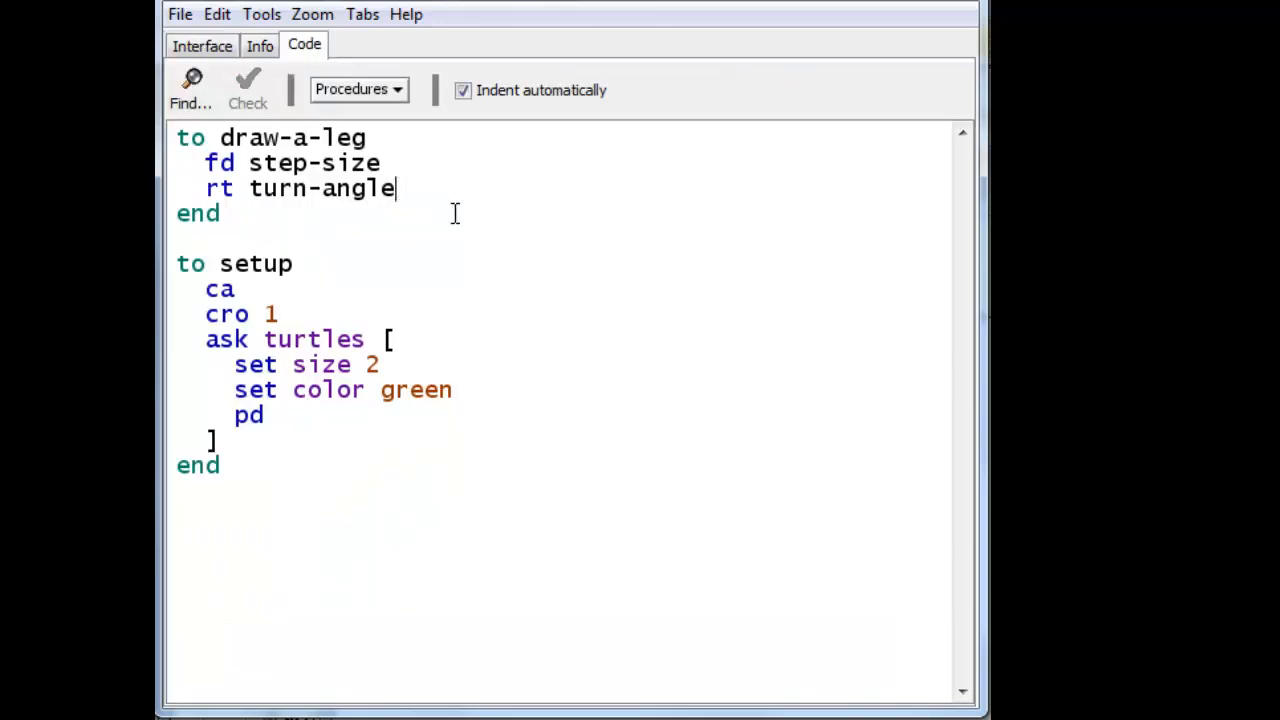
{"action": "type", "text": "wait"}
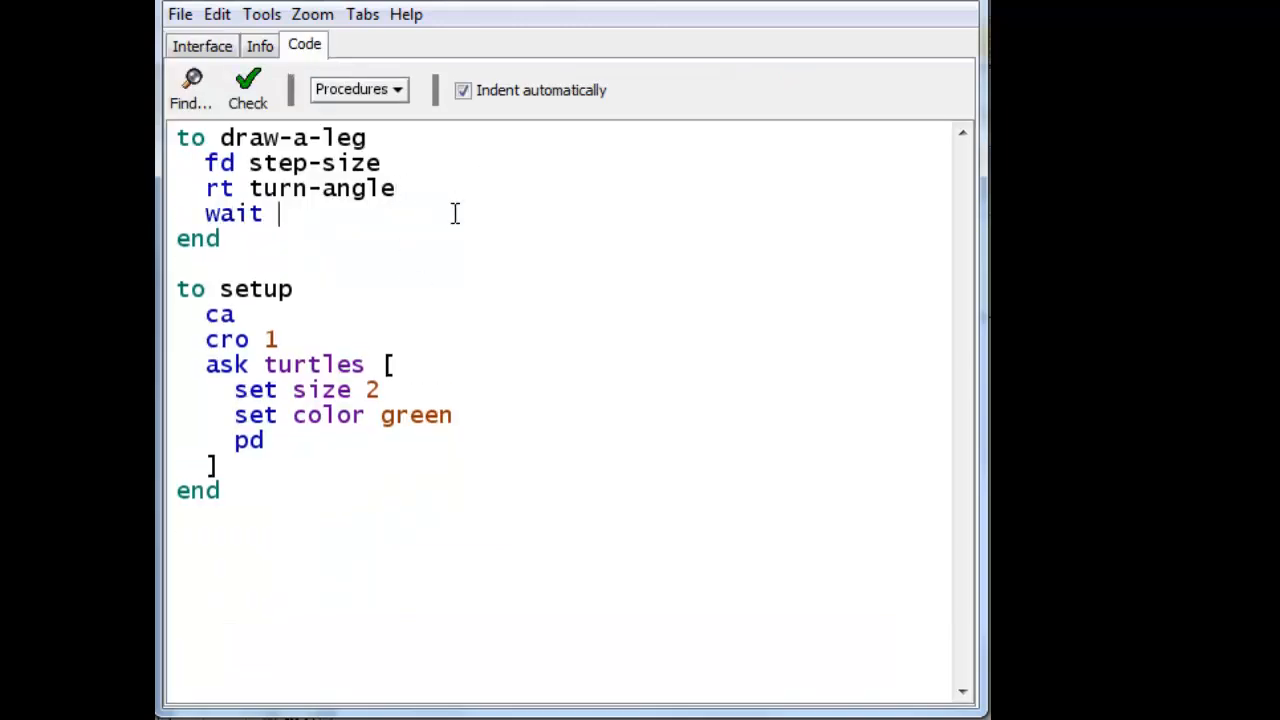
{"action": "type", "text": "wait-time"}
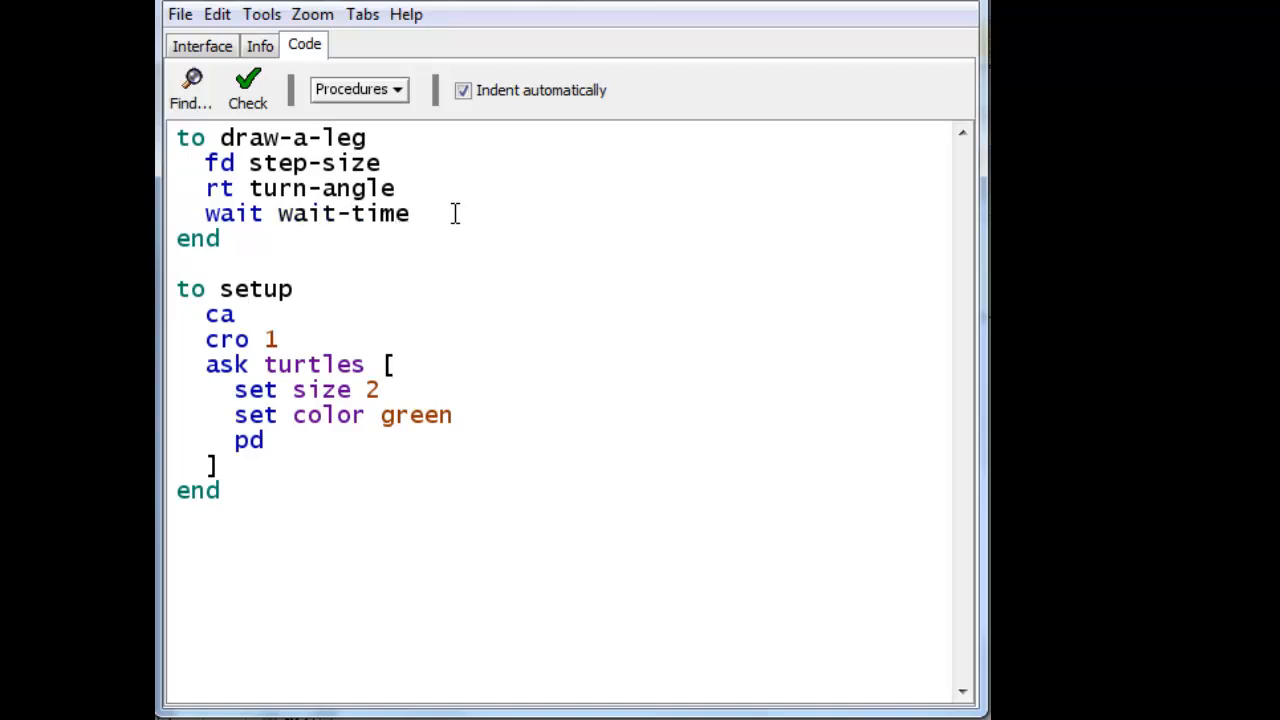
{"action": "mouse_move", "coordinate": [330, 350]}
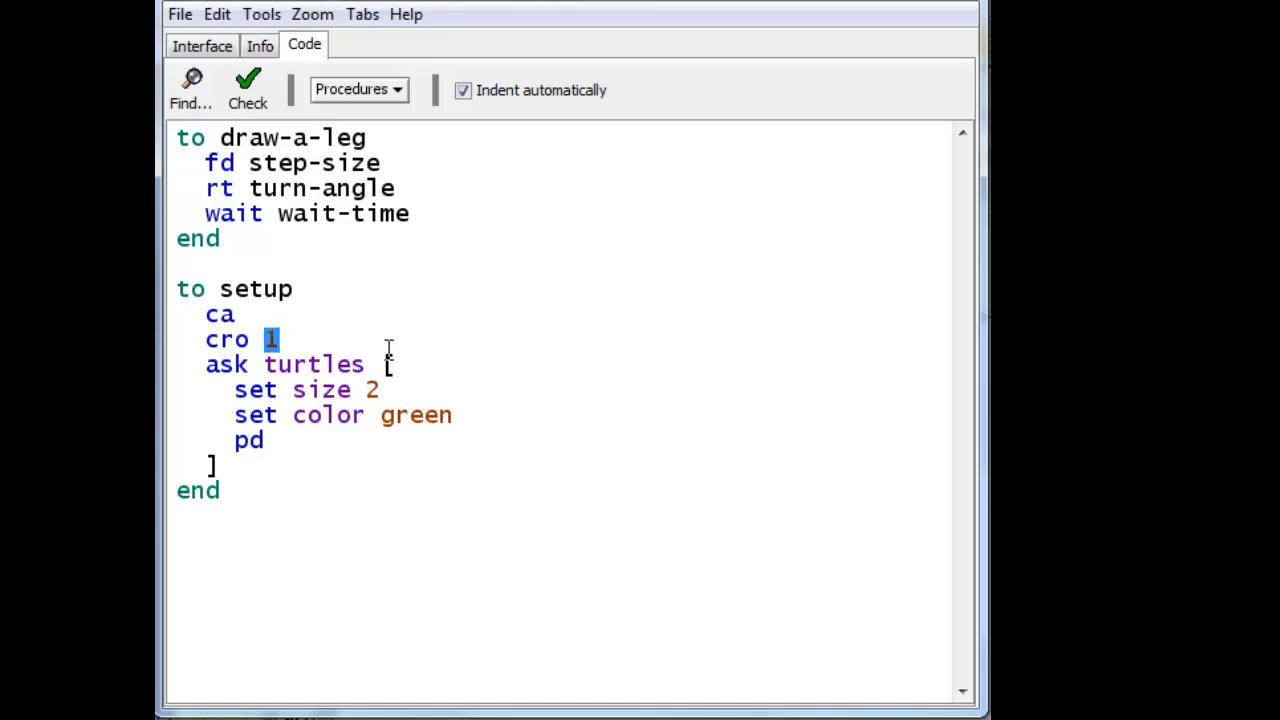
{"action": "type", "text": "number-of-turtles"}
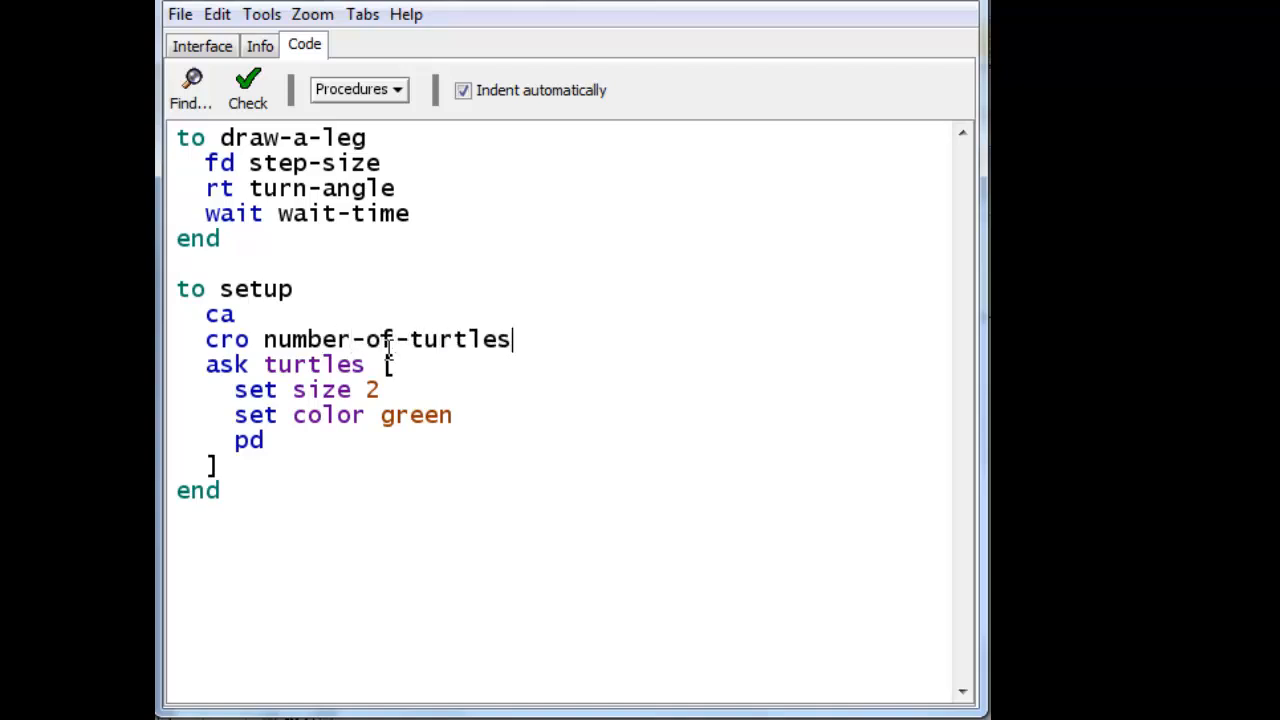
{"action": "mouse_move", "coordinate": [264, 340]}
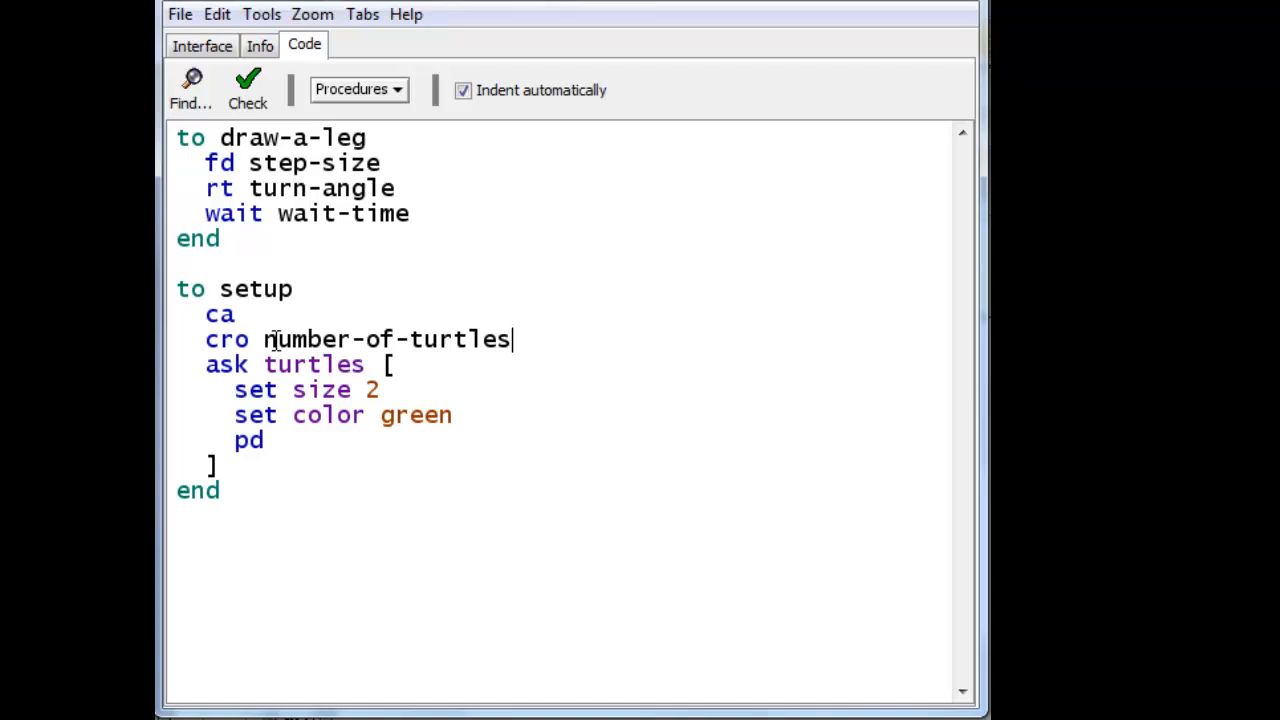
{"action": "double_click", "coordinate": [304, 340]}
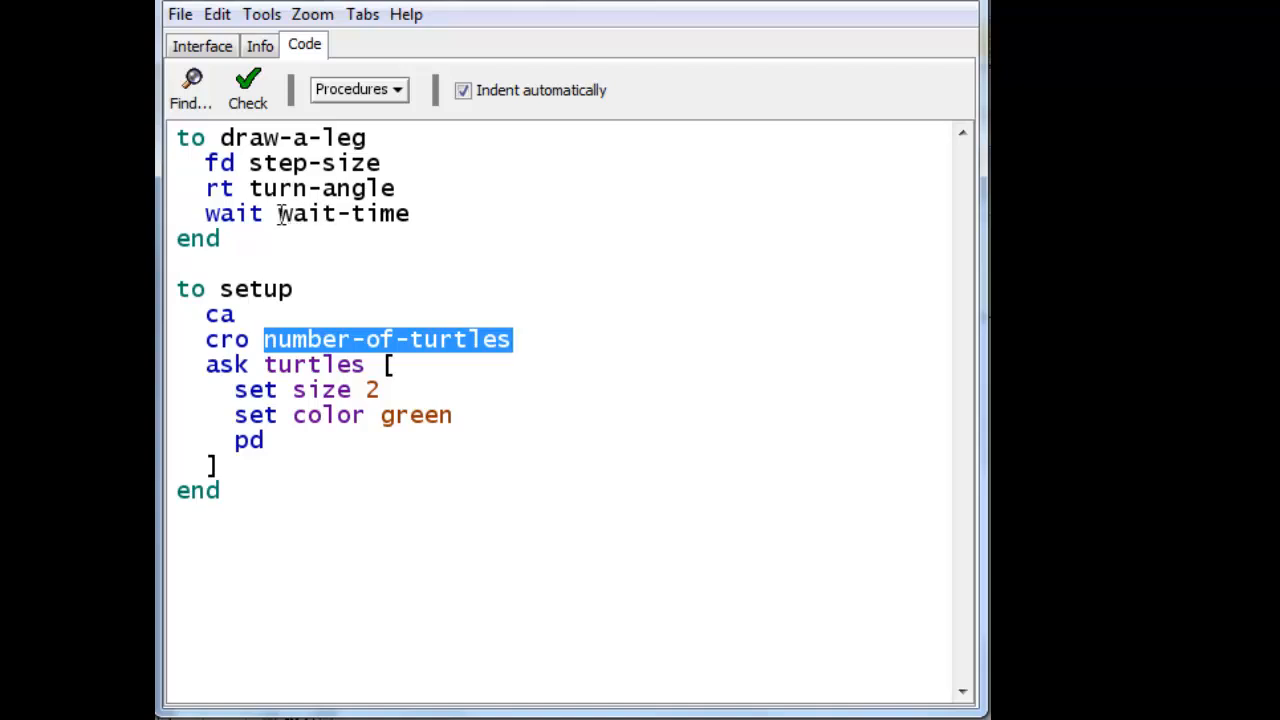
{"action": "double_click", "coordinate": [342, 212]}
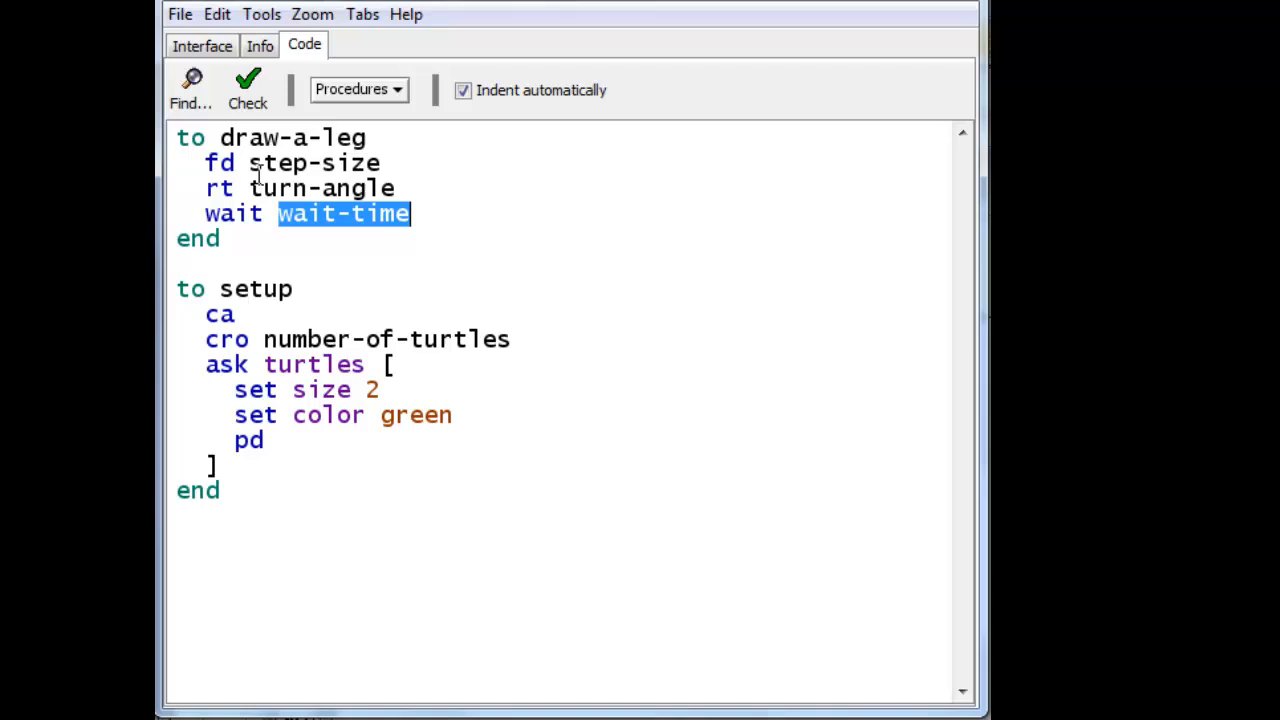
{"action": "mouse_move", "coordinate": [340, 268]}
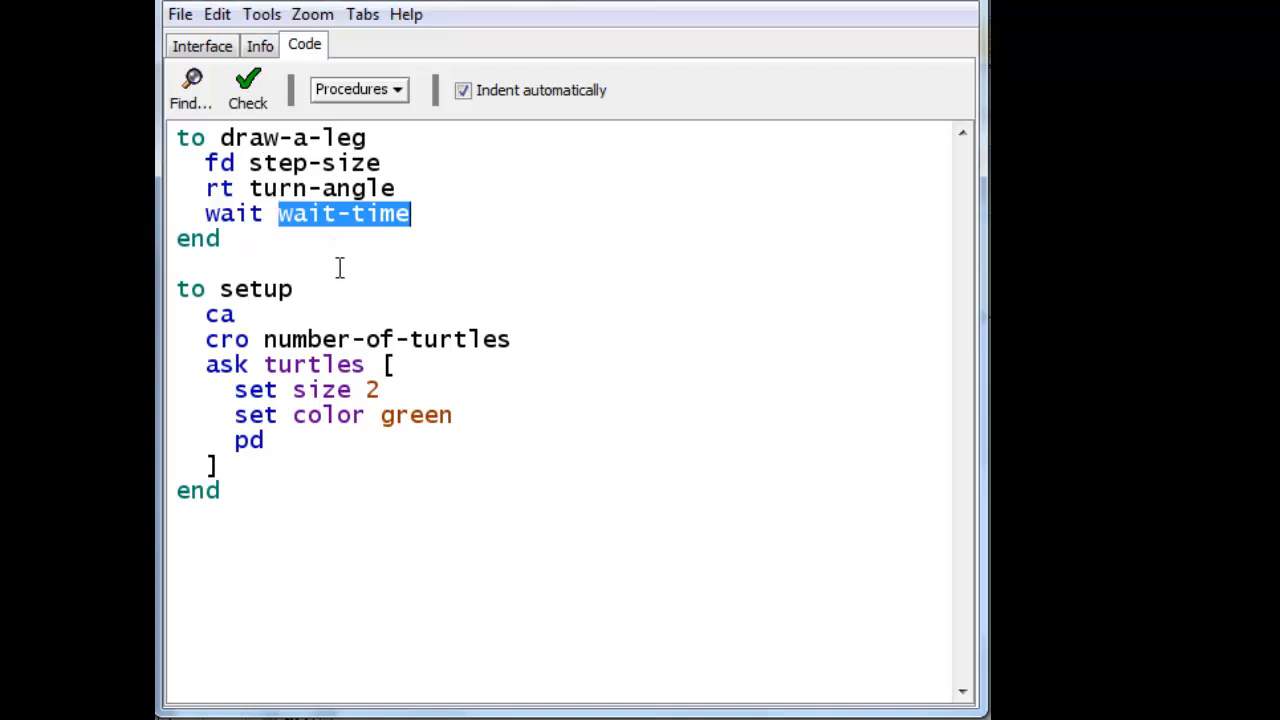
{"action": "left_click", "coordinate": [202, 44]}
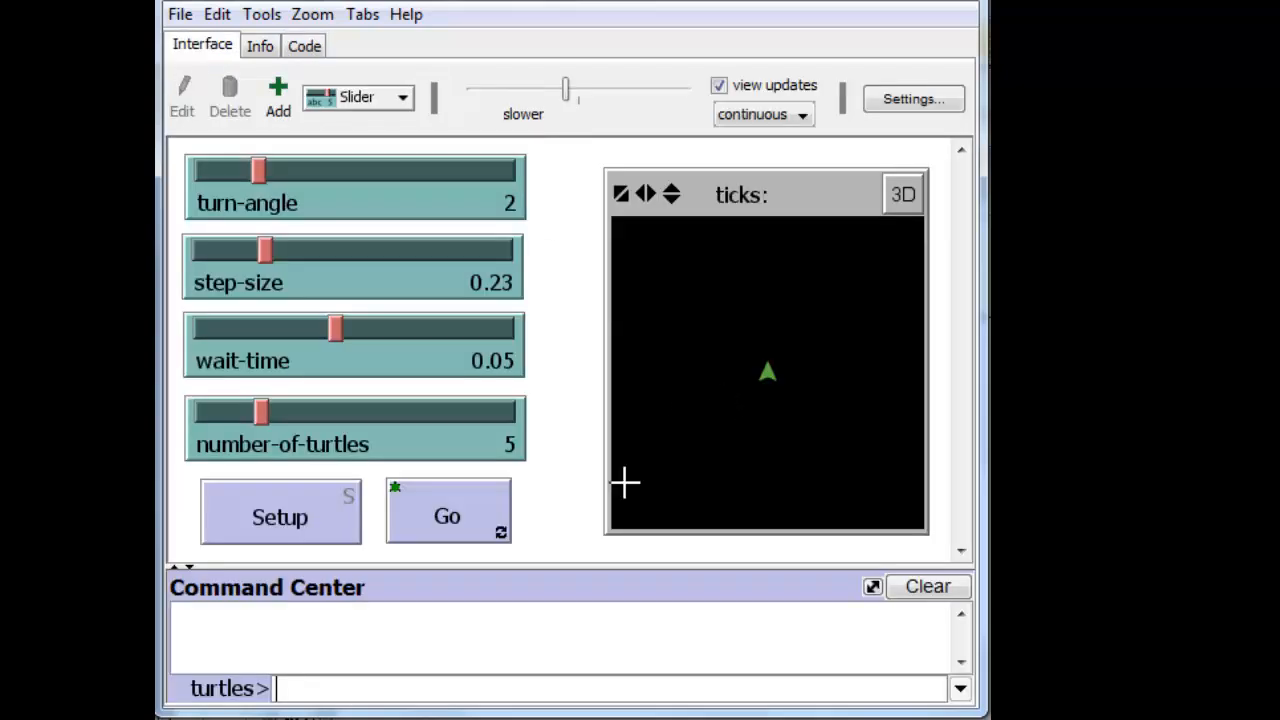
{"action": "mouse_move", "coordinate": [344, 462]}
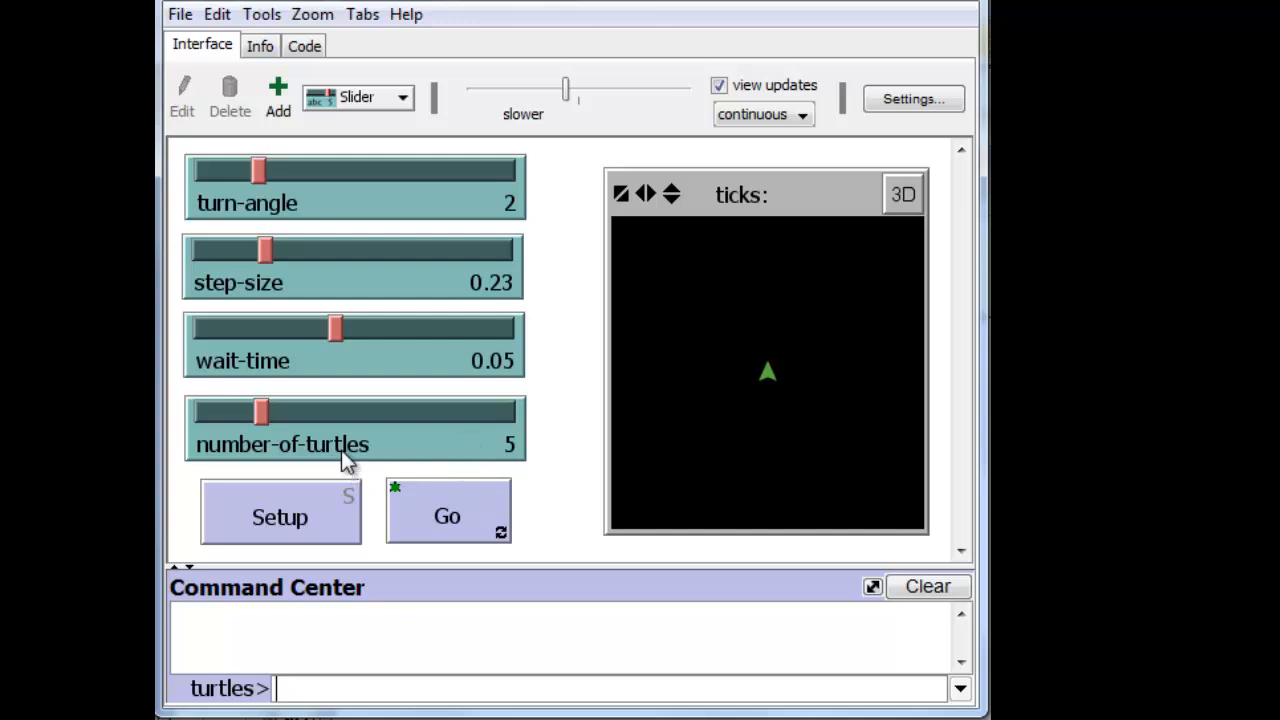
Run Setup and Go so five turtles start tracing overlapping circular loops.
{"action": "left_click", "coordinate": [280, 516]}
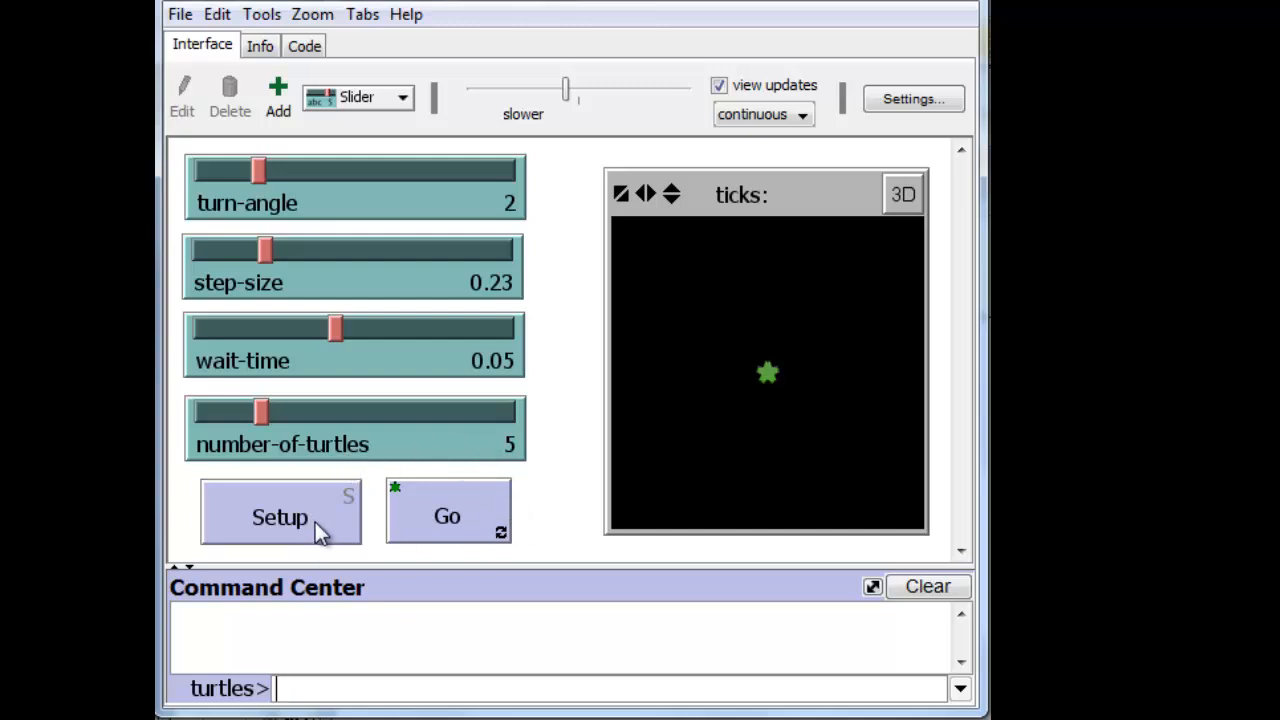
{"action": "mouse_move", "coordinate": [398, 436]}
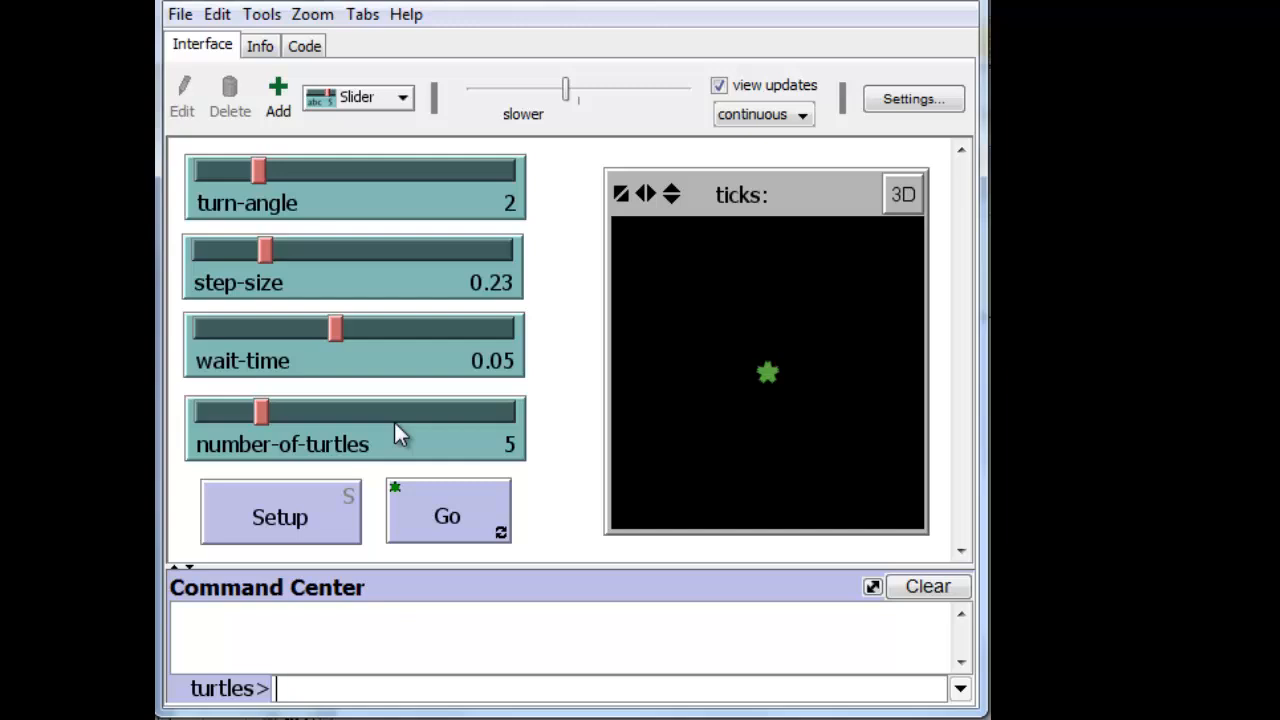
{"action": "mouse_move", "coordinate": [484, 524]}
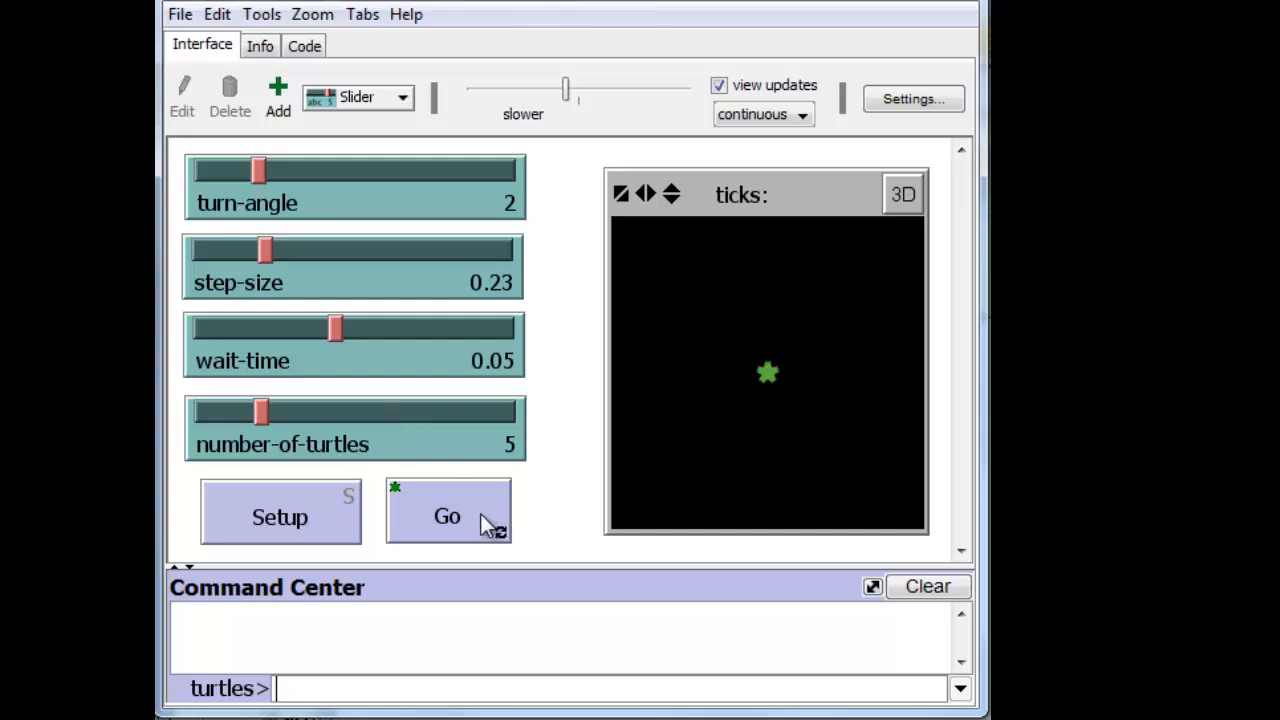
{"action": "left_click", "coordinate": [448, 516]}
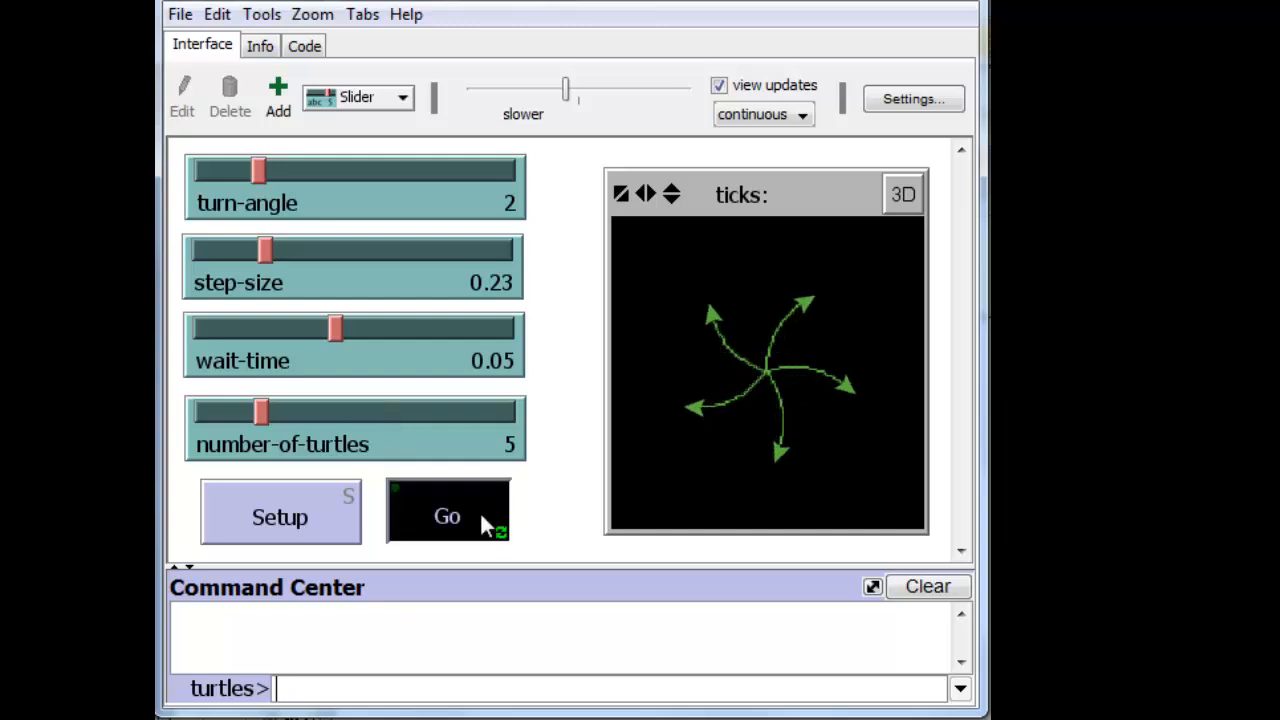
{"action": "left_click", "coordinate": [448, 516]}
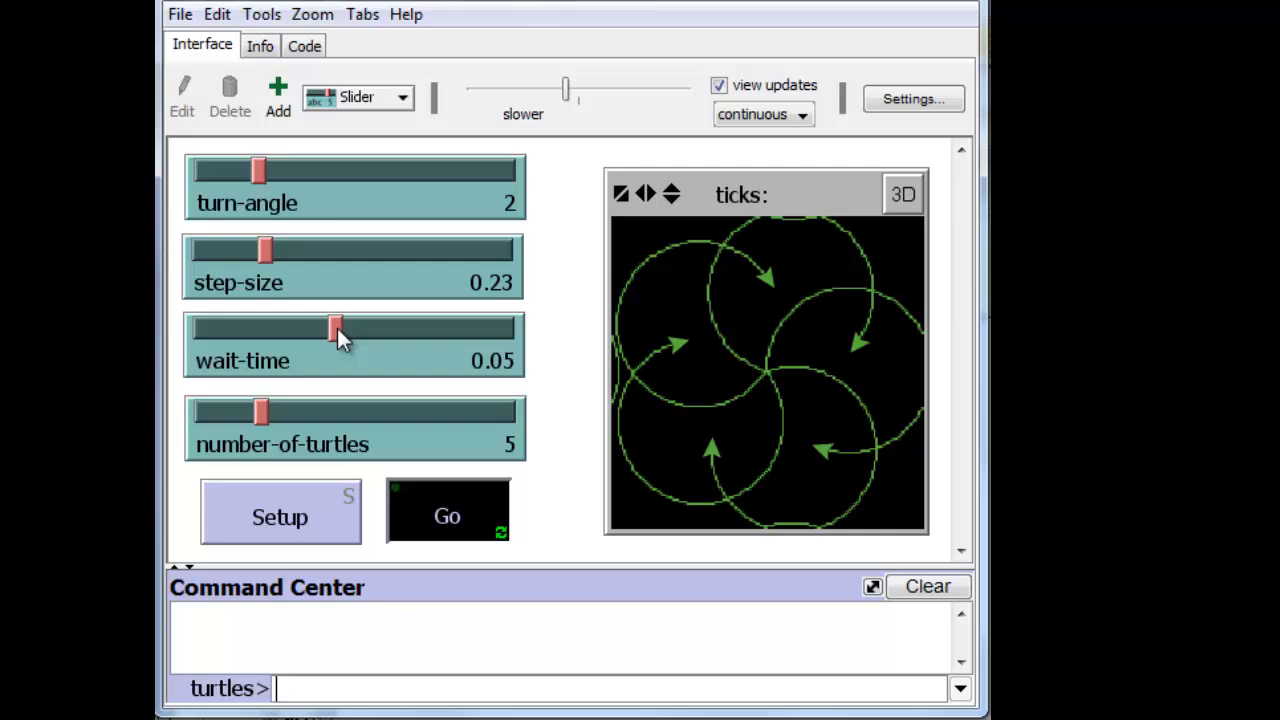
Vary wait-time while running: 0.03, 0.01, back to 0.05, and finally 0.09.
{"action": "left_click_drag", "start_coordinate": [336, 328], "coordinate": [264, 328]}
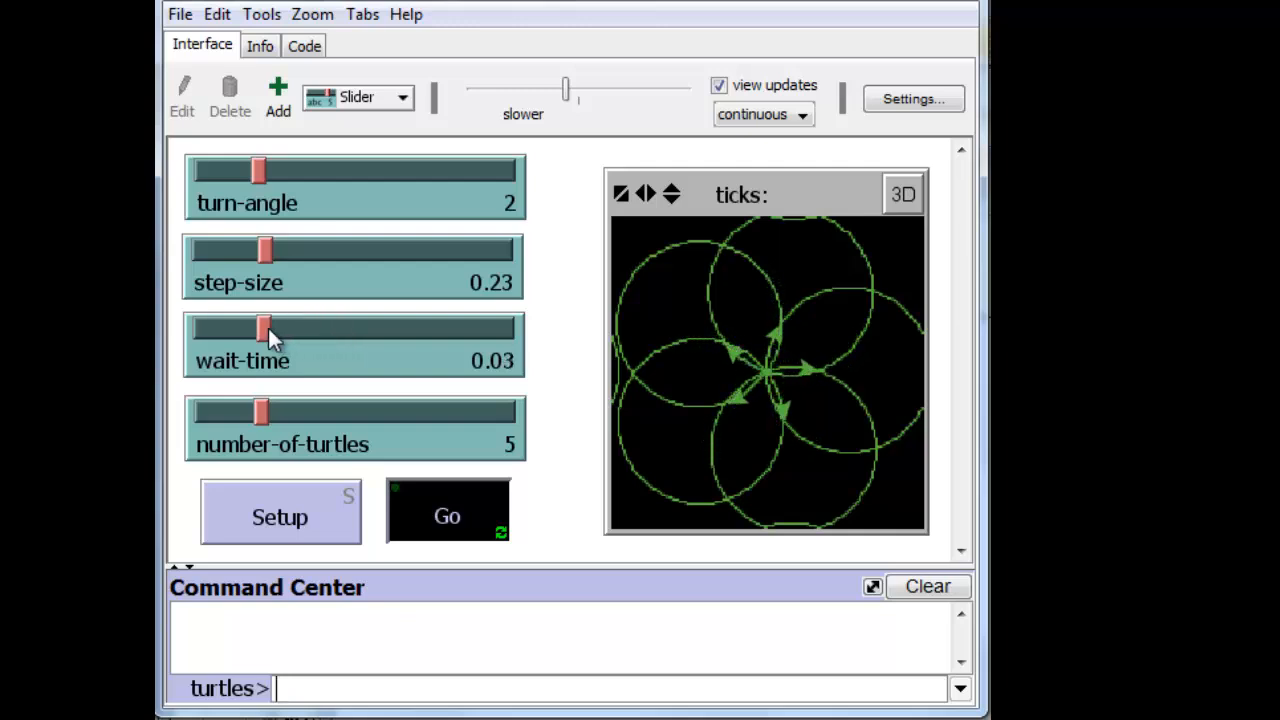
{"action": "left_click_drag", "start_coordinate": [260, 328], "coordinate": [196, 328]}
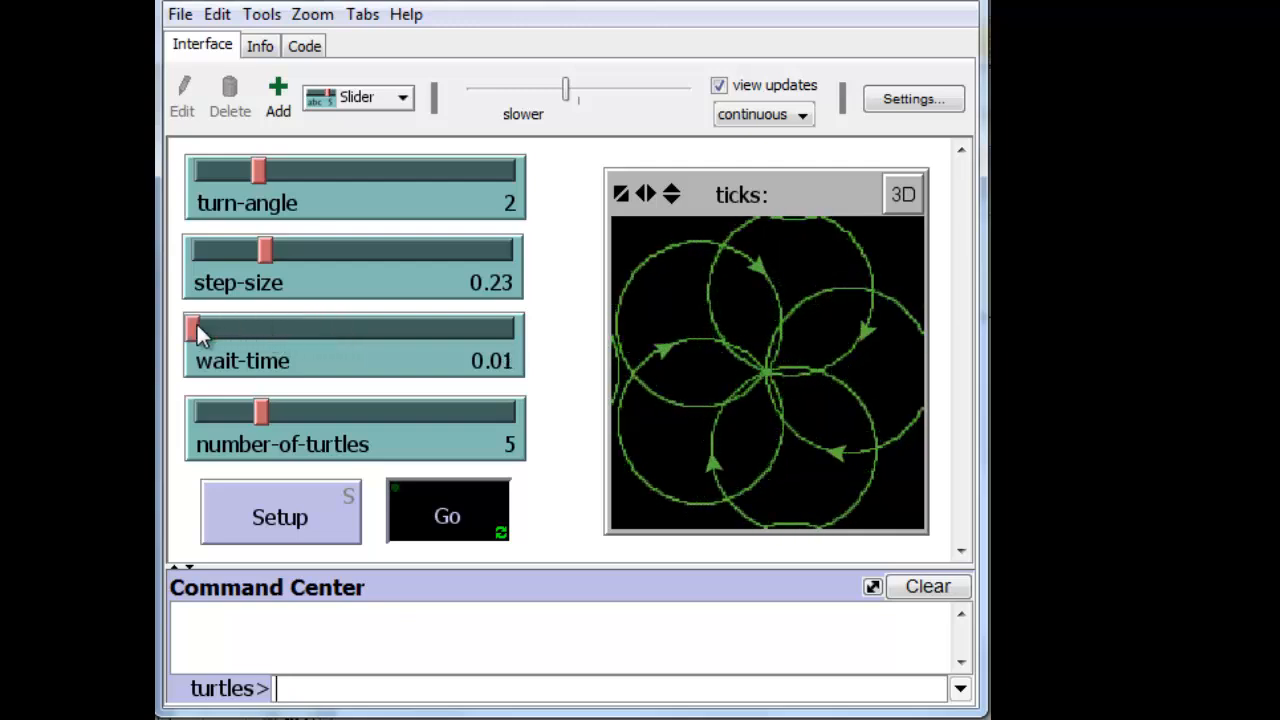
{"action": "left_click_drag", "start_coordinate": [196, 330], "coordinate": [336, 330]}
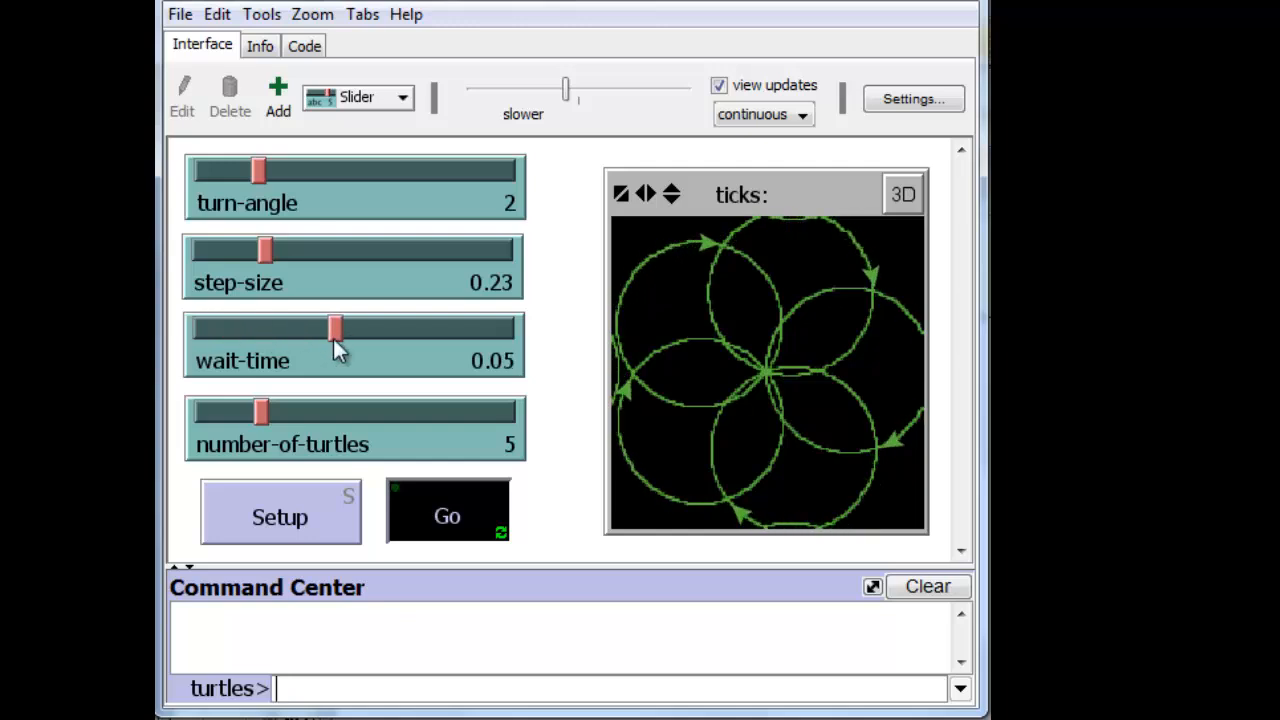
{"action": "left_click_drag", "start_coordinate": [336, 328], "coordinate": [478, 328]}
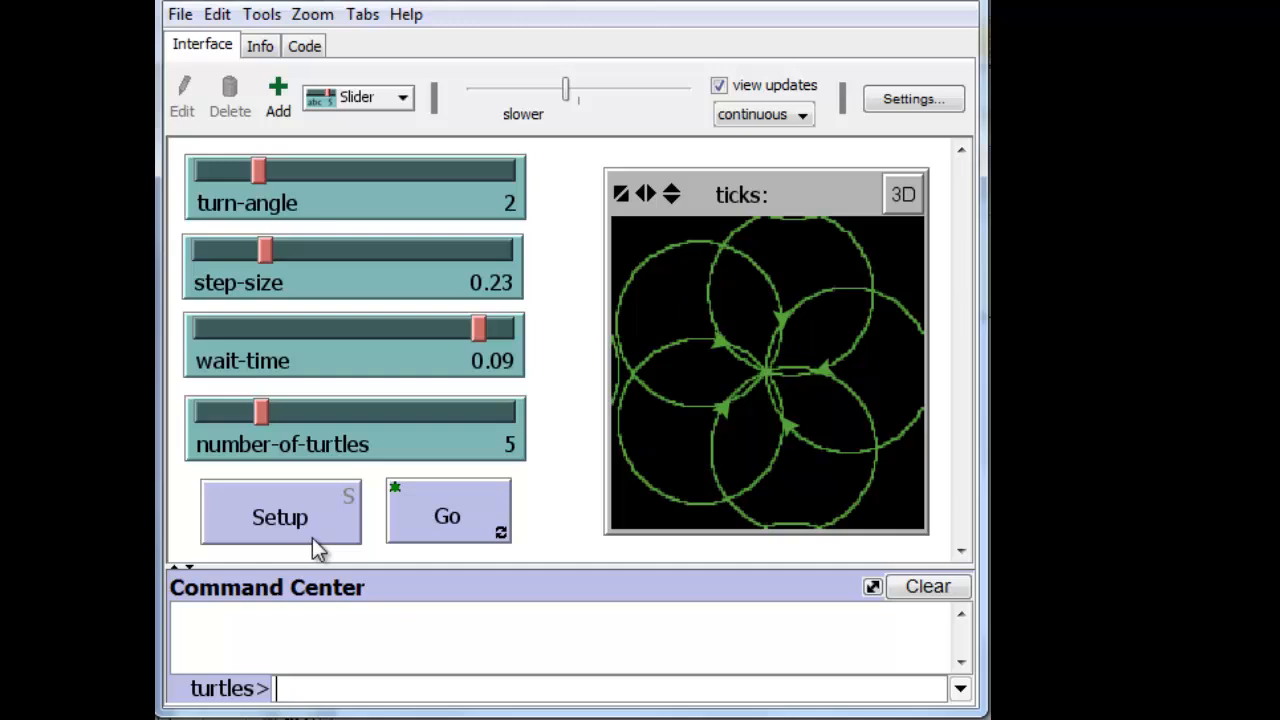
Set number-of-turtles to 12 and rerun Setup and Go with twelve turtles drawing.
{"action": "left_click_drag", "start_coordinate": [262, 412], "coordinate": [380, 412]}
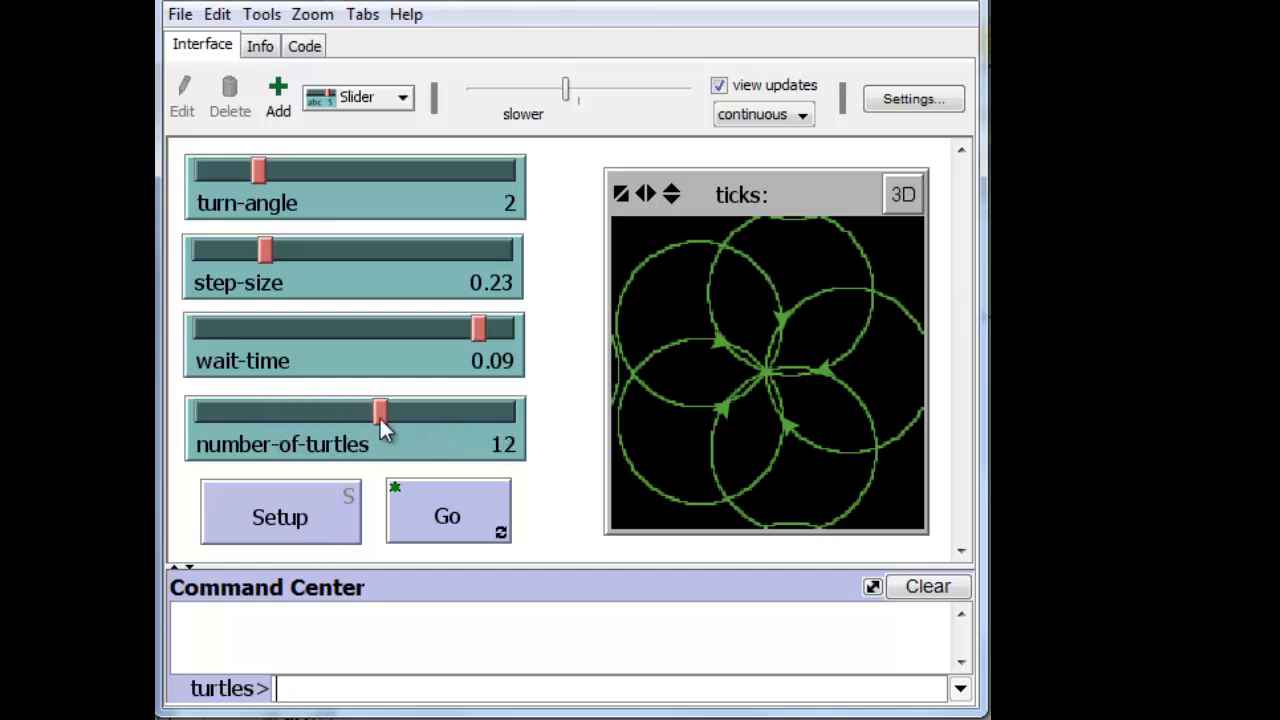
{"action": "left_click", "coordinate": [280, 516]}
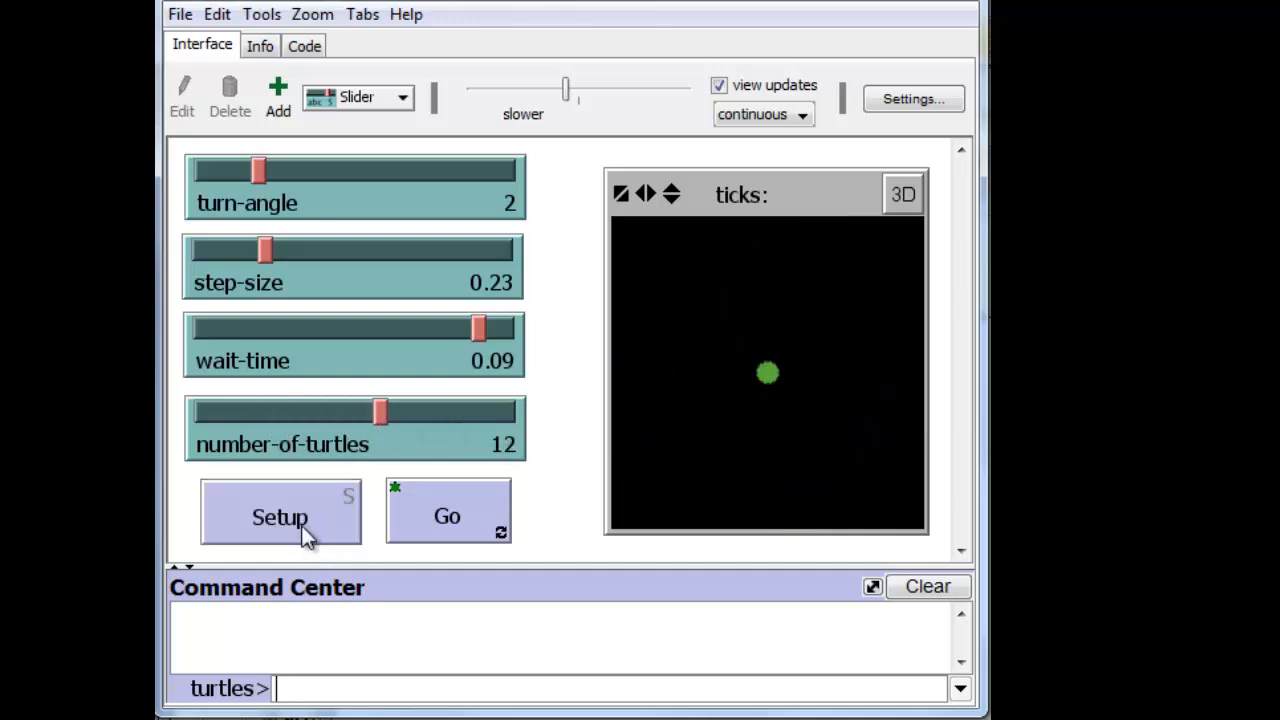
{"action": "left_click", "coordinate": [448, 516]}
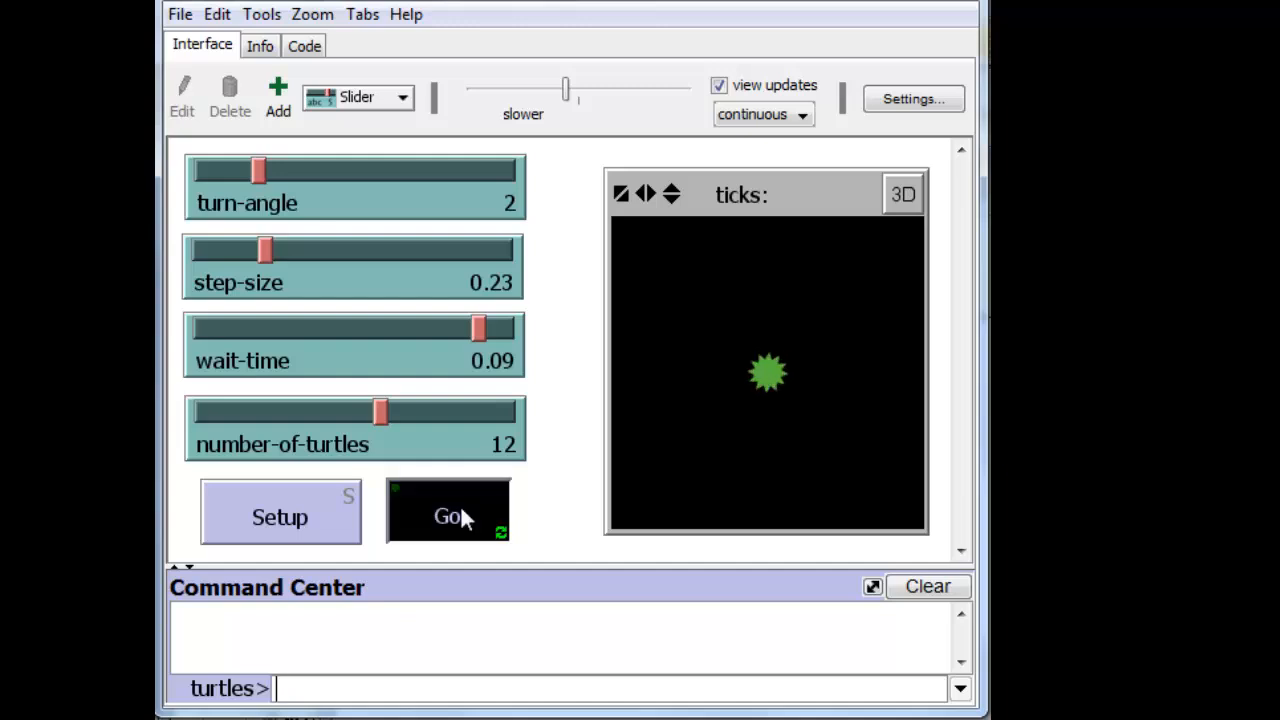
{"action": "left_click", "coordinate": [448, 516]}
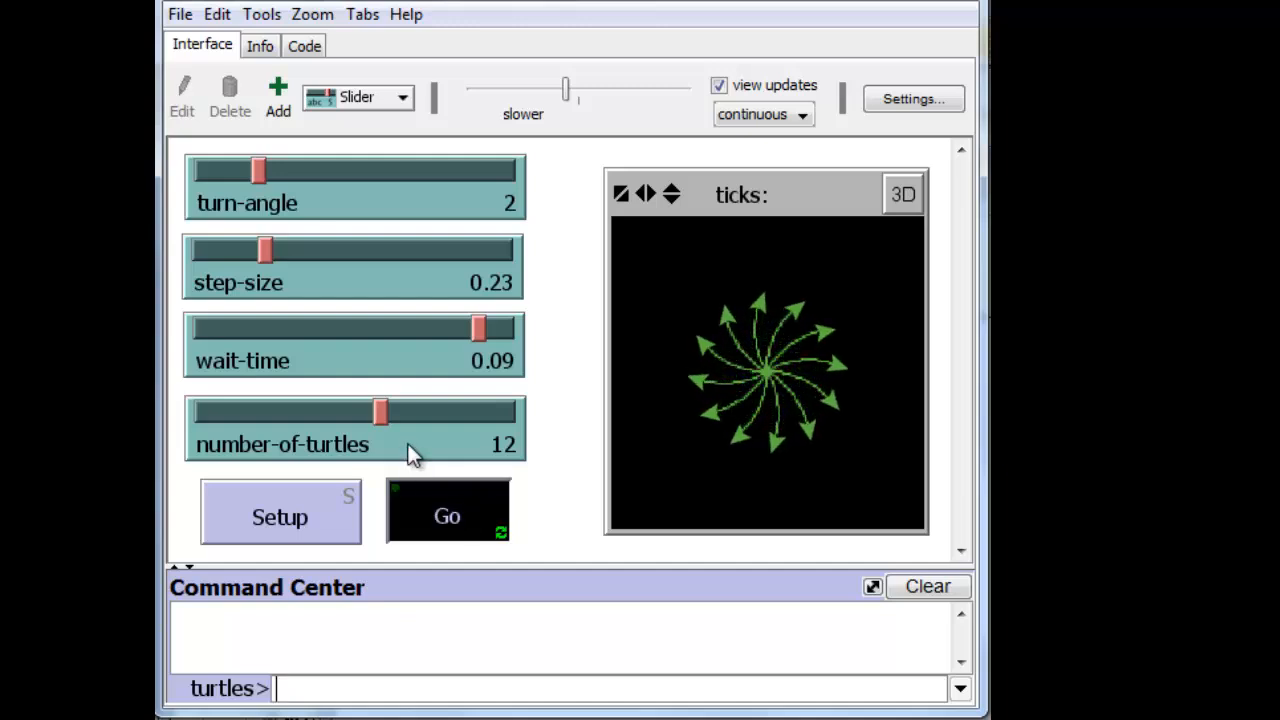
Raise step-size to 0.44 and turn-angle to 6 so the turtles draw a swirling pattern.
{"action": "left_click_drag", "start_coordinate": [264, 250], "coordinate": [278, 250]}
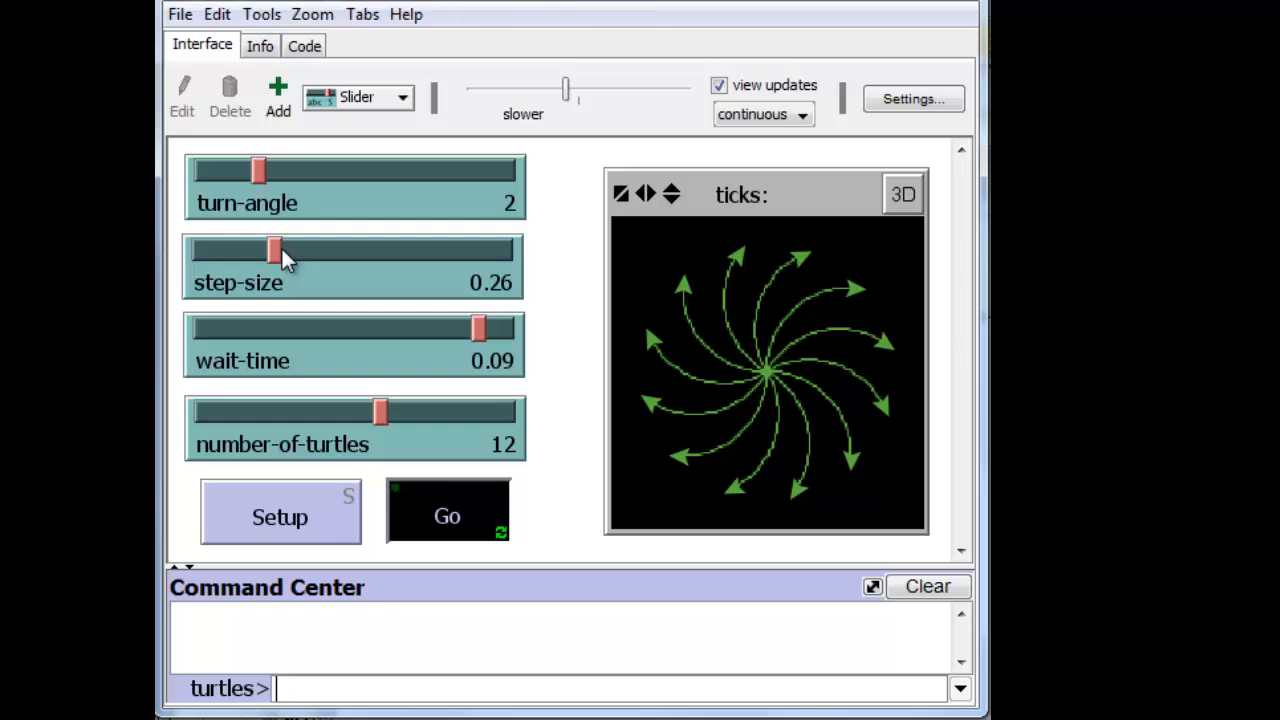
{"action": "left_click_drag", "start_coordinate": [276, 250], "coordinate": [332, 250]}
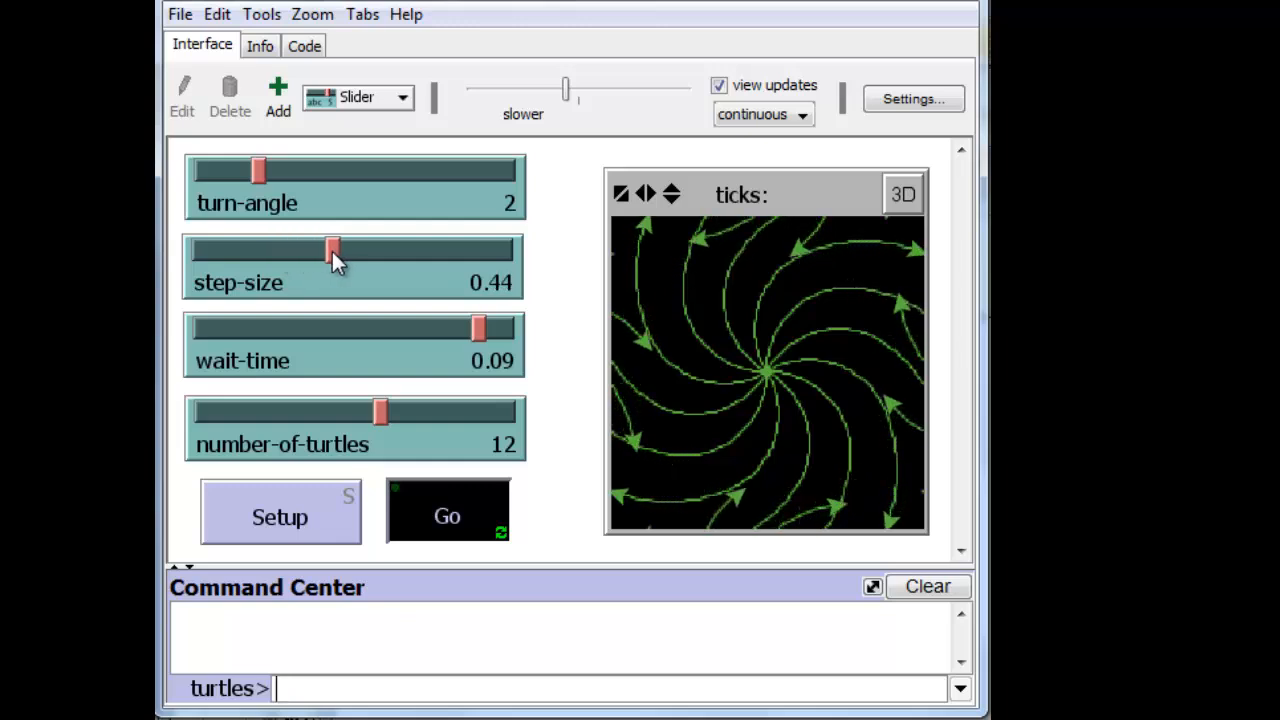
{"action": "left_click_drag", "start_coordinate": [256, 170], "coordinate": [352, 170]}
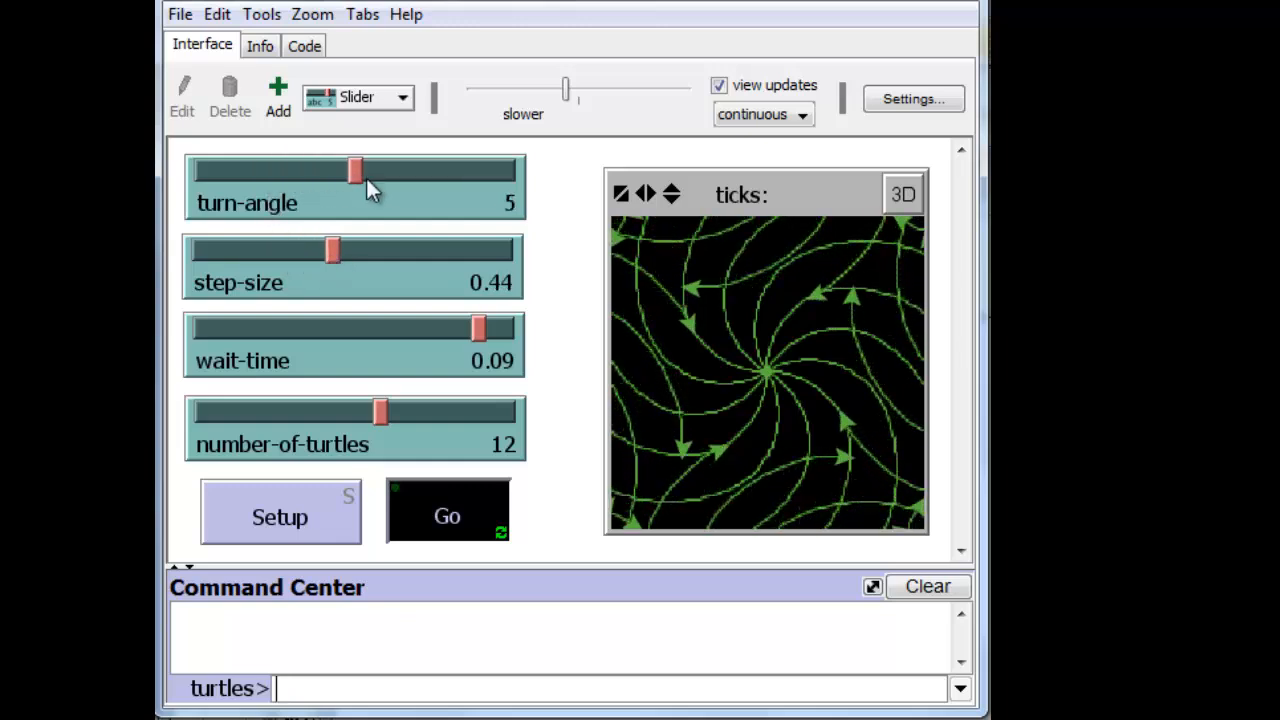
{"action": "left_click_drag", "start_coordinate": [352, 170], "coordinate": [388, 170]}
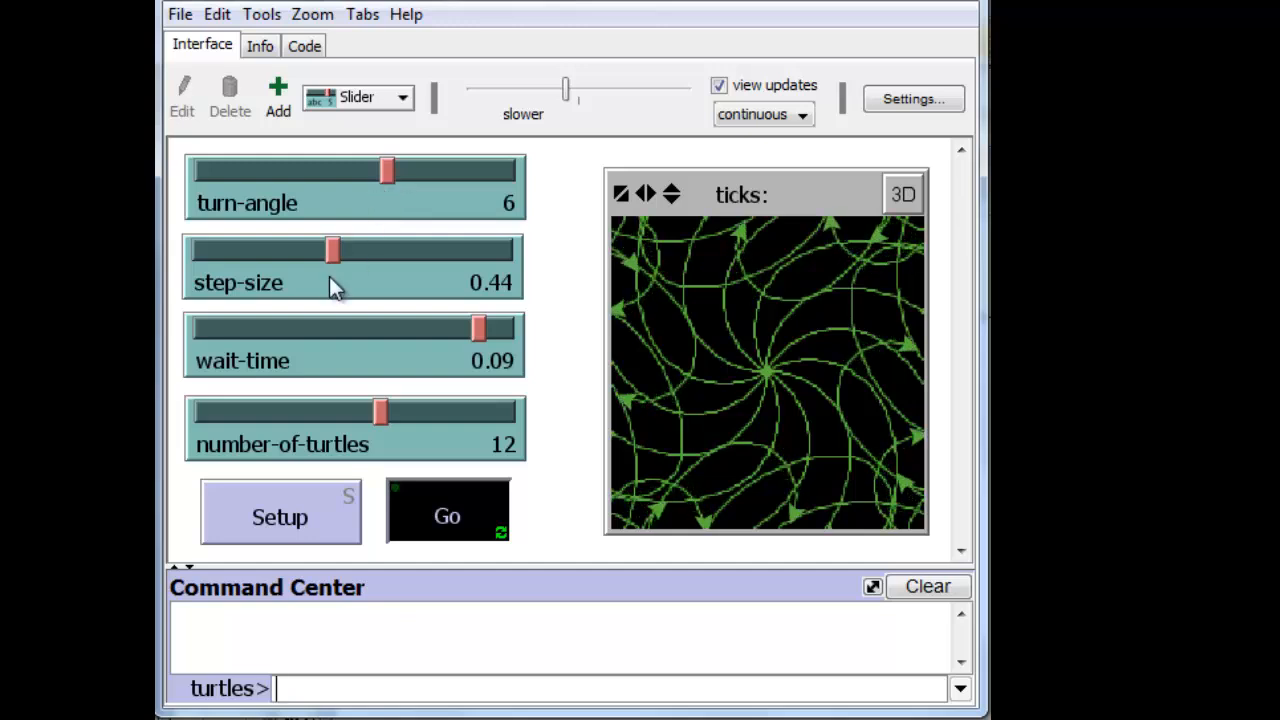